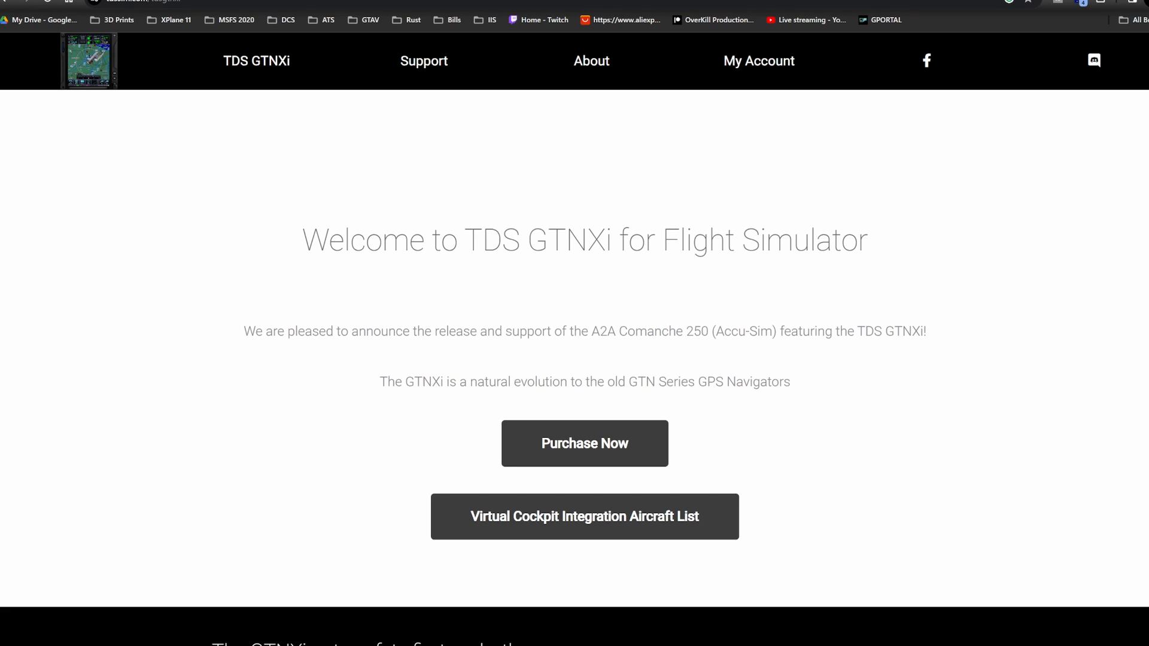
- Jump via Purchase Now to the 49.95 EUR price and system requirements section
scroll("down", 3)
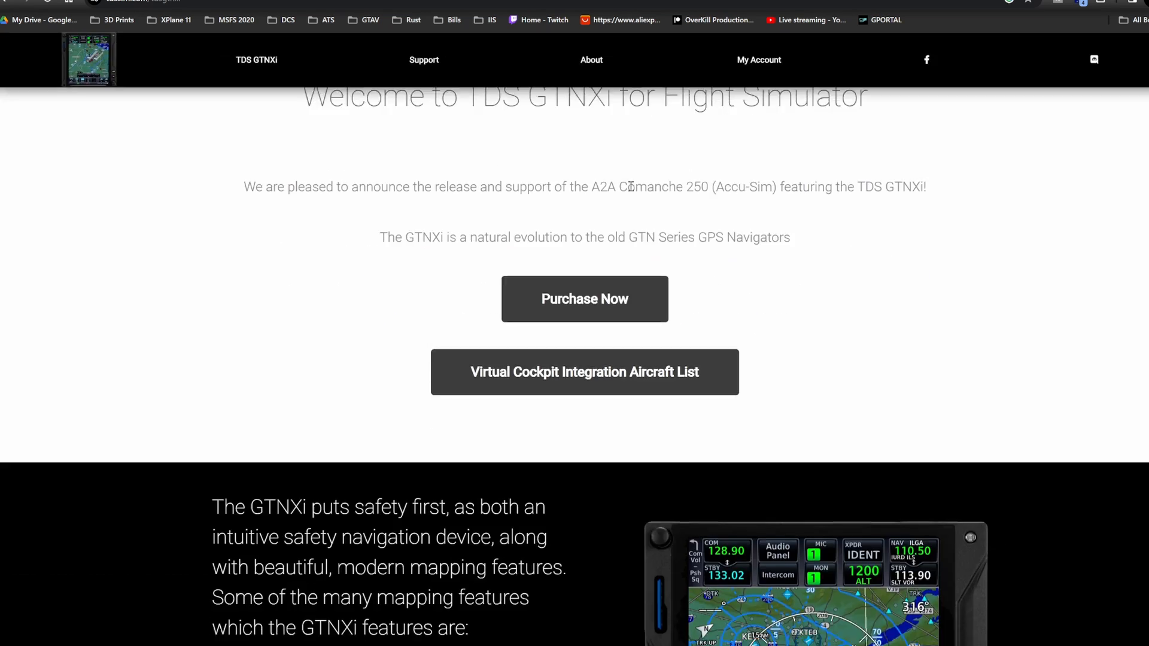
scroll("down", 3)
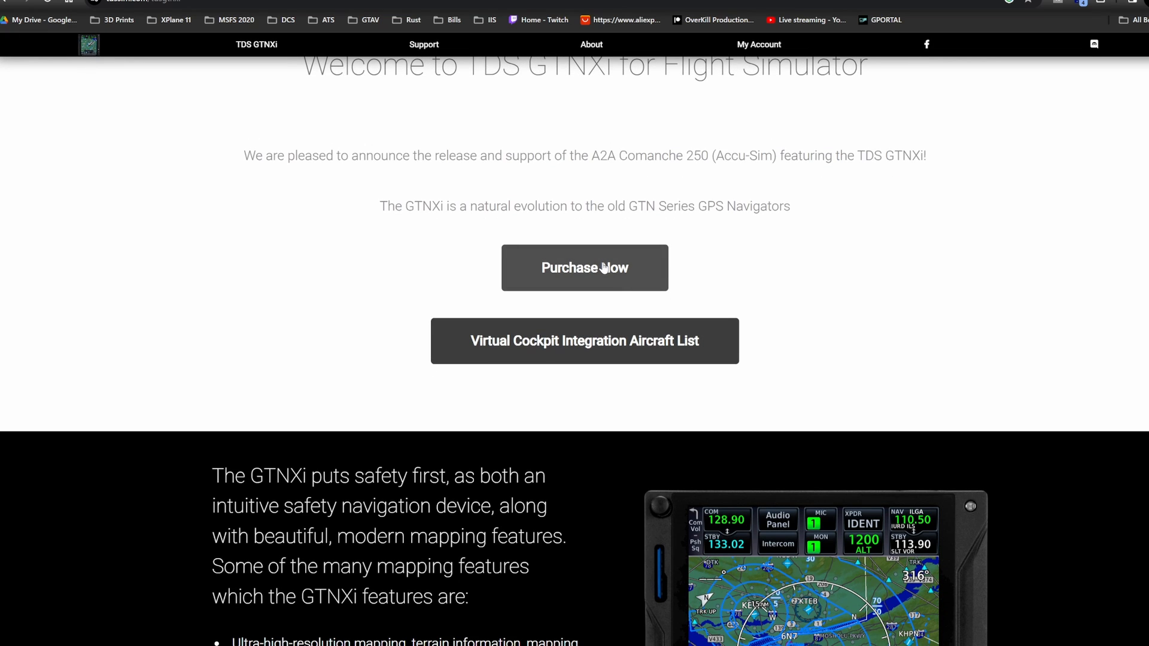
left_click(584, 267)
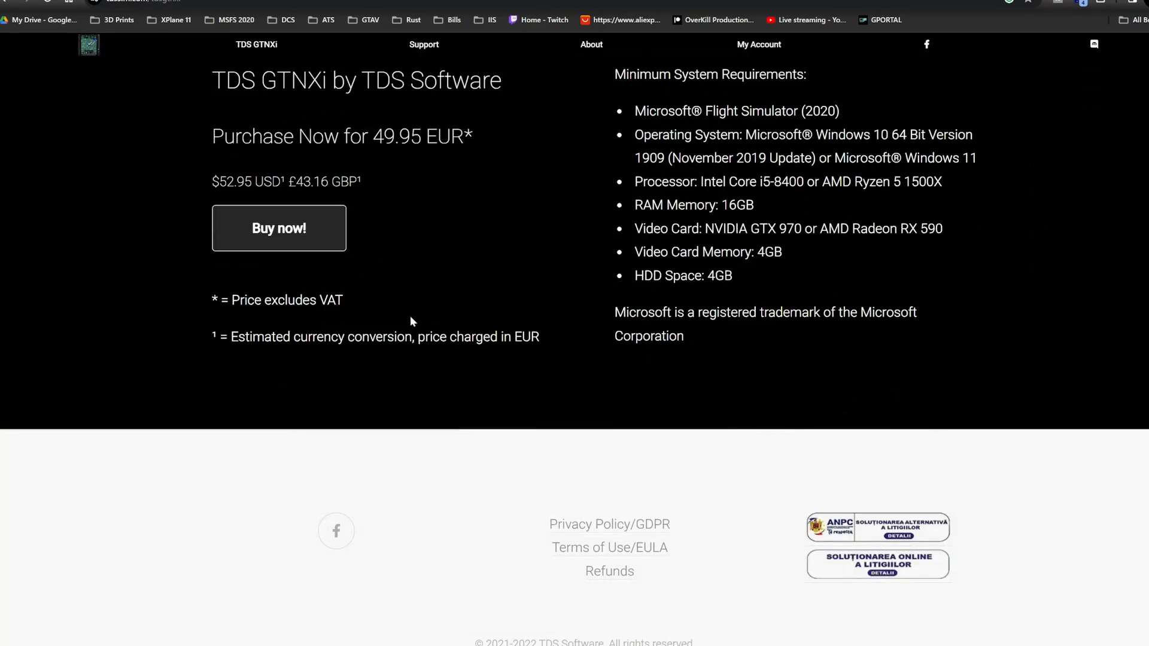
mouse_move(723, 393)
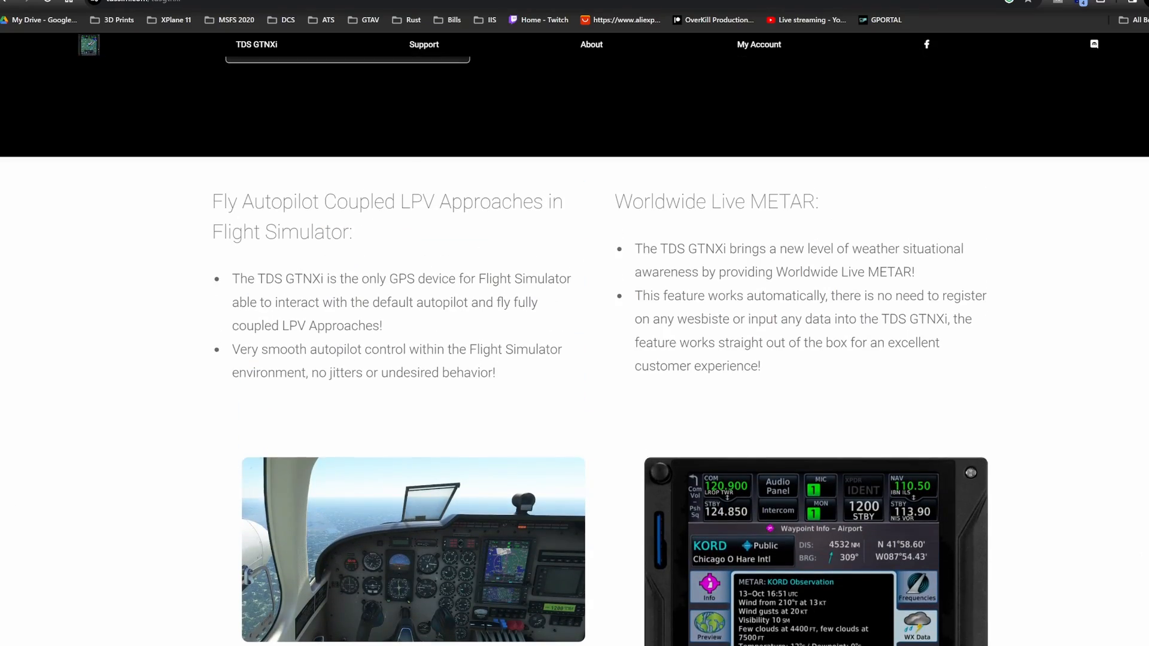
- Scroll through the autopilot and METAR features back to the mapping features overview
scroll("down", 3)
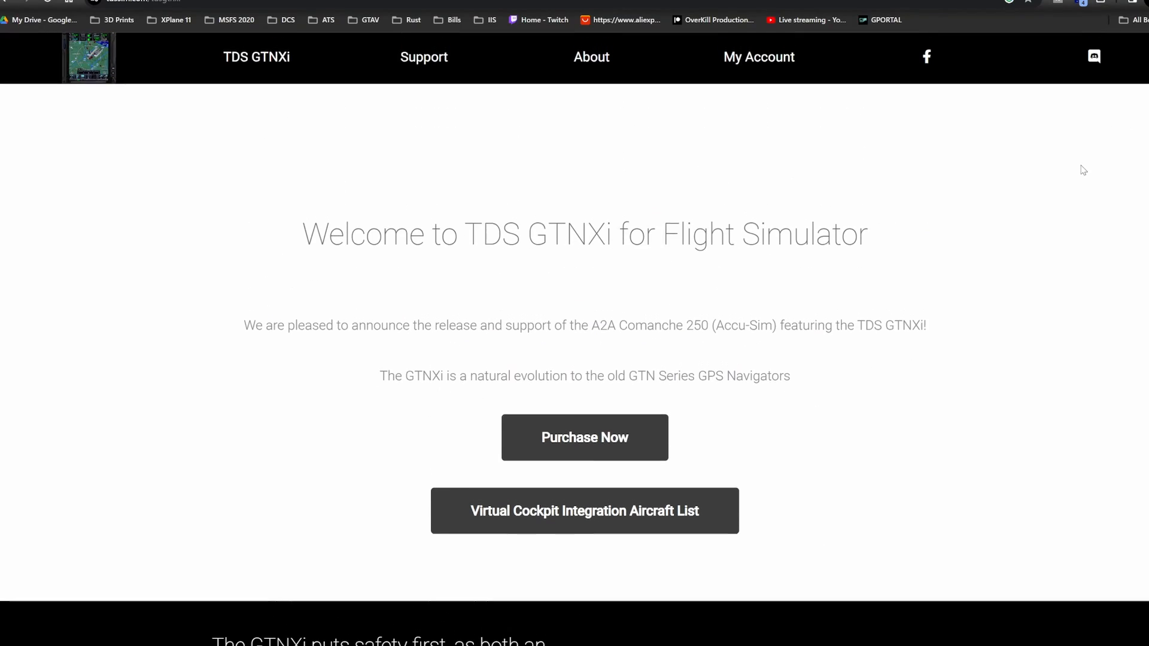
scroll("down", 3)
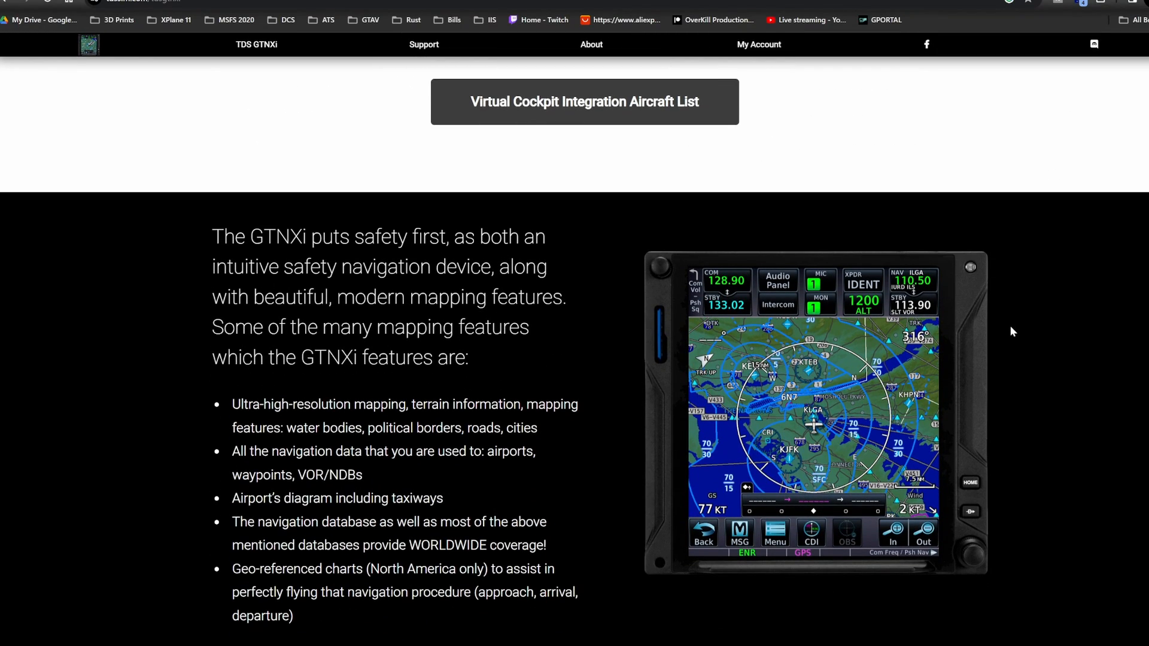
scroll("down", 3)
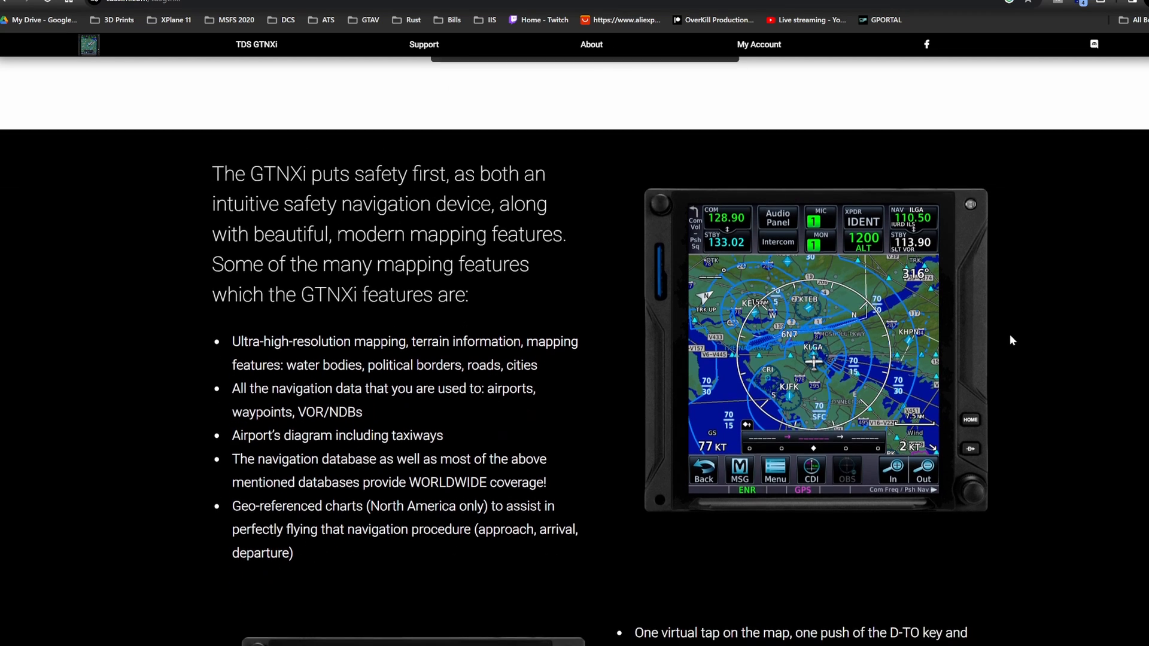
scroll("down", 3)
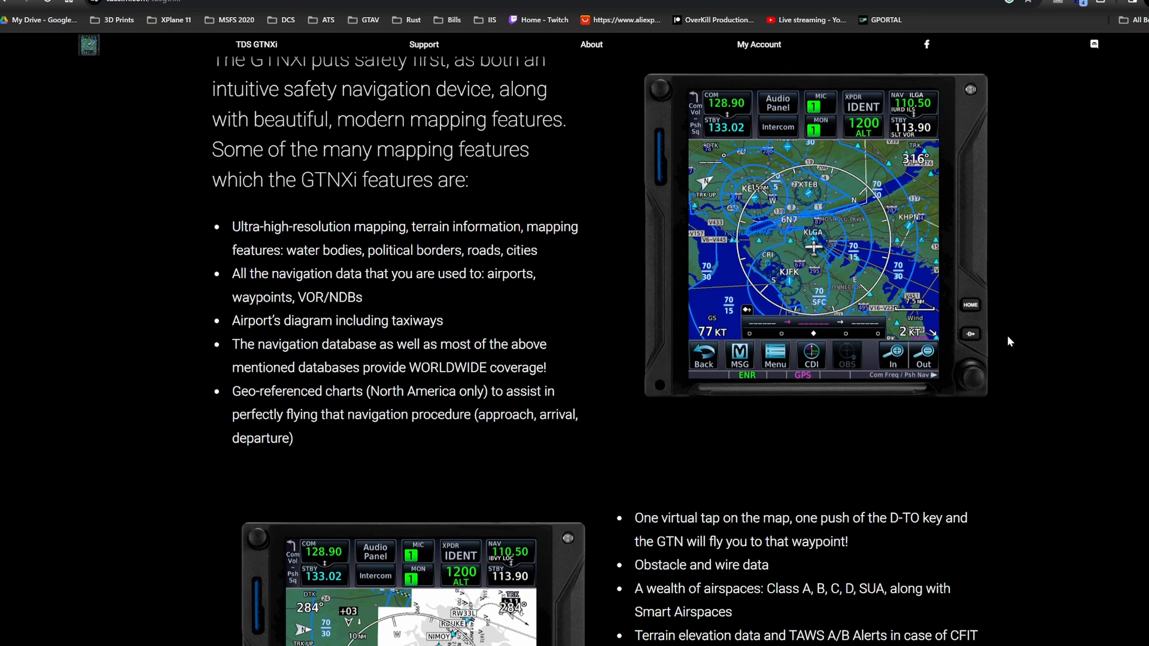
mouse_move(997, 313)
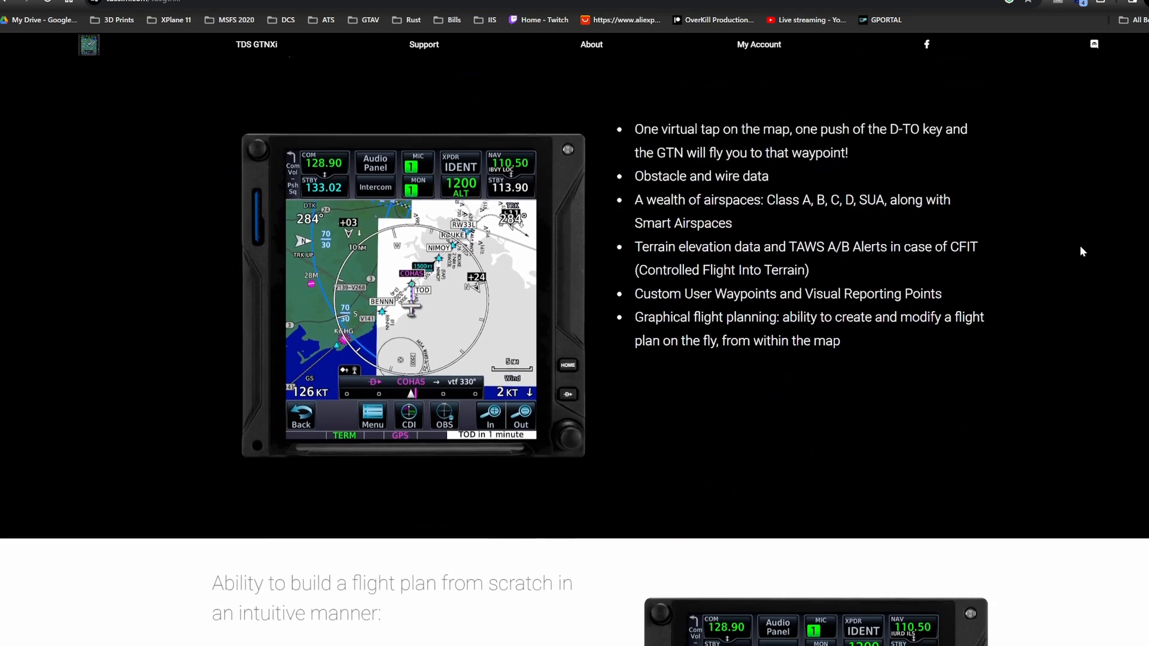
- Scroll past Flight Planning, Additional Features, User's Manual and LPV to the Worldwide Live METAR section
scroll("down", 3)
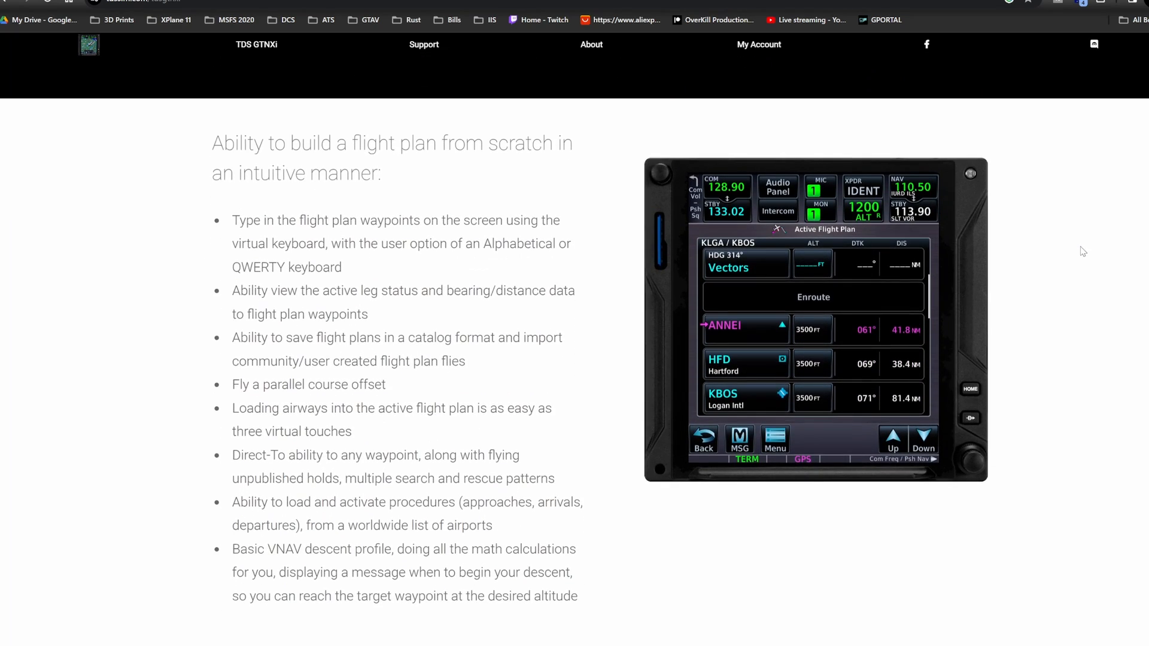
scroll("down", 3)
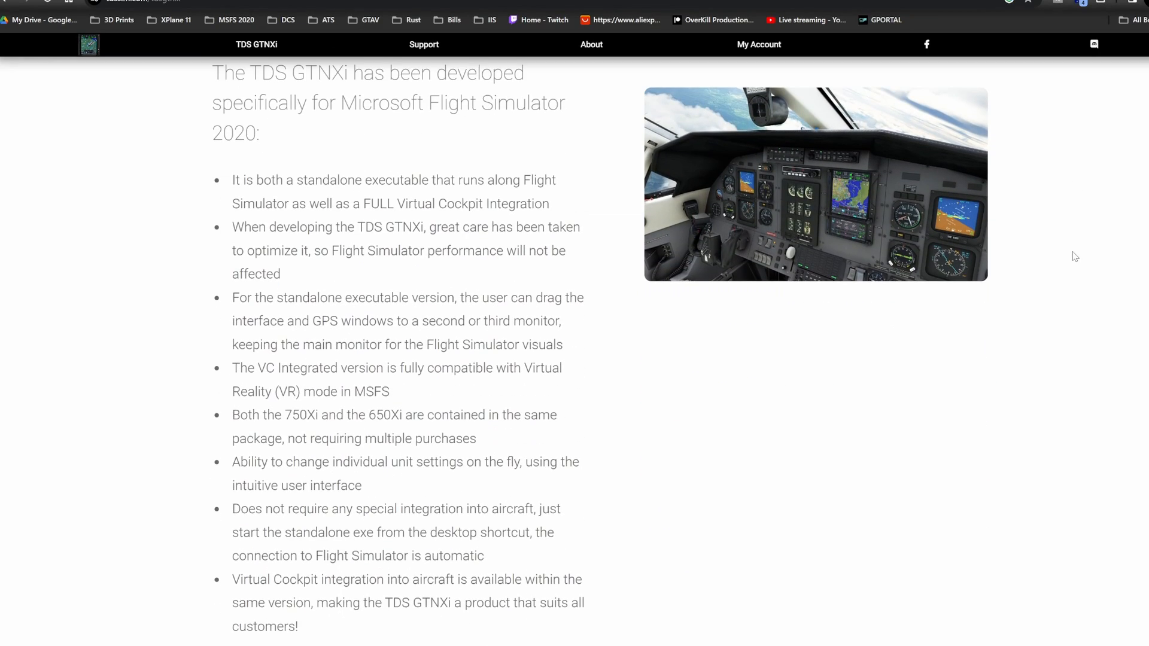
scroll("down", 3)
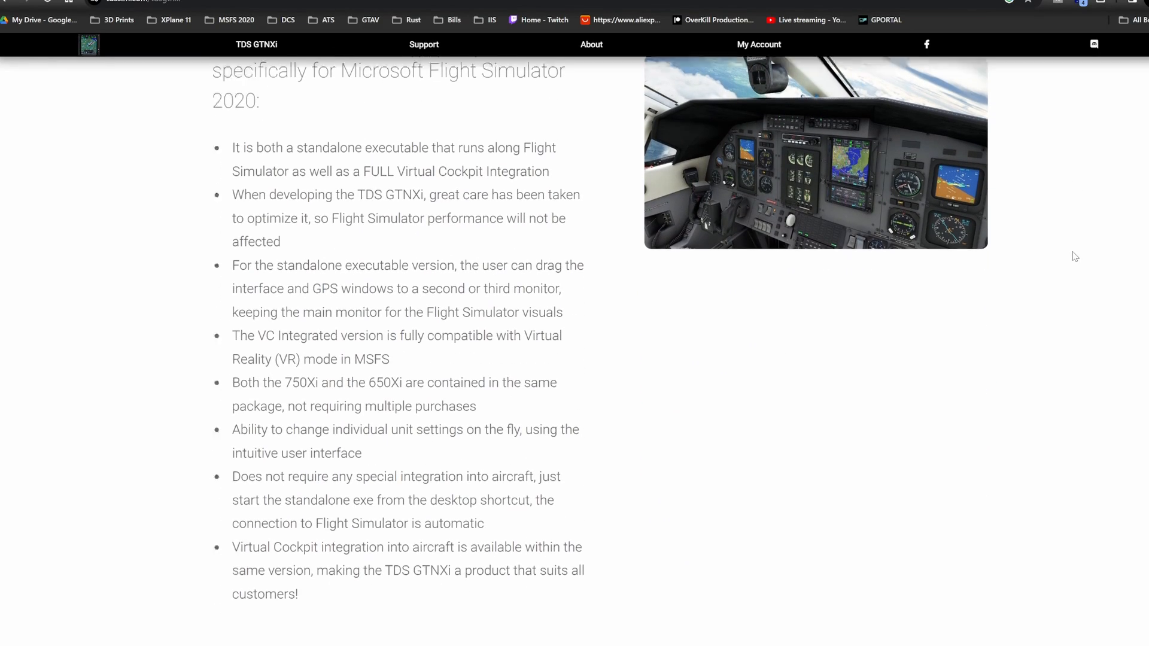
scroll("down", 3)
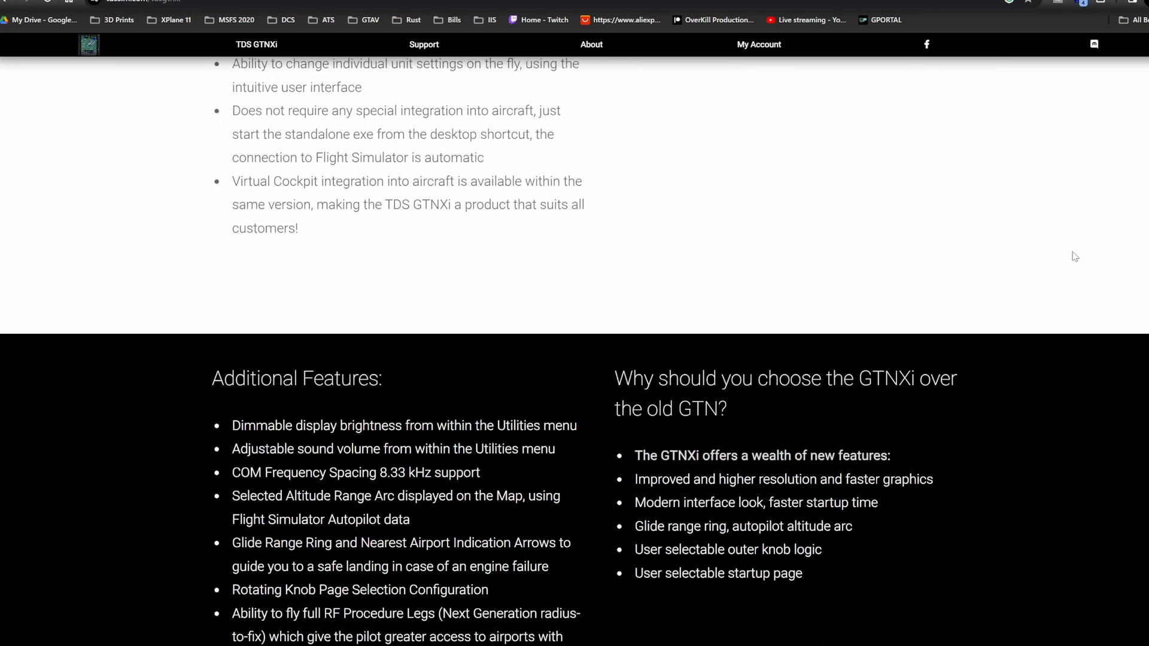
scroll("down", 3)
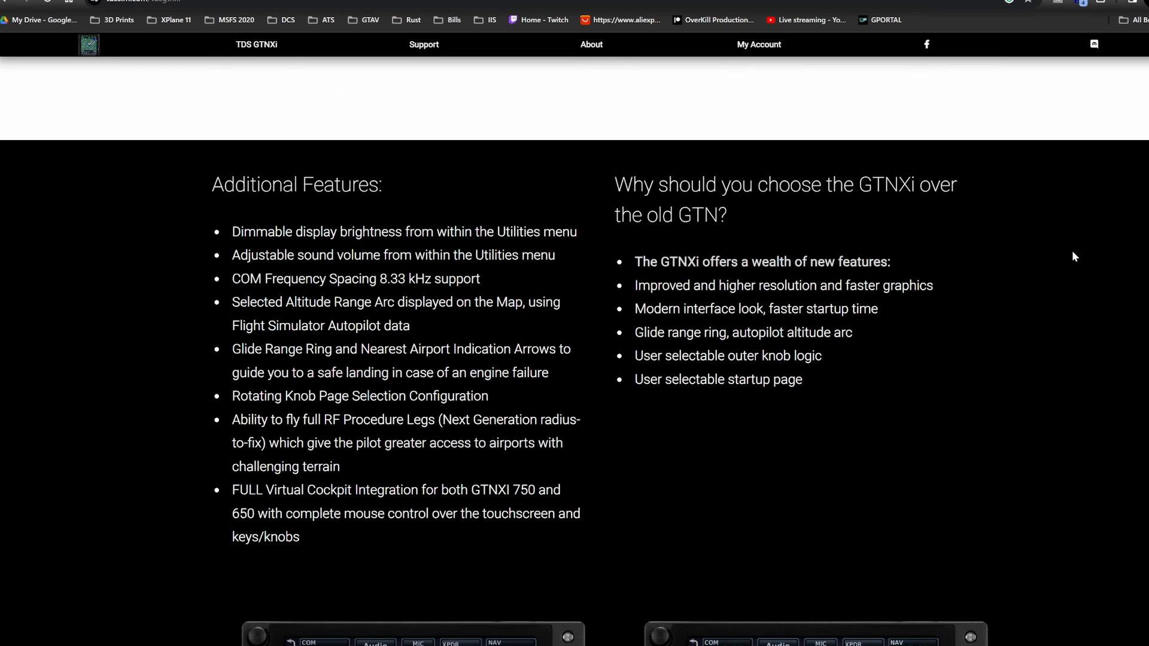
scroll("down", 3)
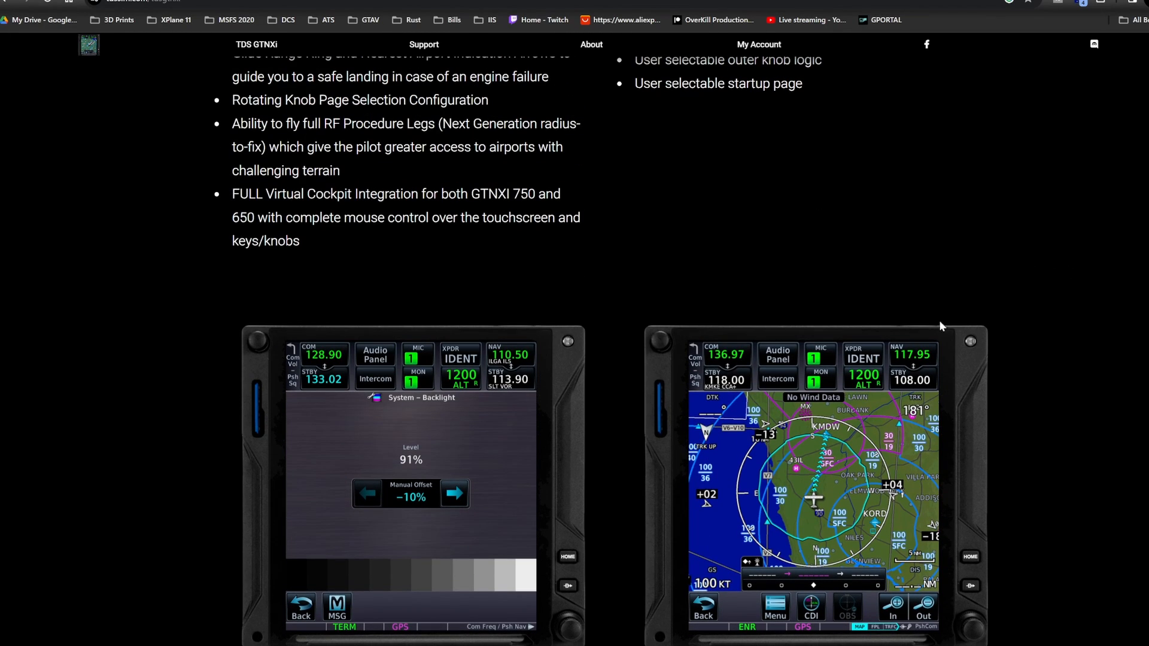
scroll("down", 3)
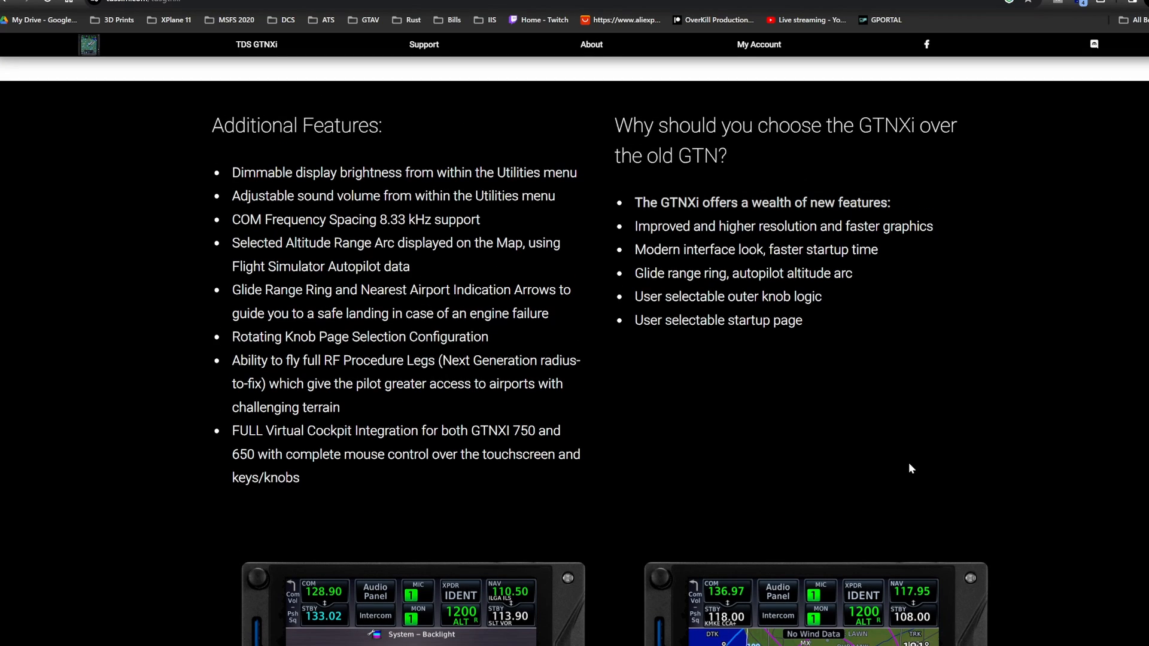
scroll("down", 3)
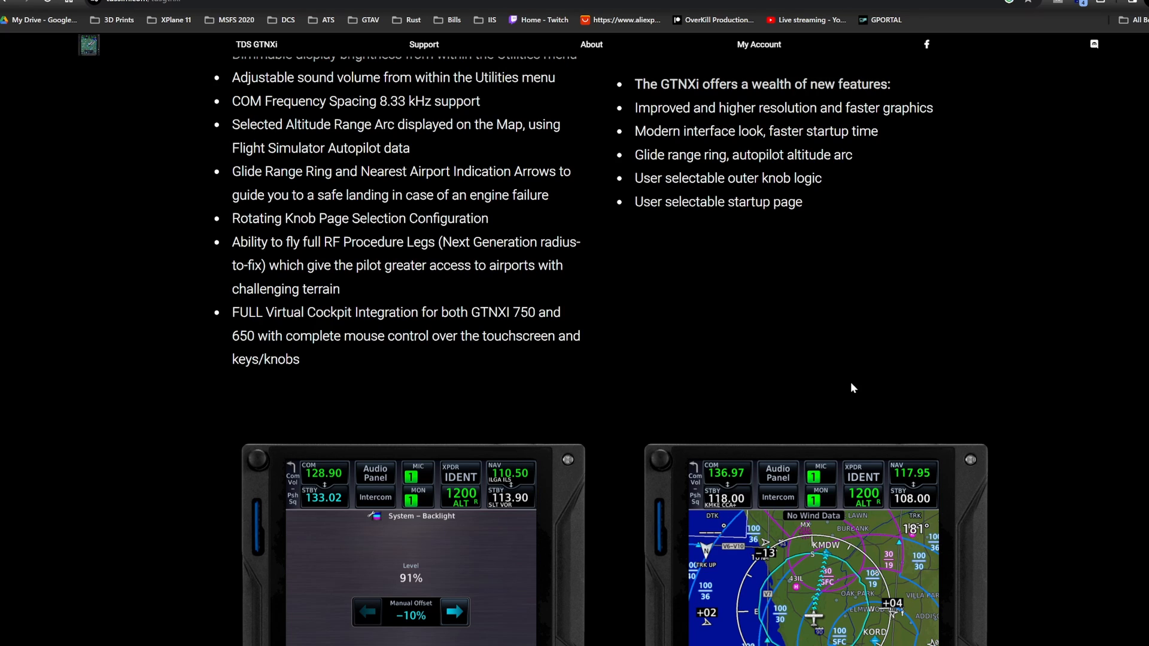
scroll("down", 3)
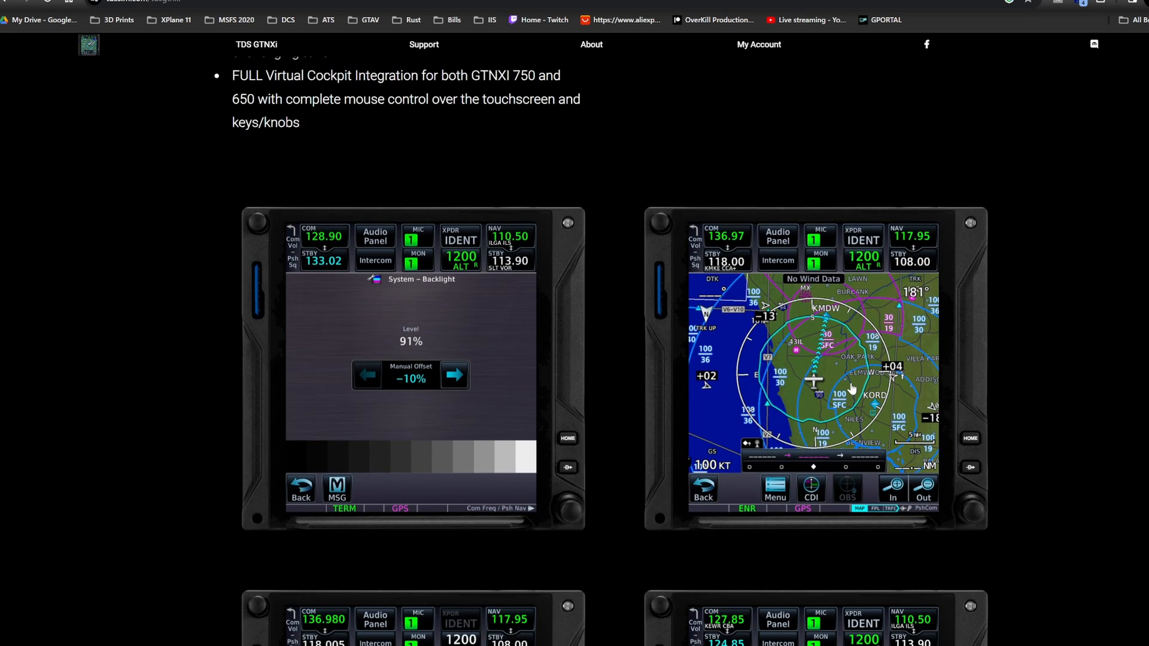
scroll("down", 3)
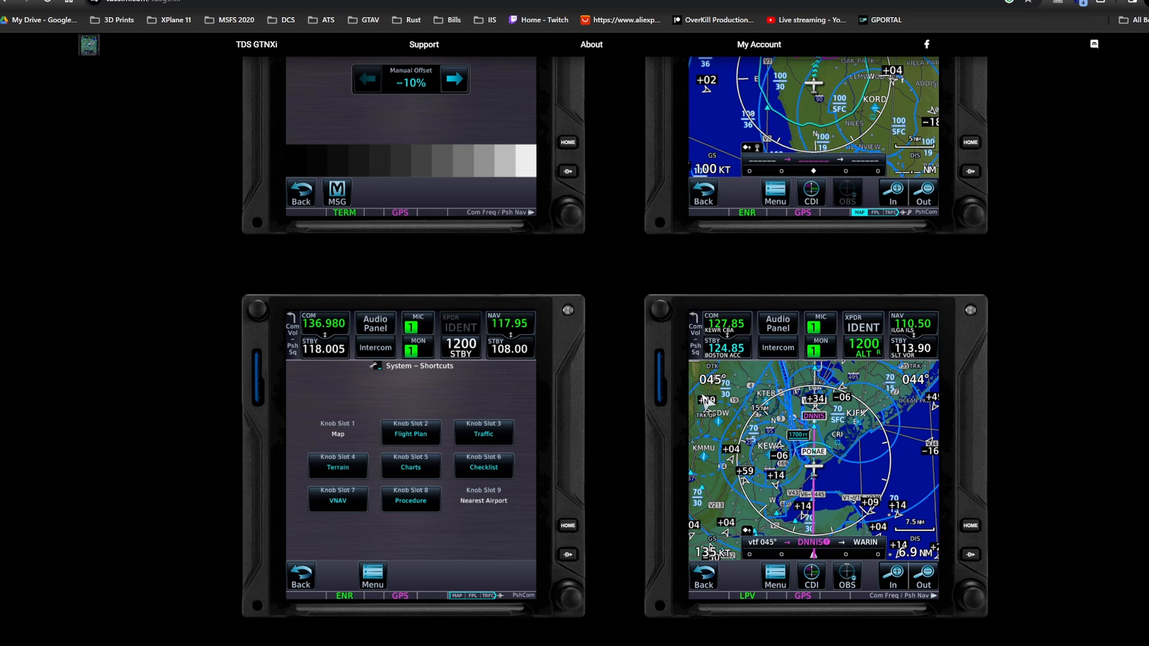
scroll("down", 3)
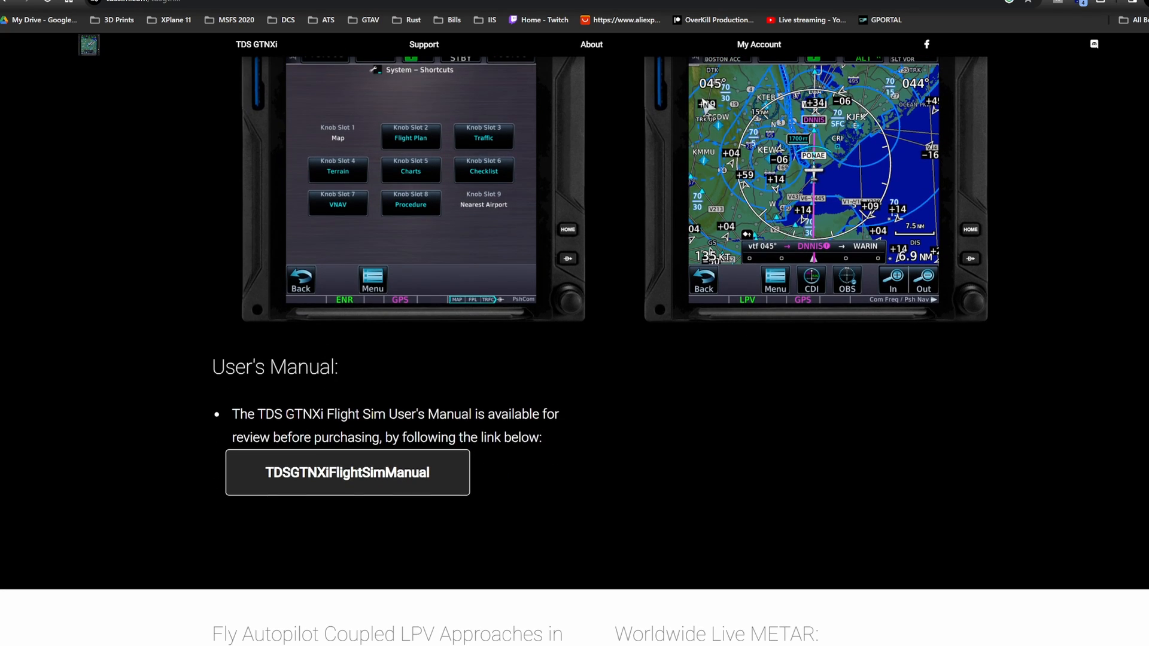
scroll("down", 3)
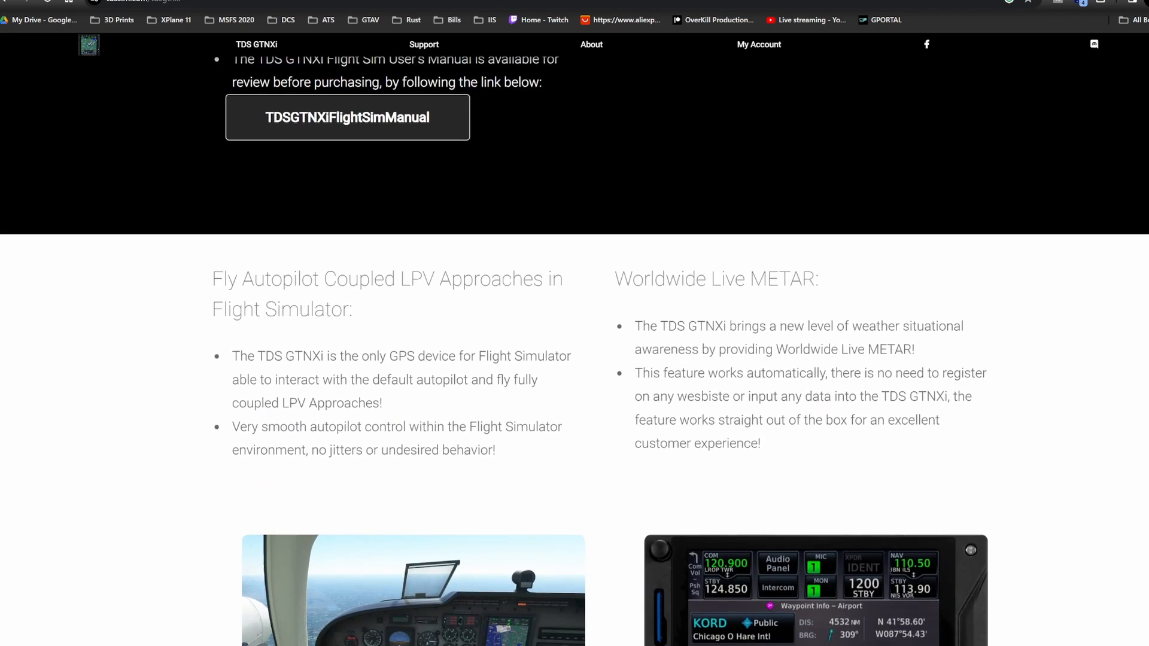
scroll("down", 3)
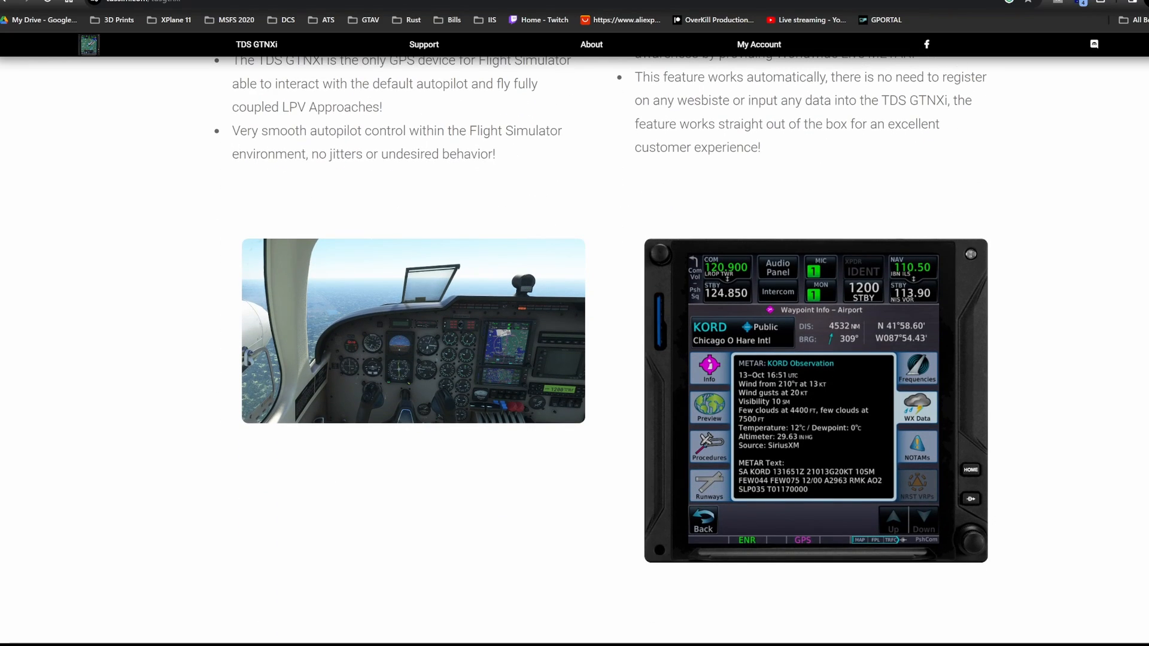
scroll("down", 3)
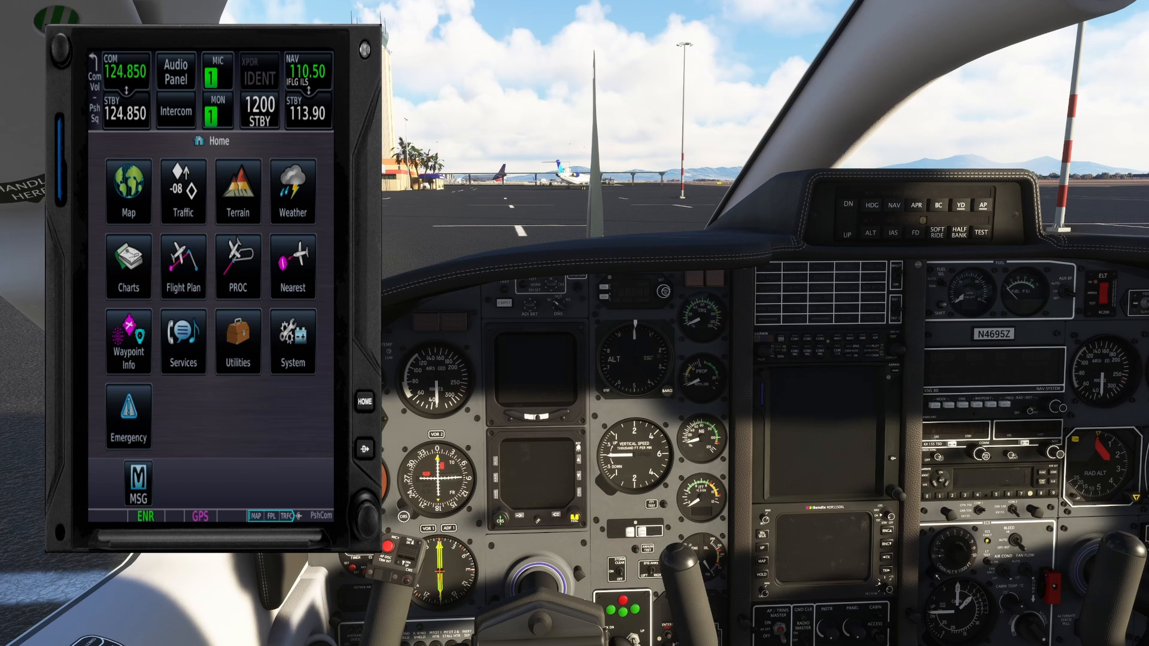
- Show the moving map of the airport around the aircraft, then return to the Home screen
left_click(128, 193)
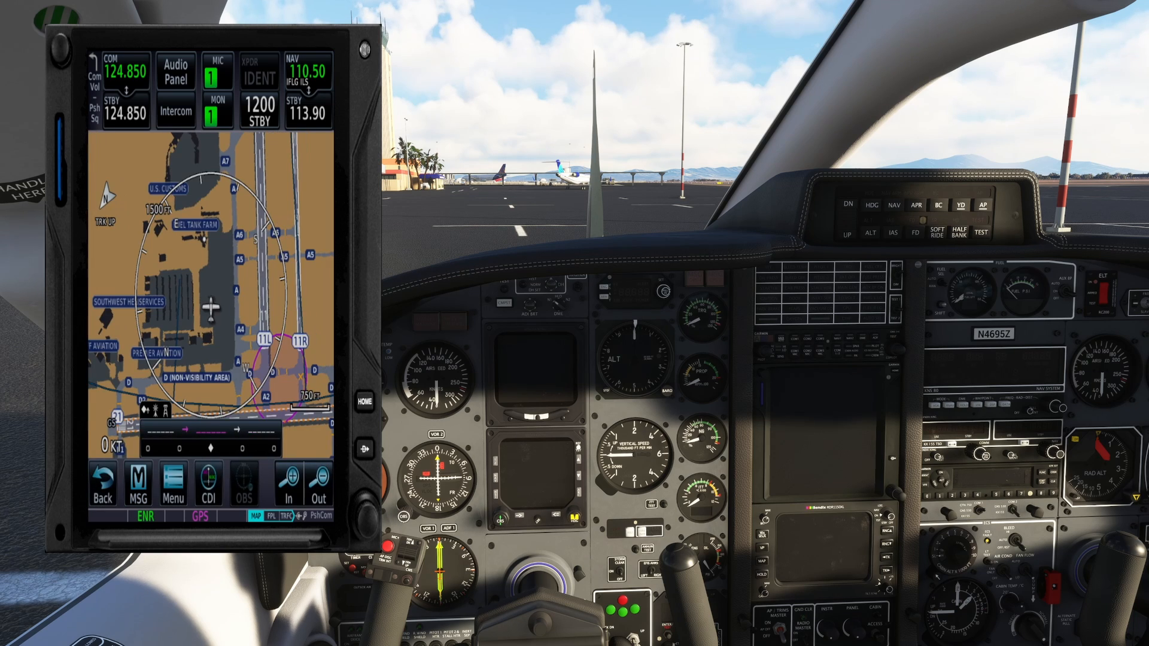
left_click(288, 480)
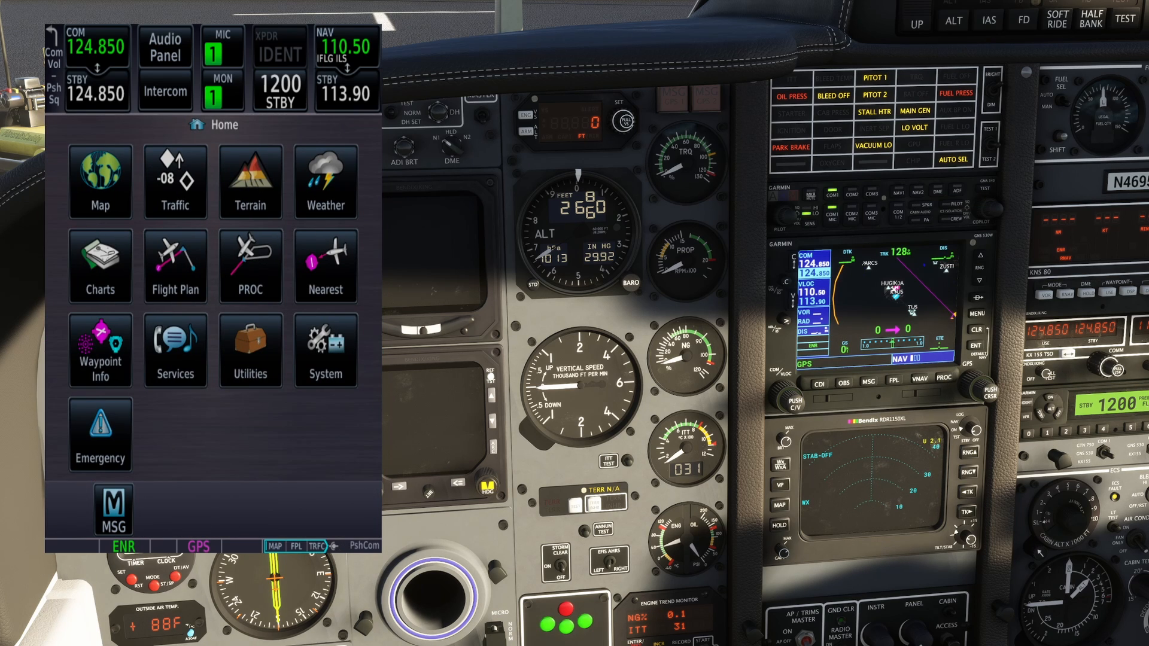
left_click(174, 266)
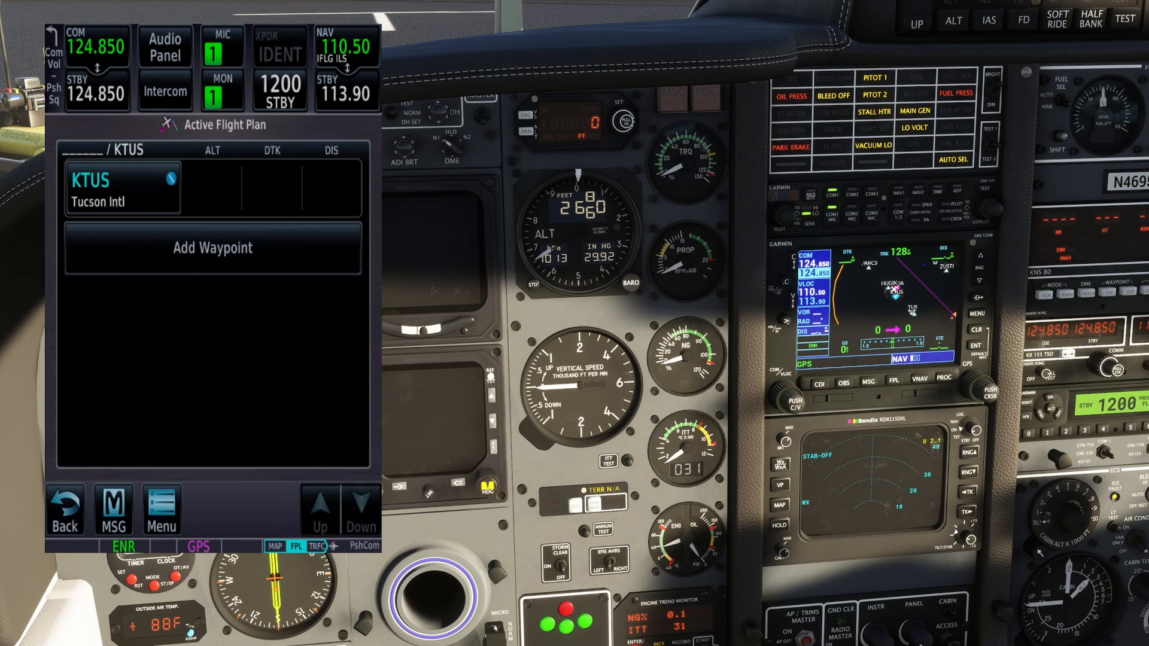
left_click(122, 187)
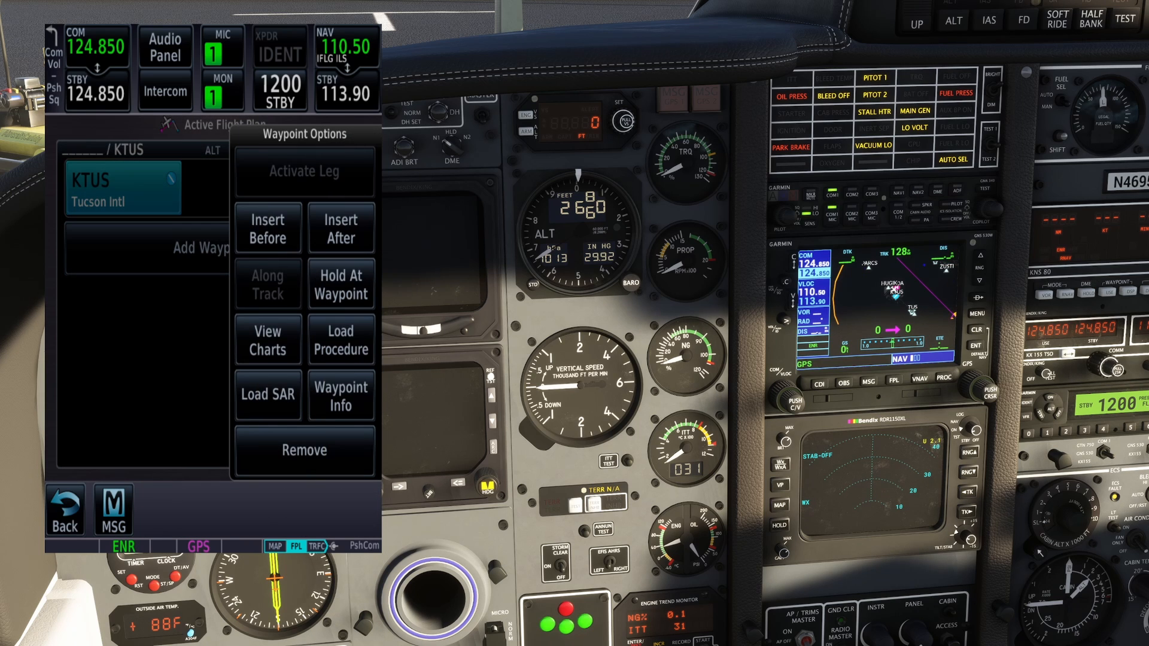
left_click(303, 449)
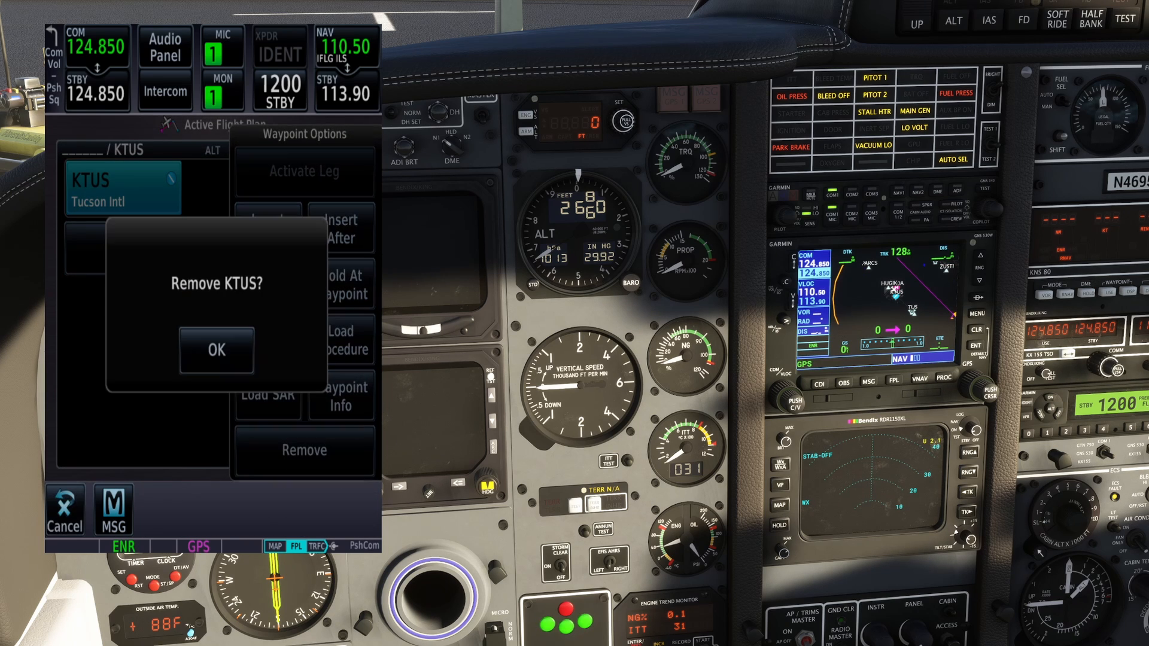
left_click(214, 350)
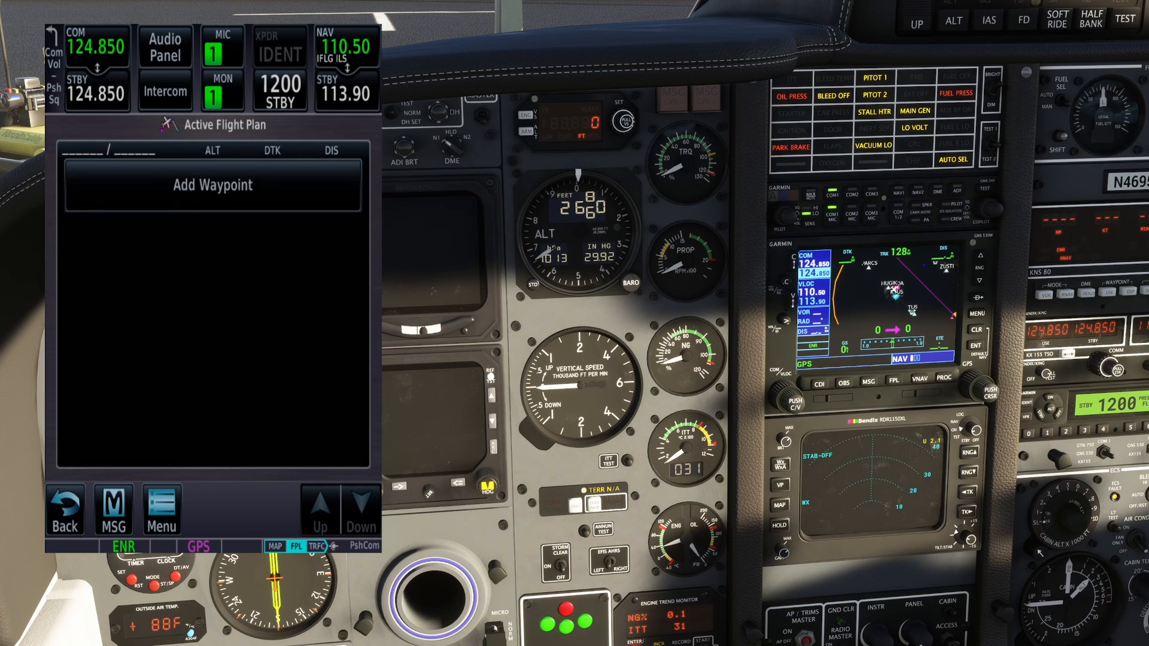
left_click(211, 185)
type("KTU")
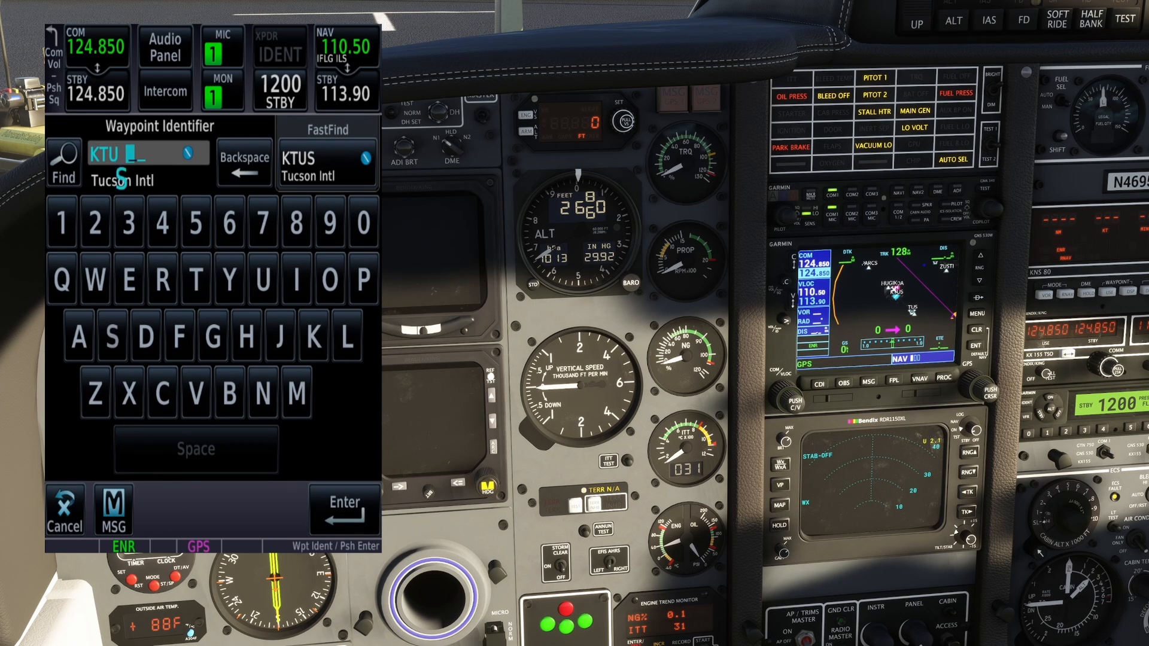
left_click(342, 510)
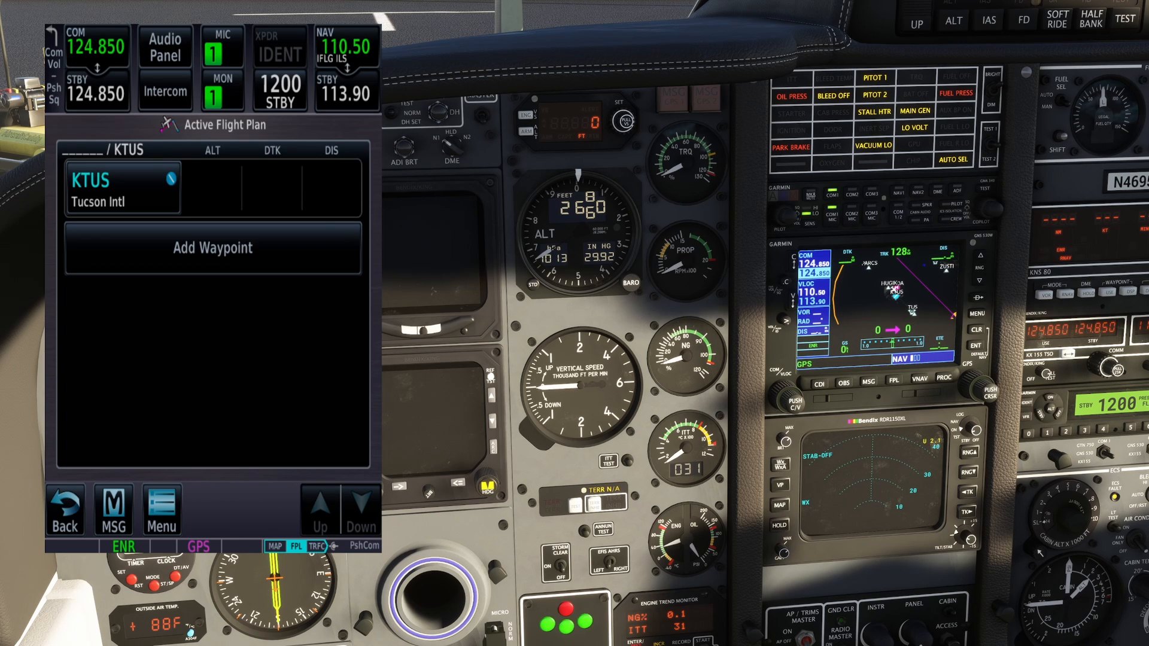
left_click(212, 248)
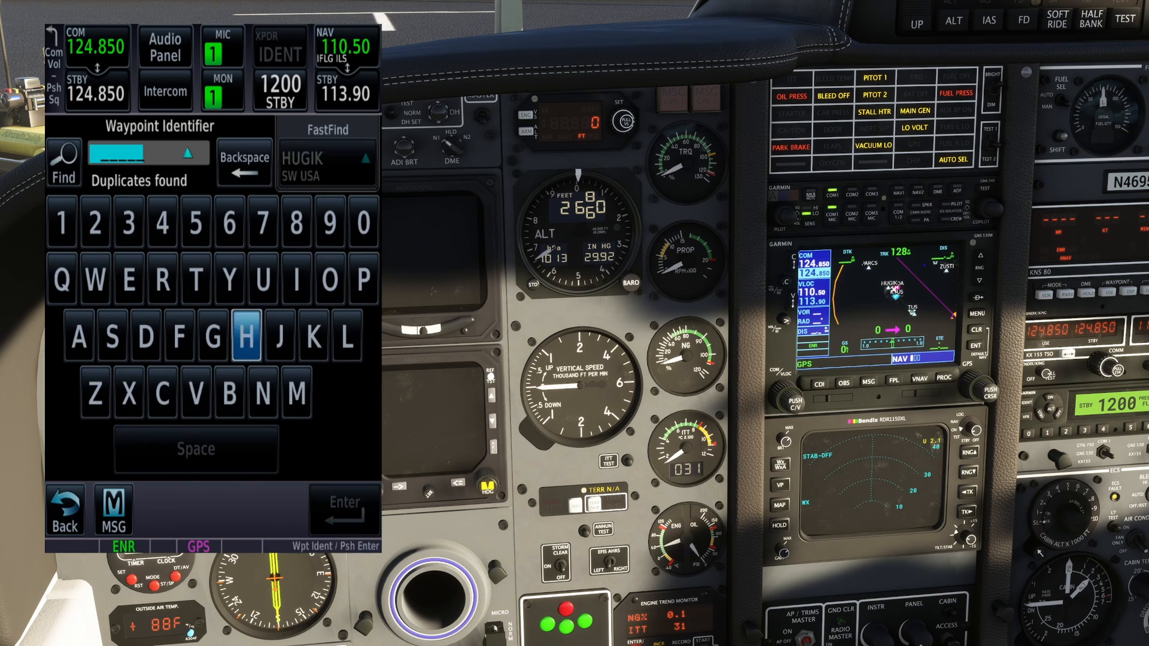
left_click(247, 335)
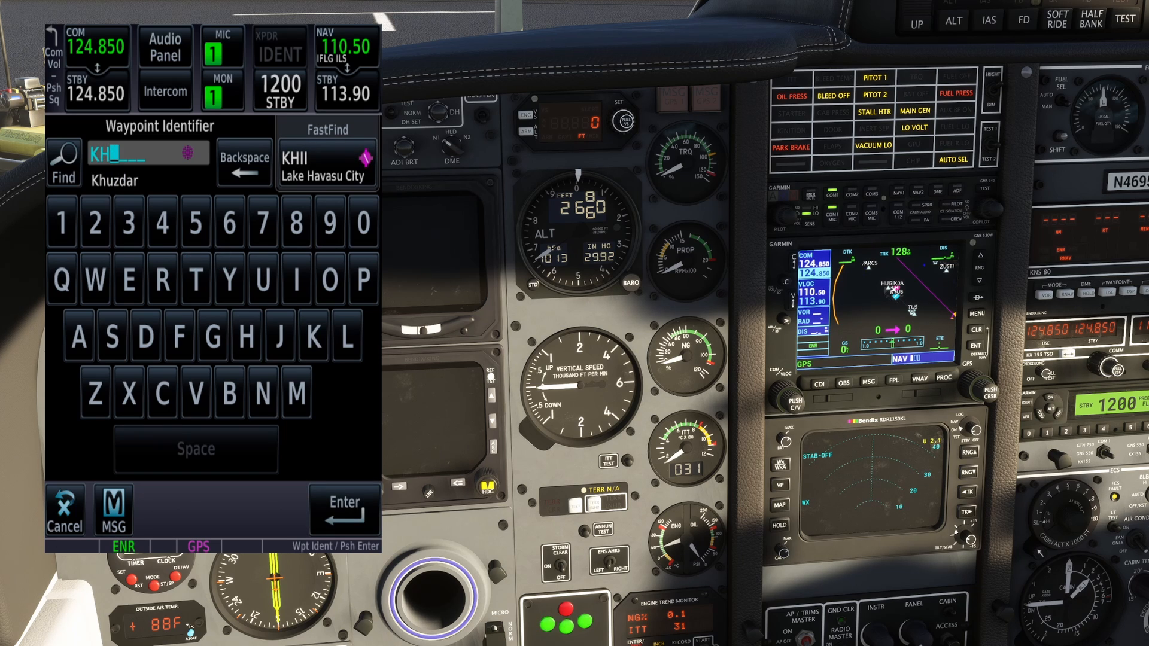
left_click(344, 505)
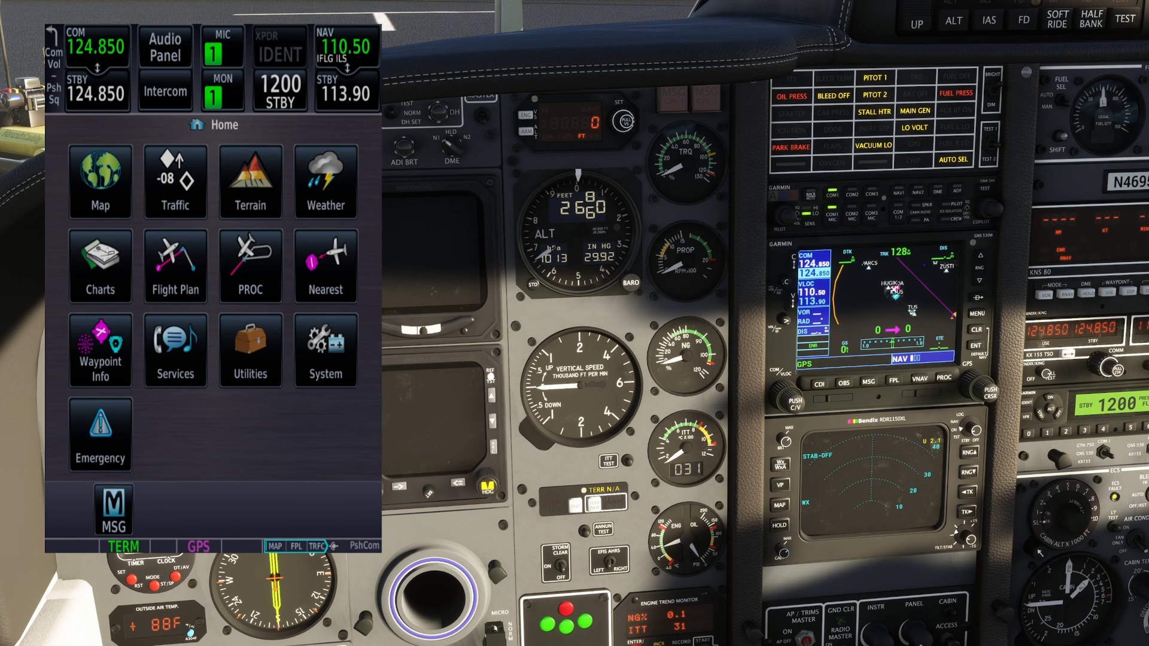
- Bring up Tucson Intl's charts and select the AIRPORT DIAGRAM from the Information list
left_click(101, 264)
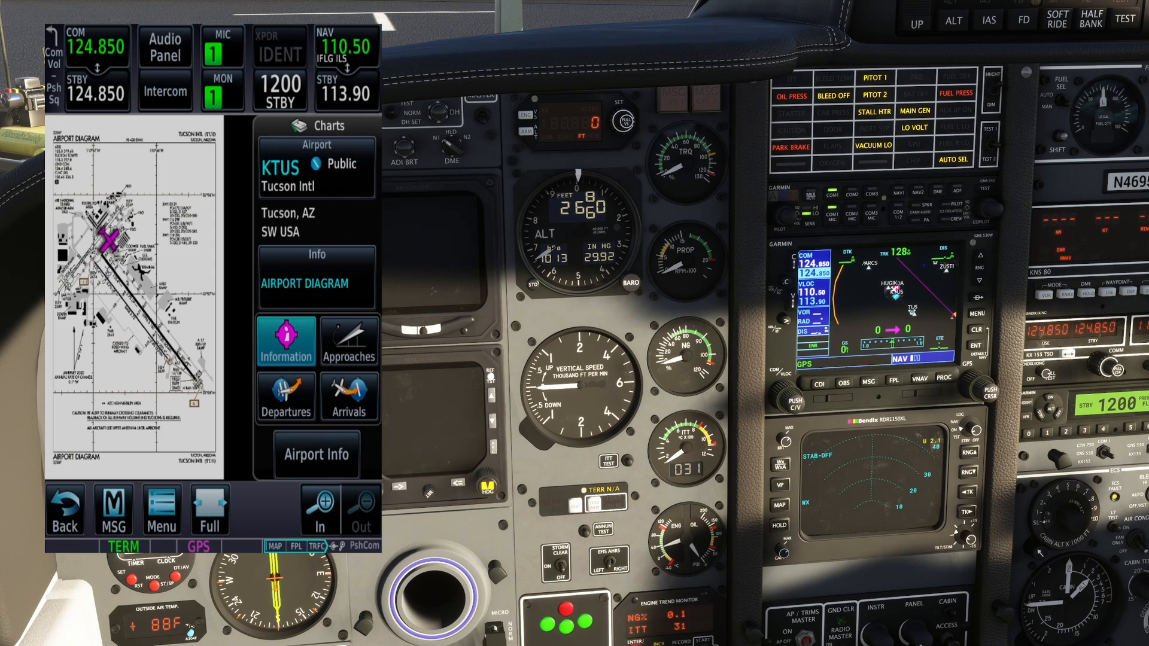
left_click(318, 508)
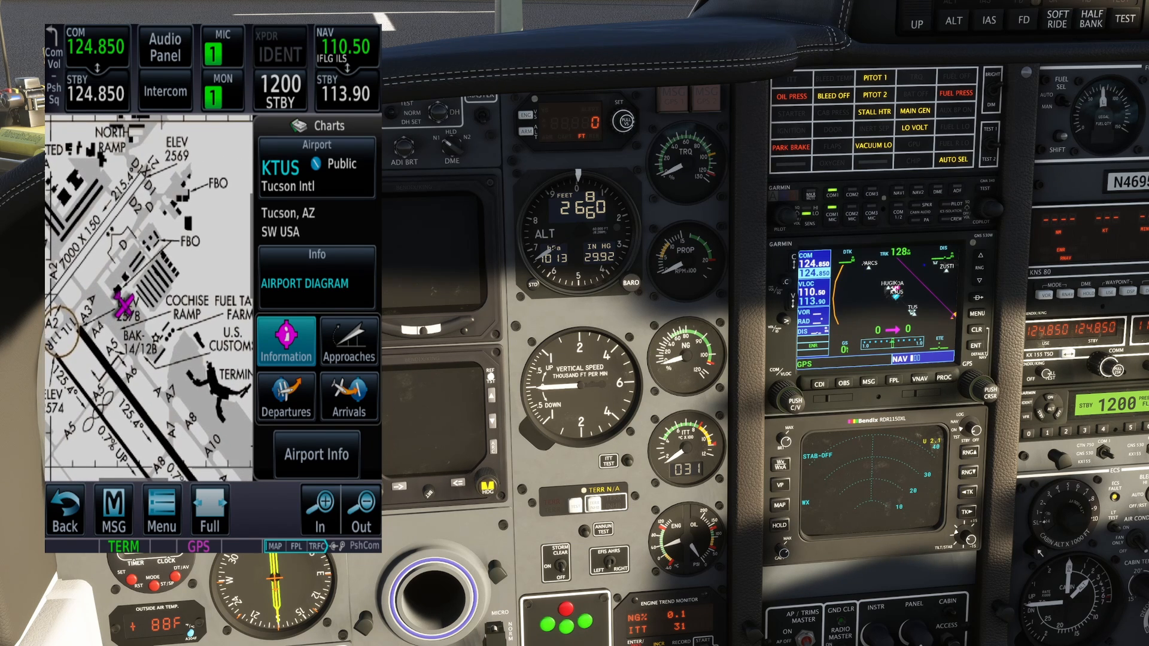
left_click(286, 341)
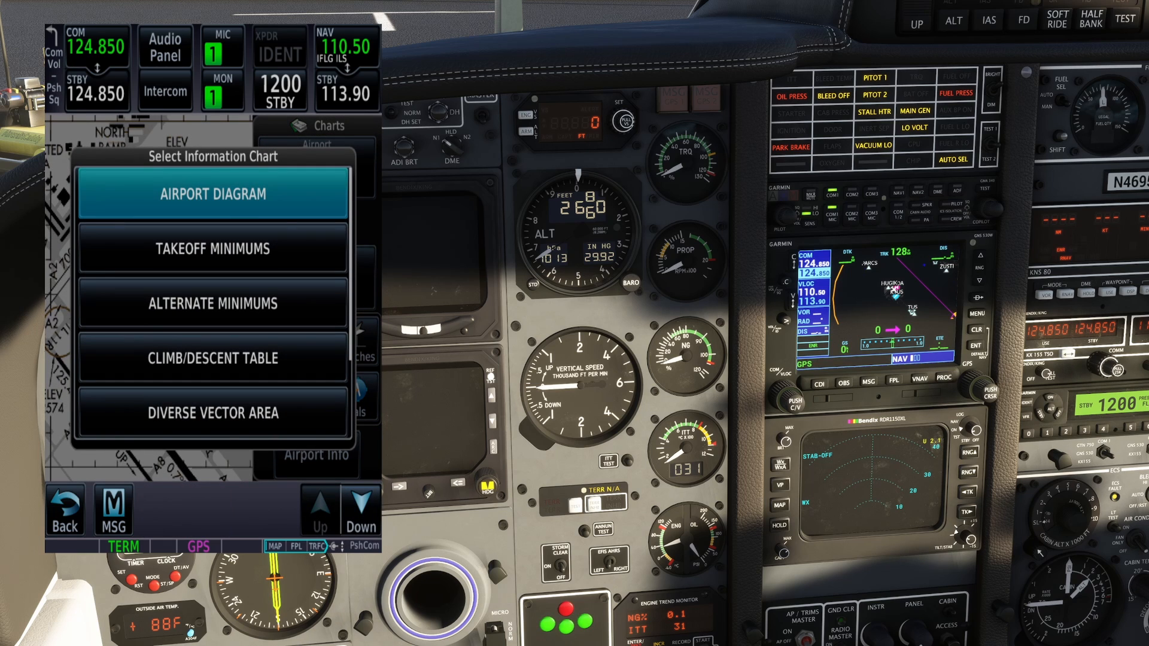
left_click(212, 357)
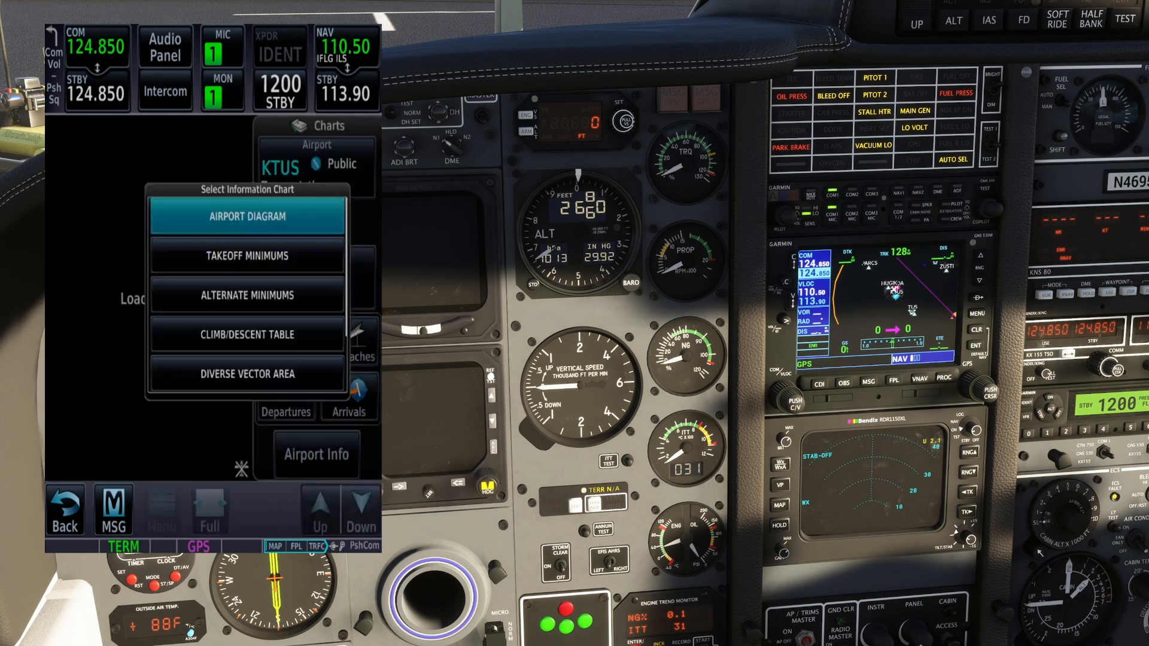
left_click(247, 217)
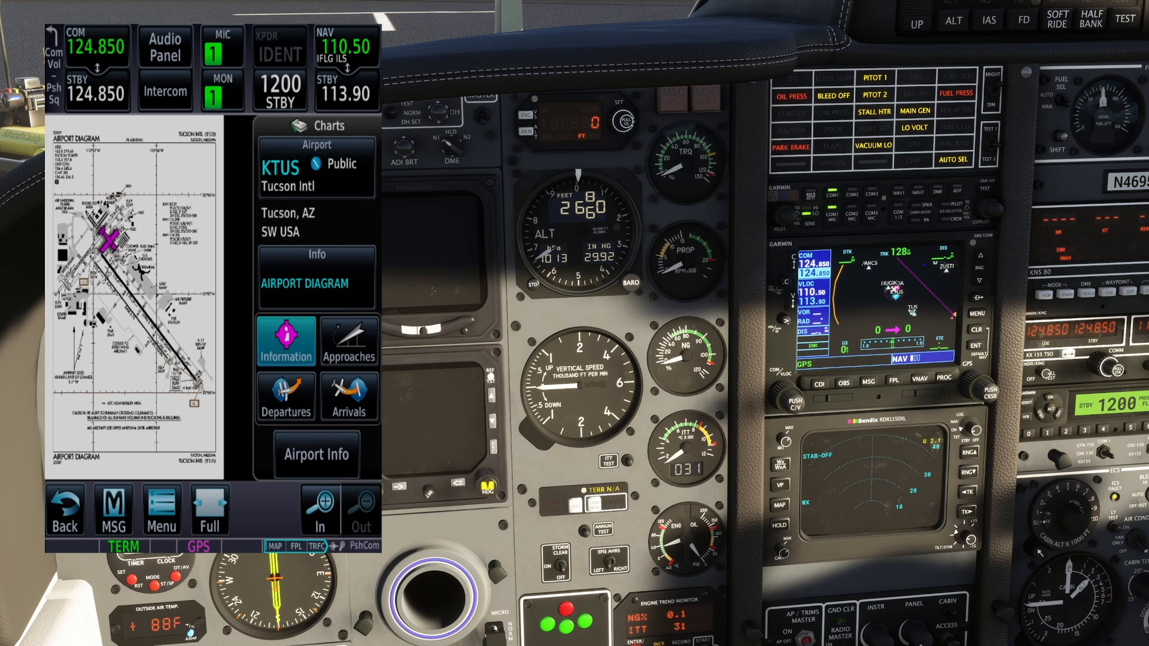
- Inspect the diagram full-screen, zooming into the south runways and East Ramp, then return to split view
left_click(209, 508)
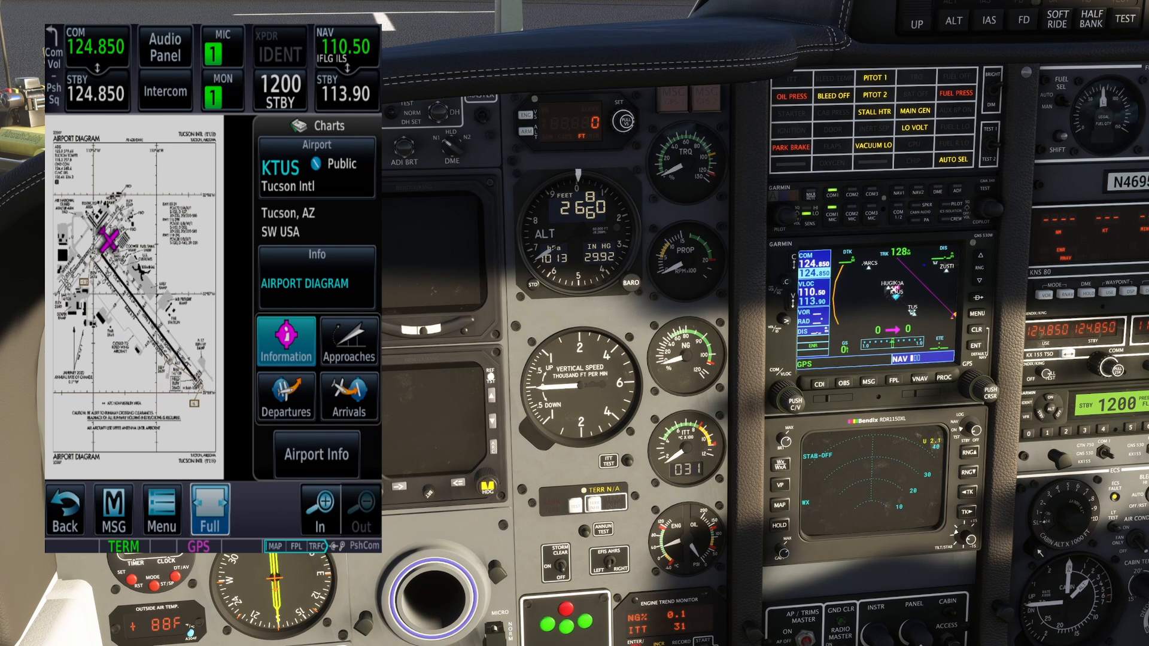
left_click(210, 510)
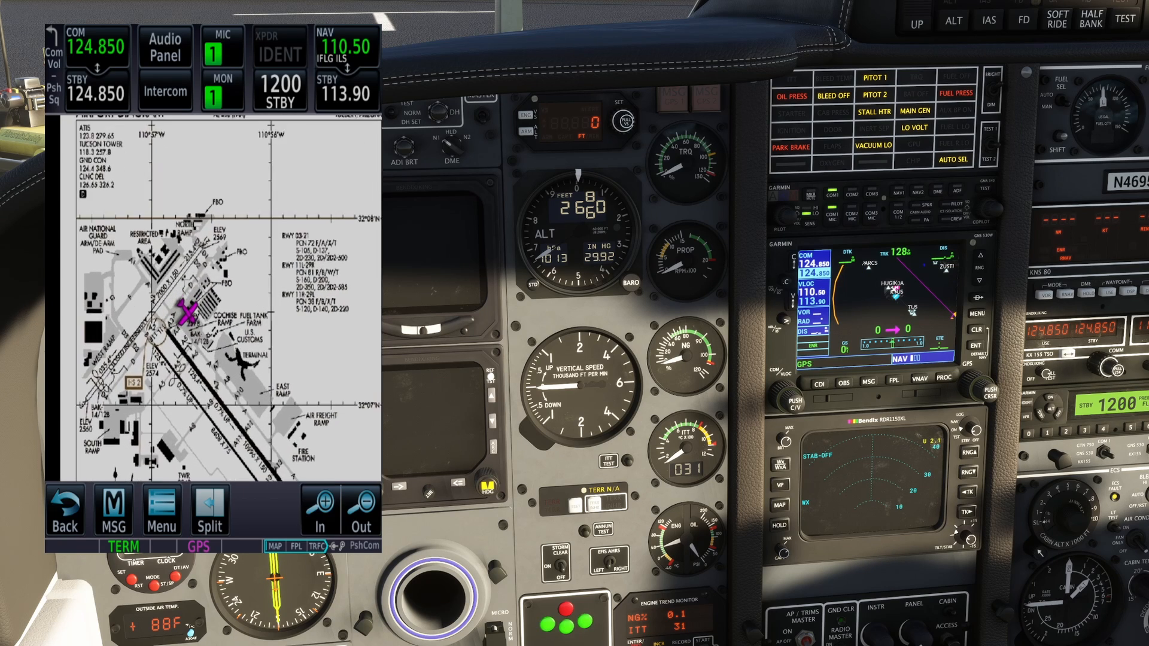
left_click(321, 507)
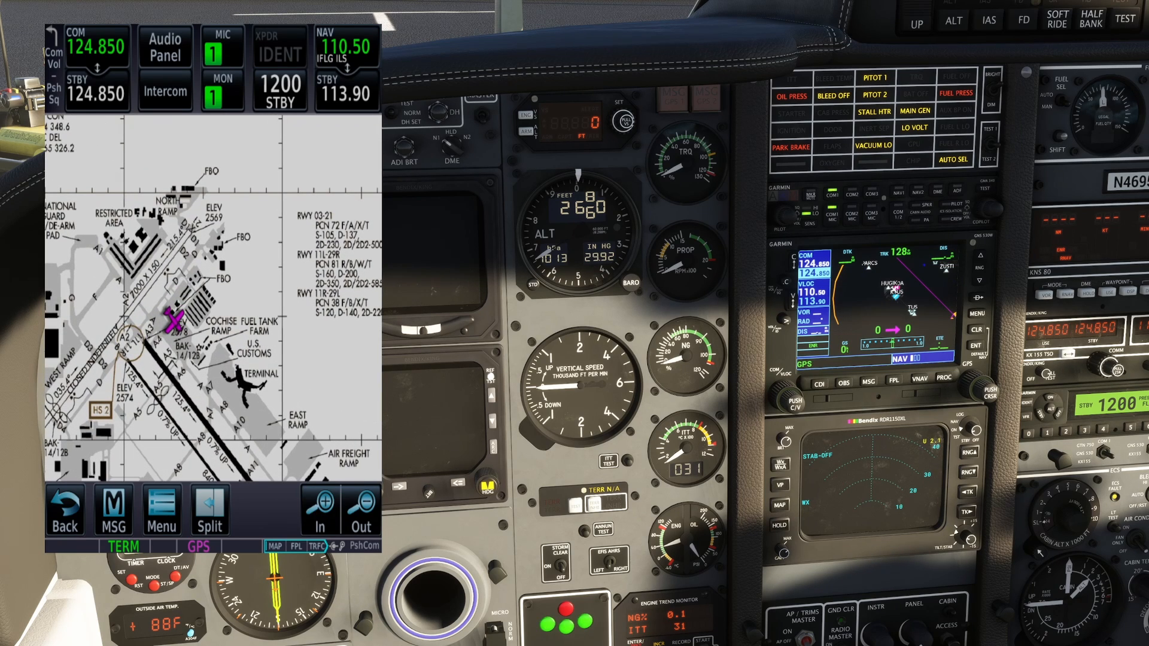
left_click(321, 511)
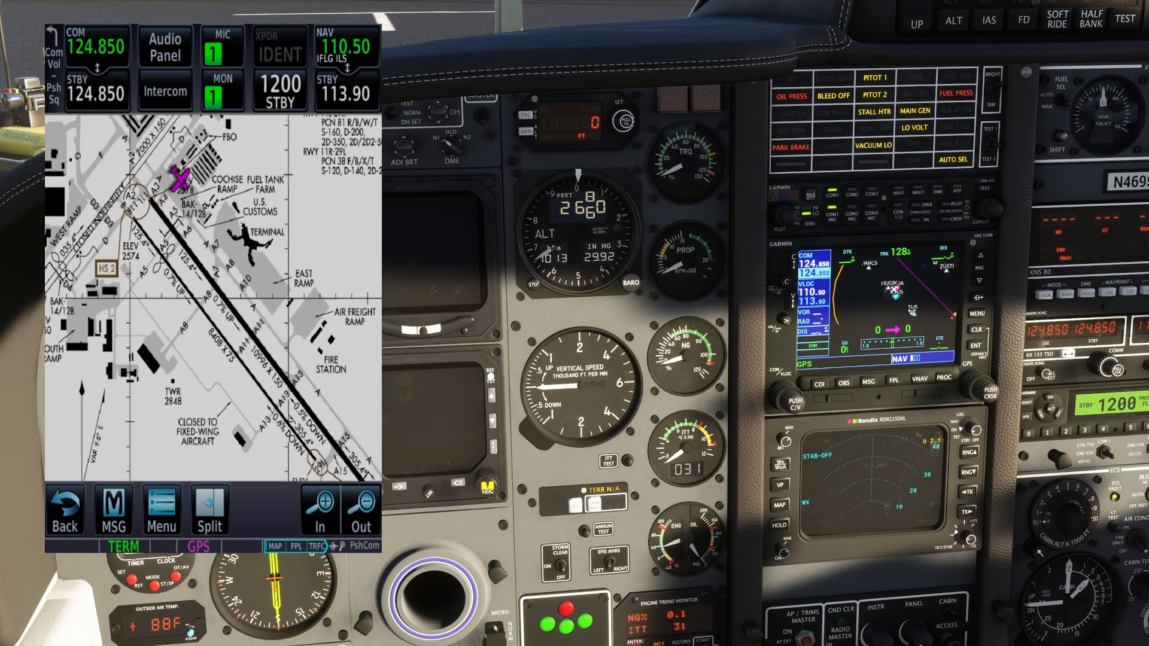
left_click(322, 508)
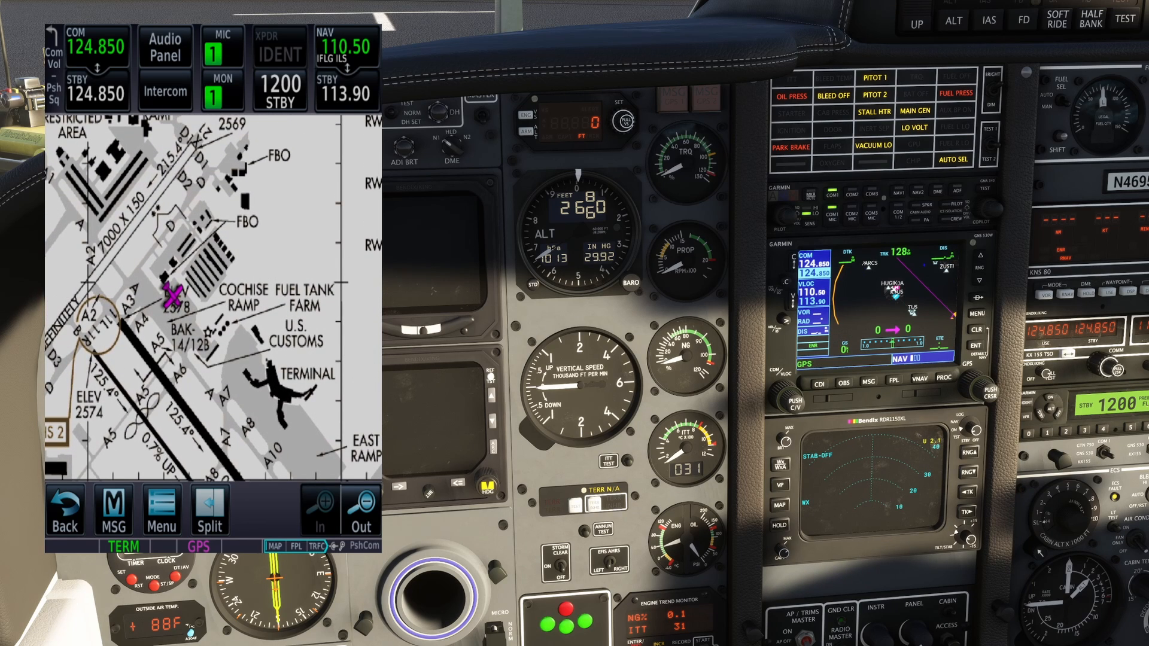
left_click(320, 513)
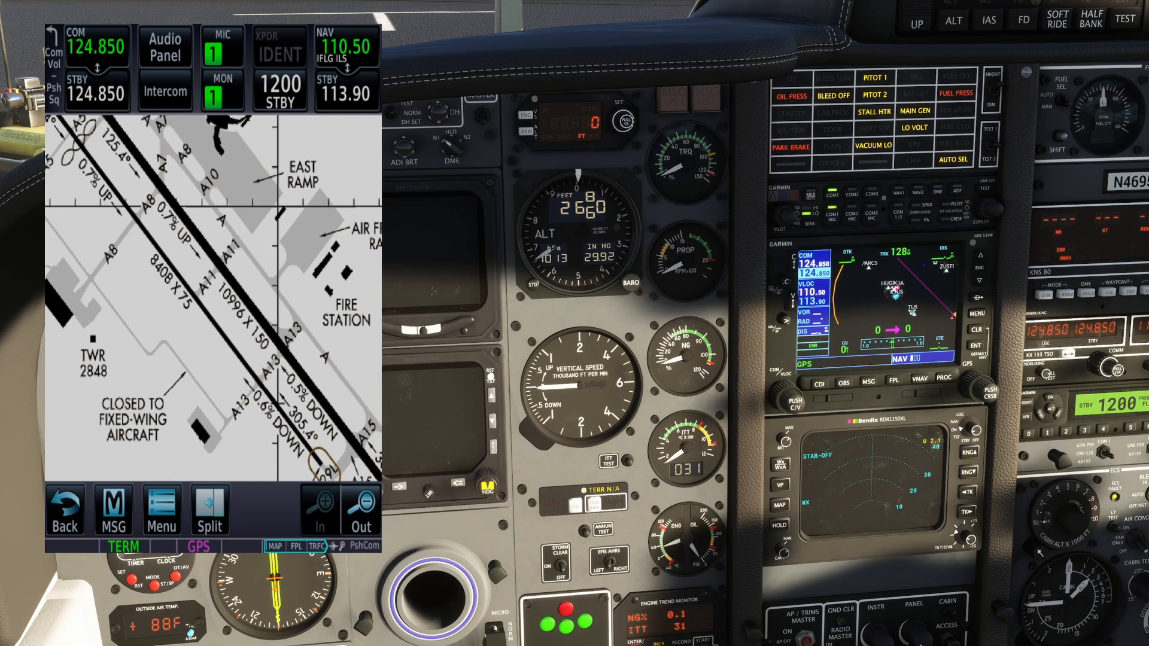
left_click(161, 511)
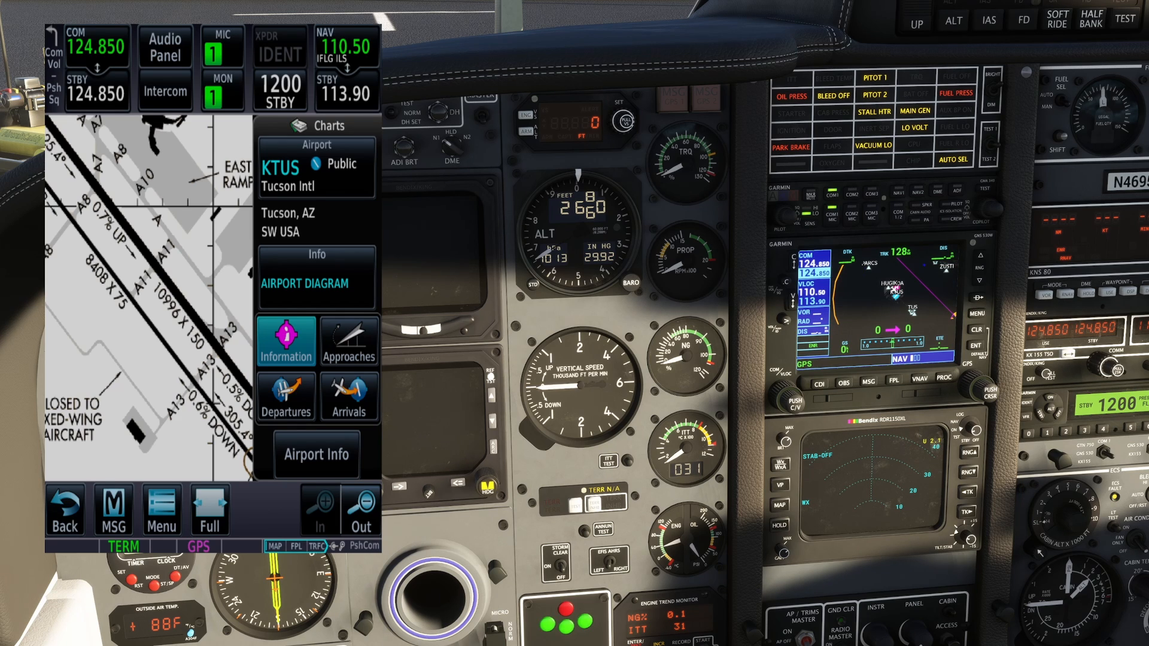
- Show the WLDKT THREE (RNAV) departure chart, then bring up the XPDR 1200 code entry page
left_click(286, 396)
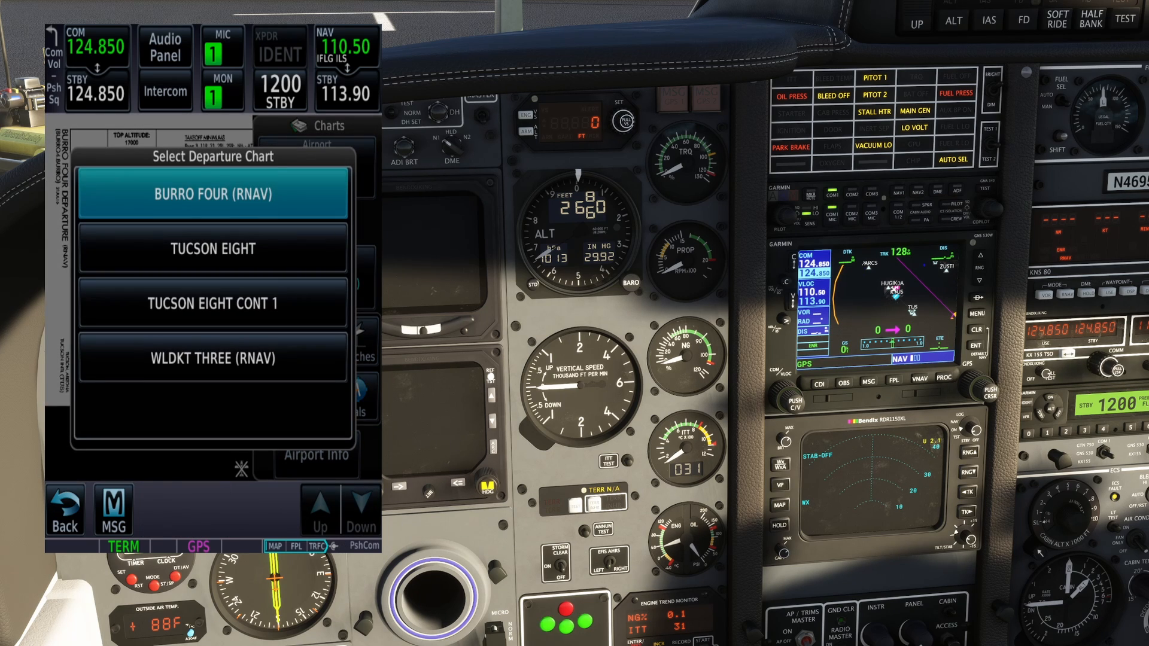
left_click(213, 358)
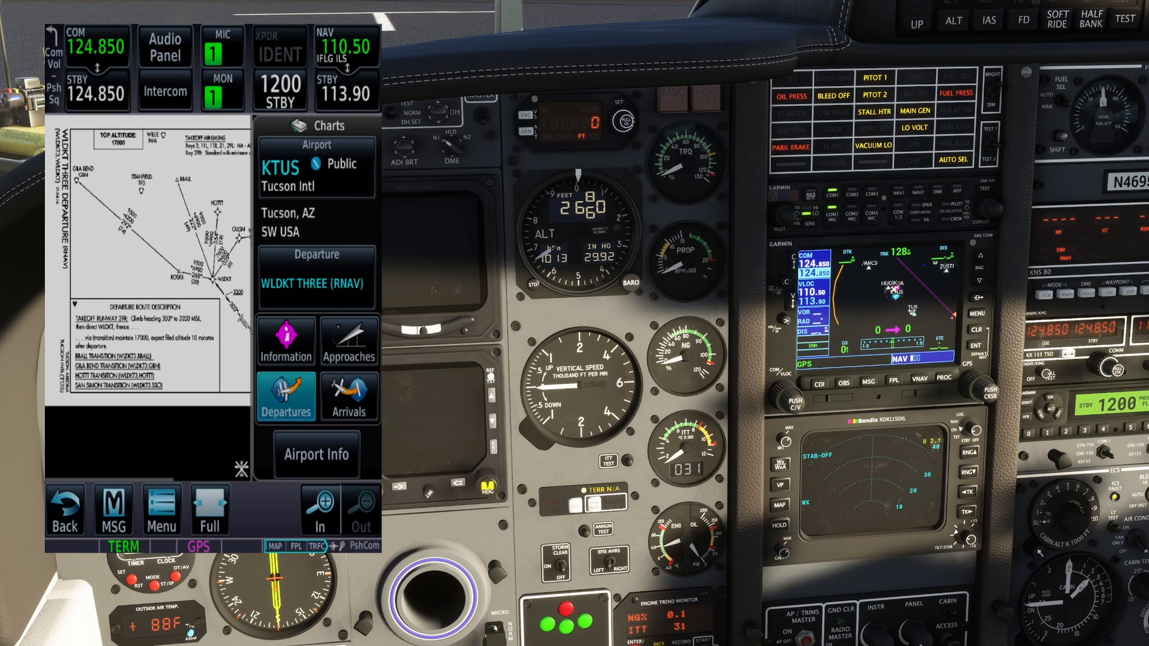
left_click(209, 511)
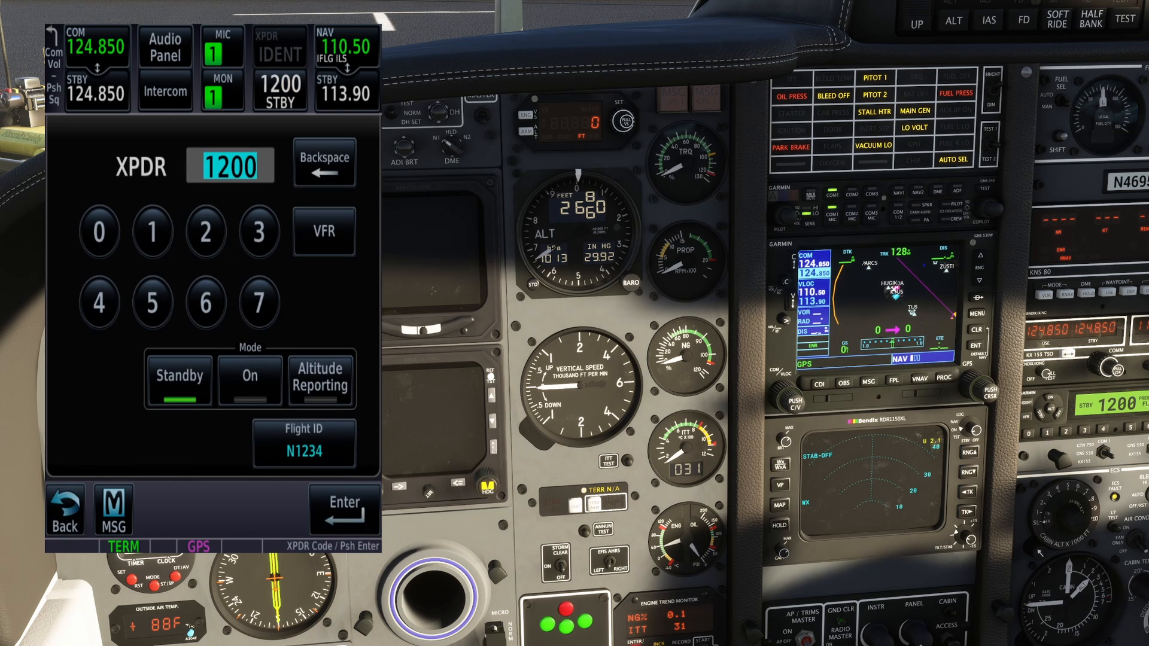
- Switch the transponder Mode to On at code 1200 and cancel the code entry
left_click(152, 303)
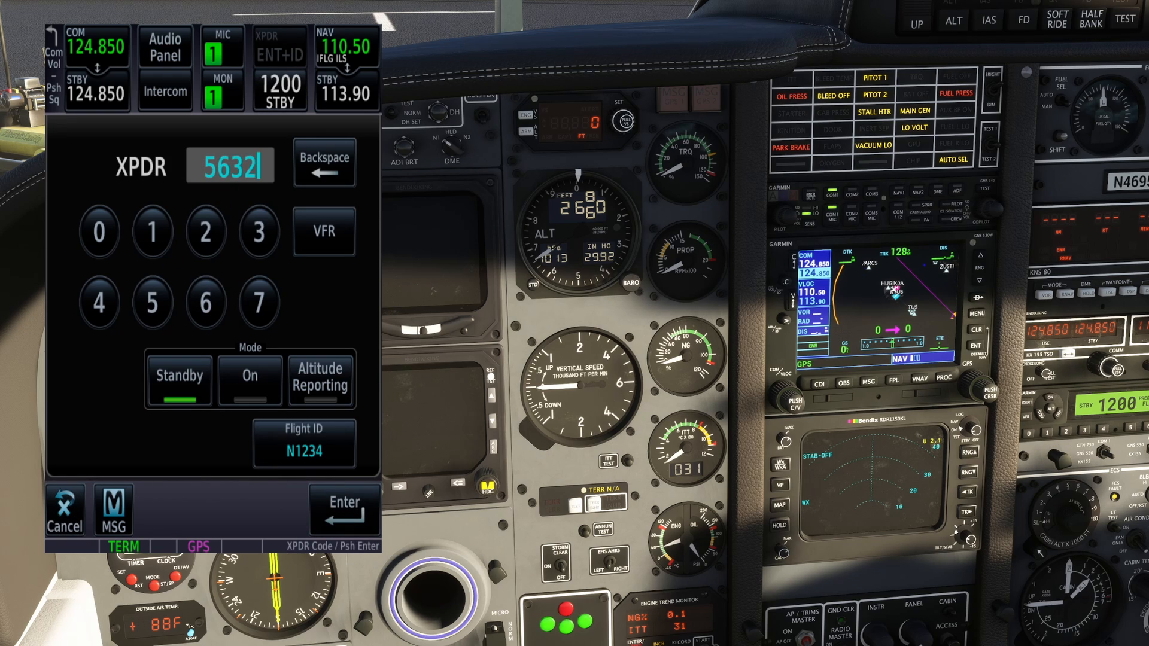
left_click(249, 379)
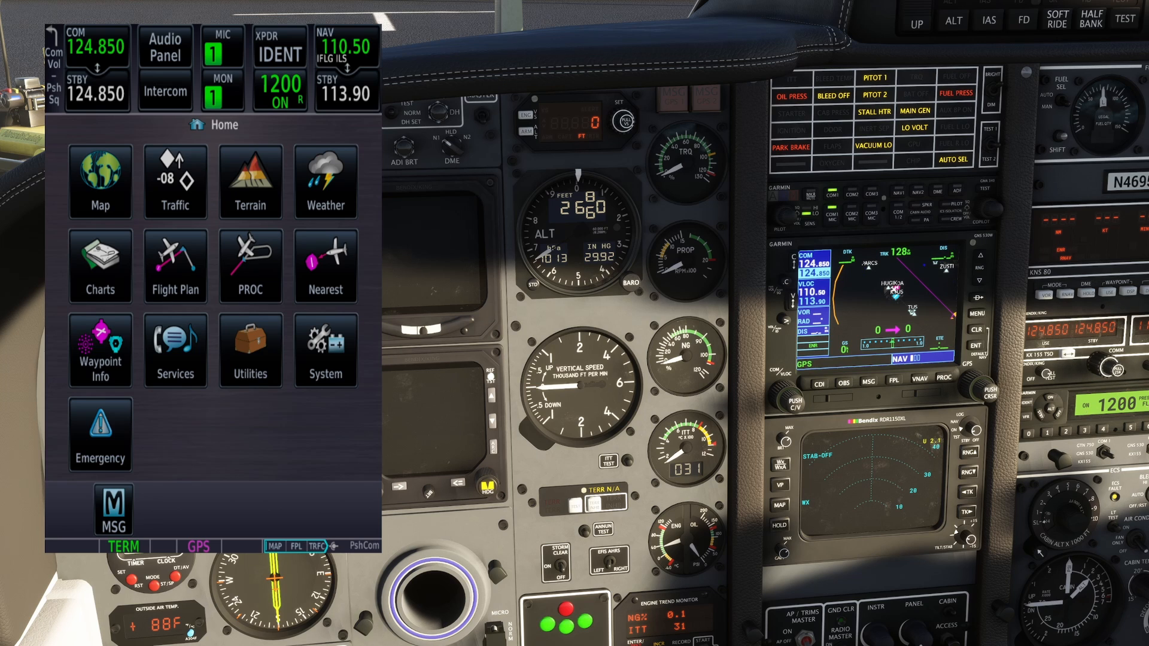
left_click(175, 351)
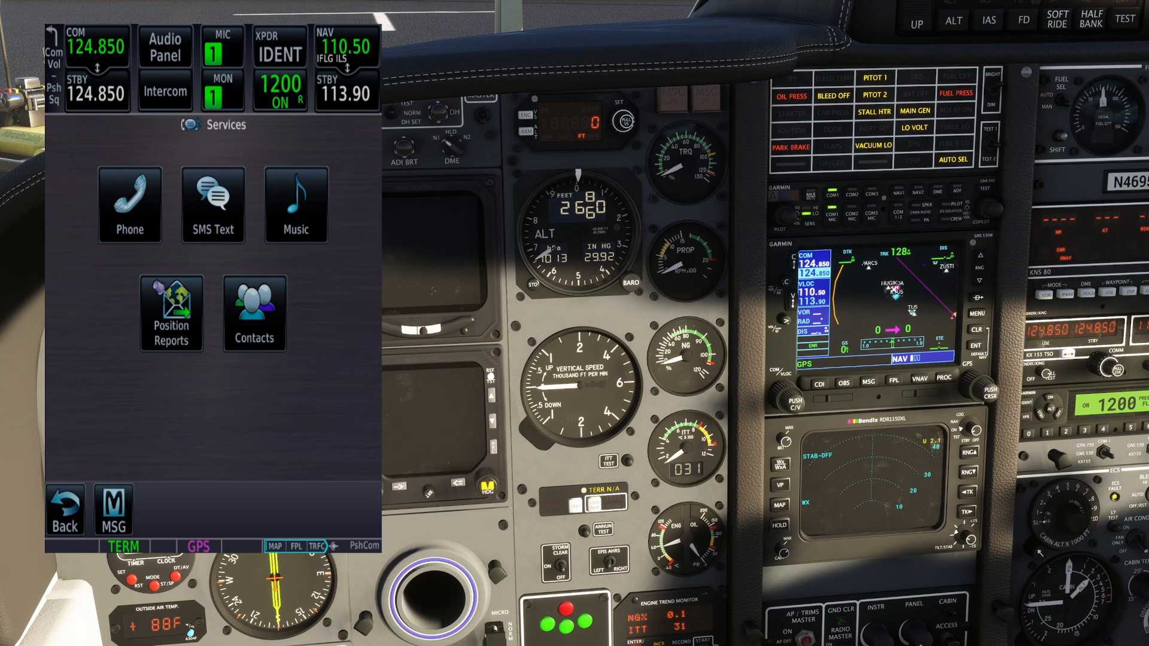
left_click(295, 203)
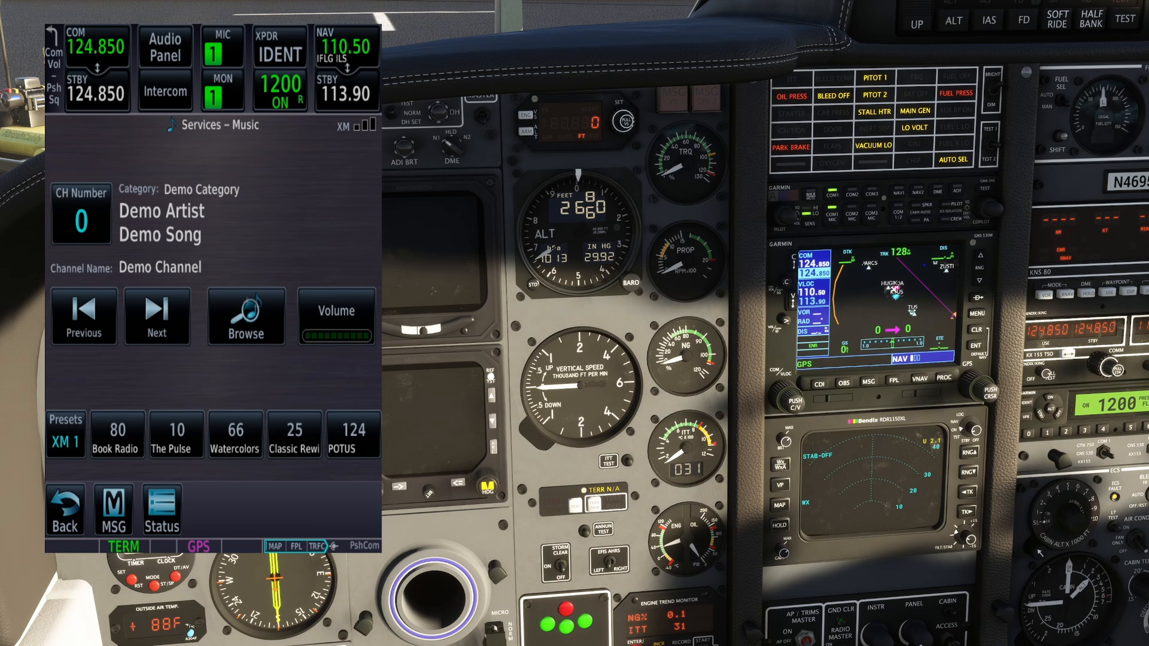
left_click(64, 507)
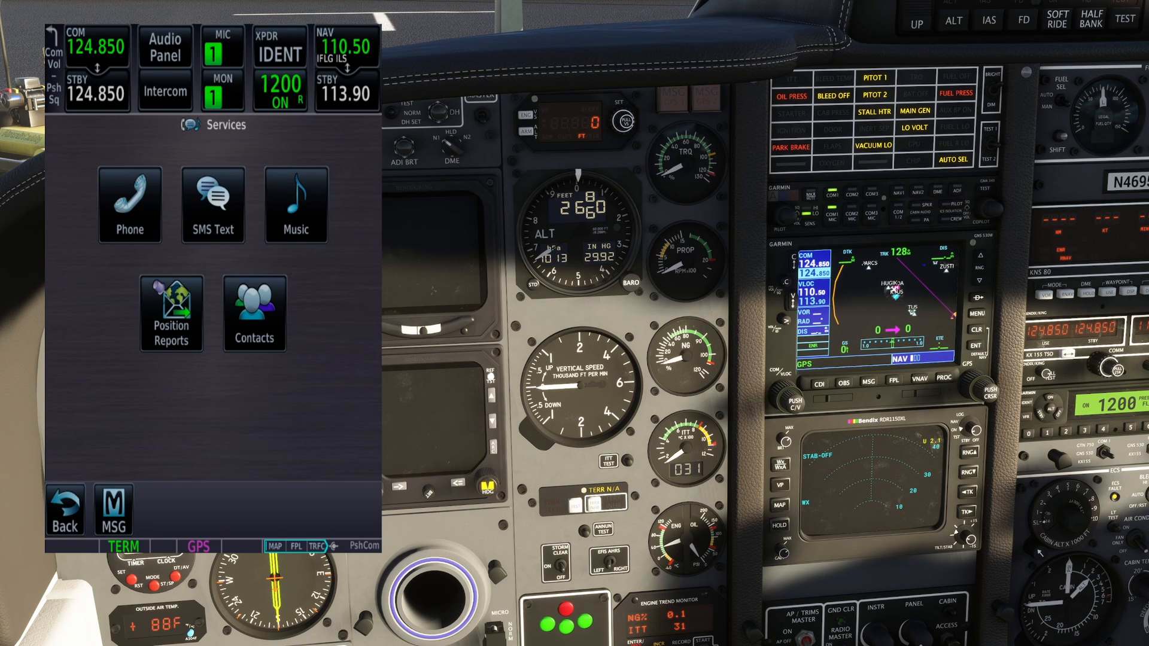
left_click(65, 509)
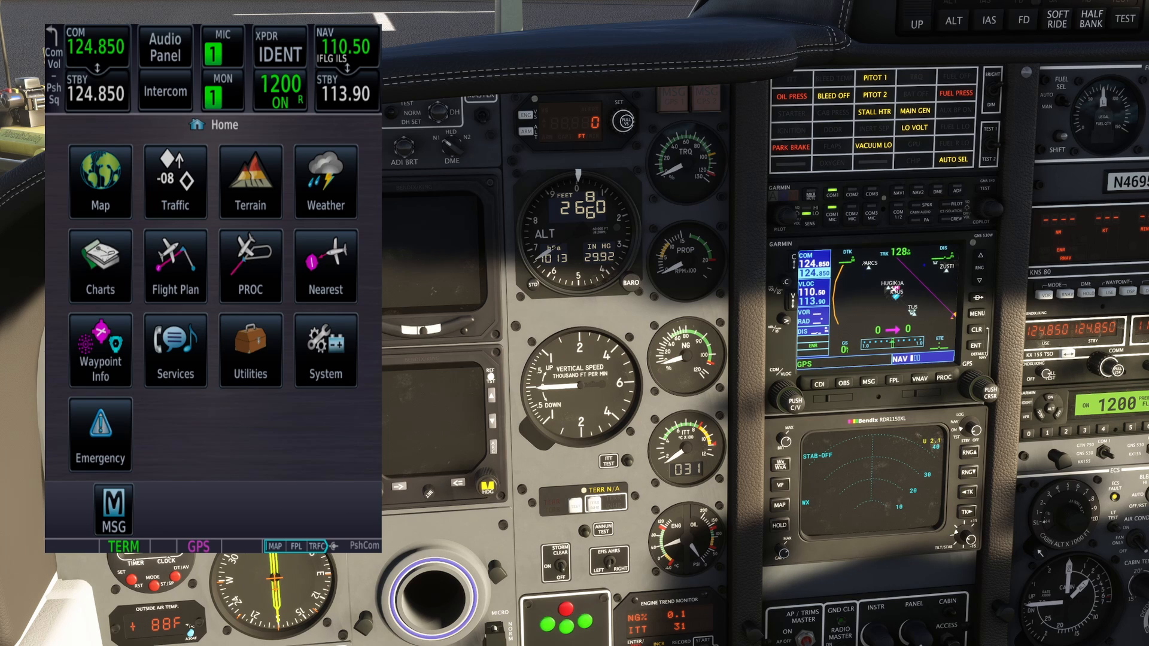
- Explore the moving map around TUS, zooming out to more waypoints and back in, then reach Utilities
left_click(100, 180)
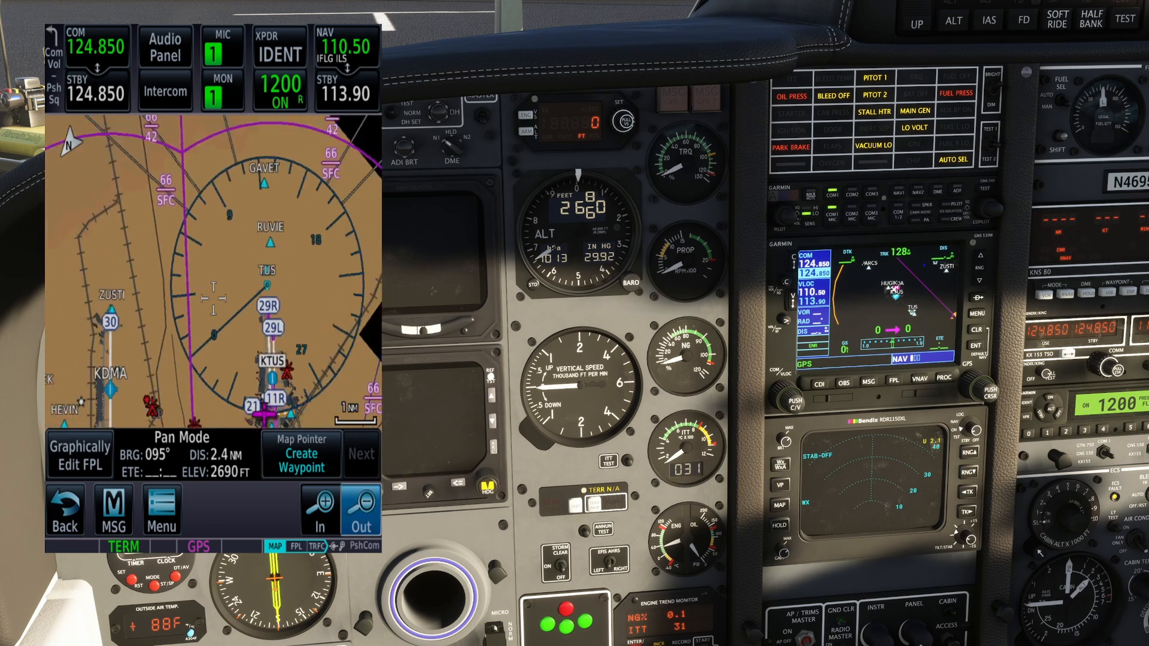
left_click(361, 509)
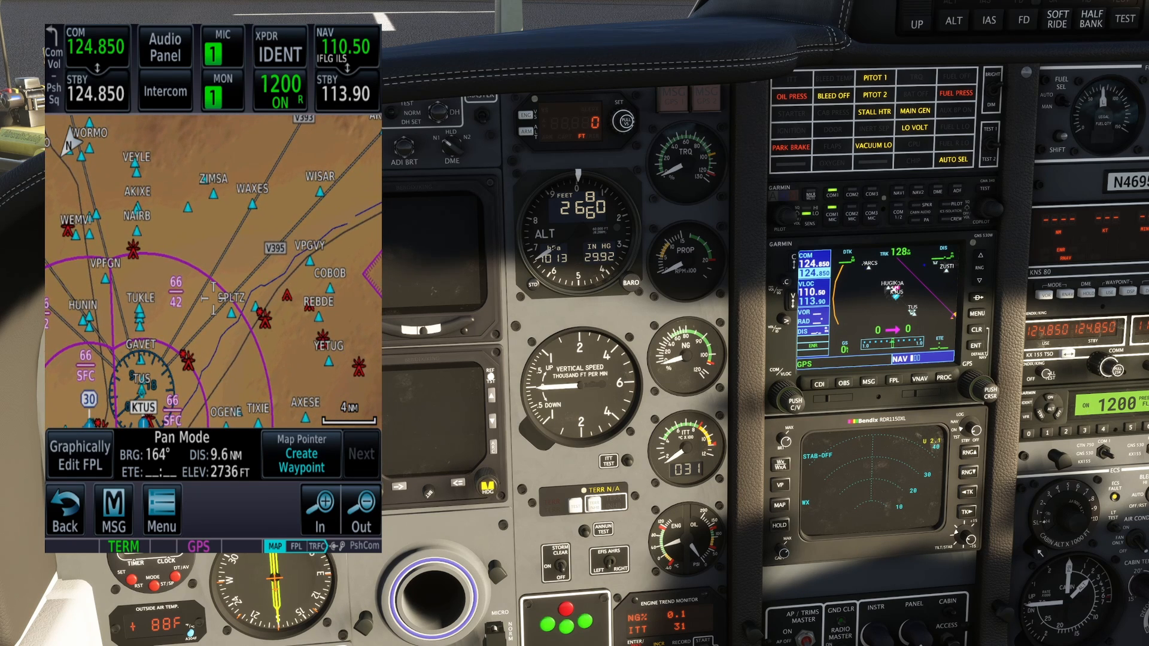
left_click(301, 455)
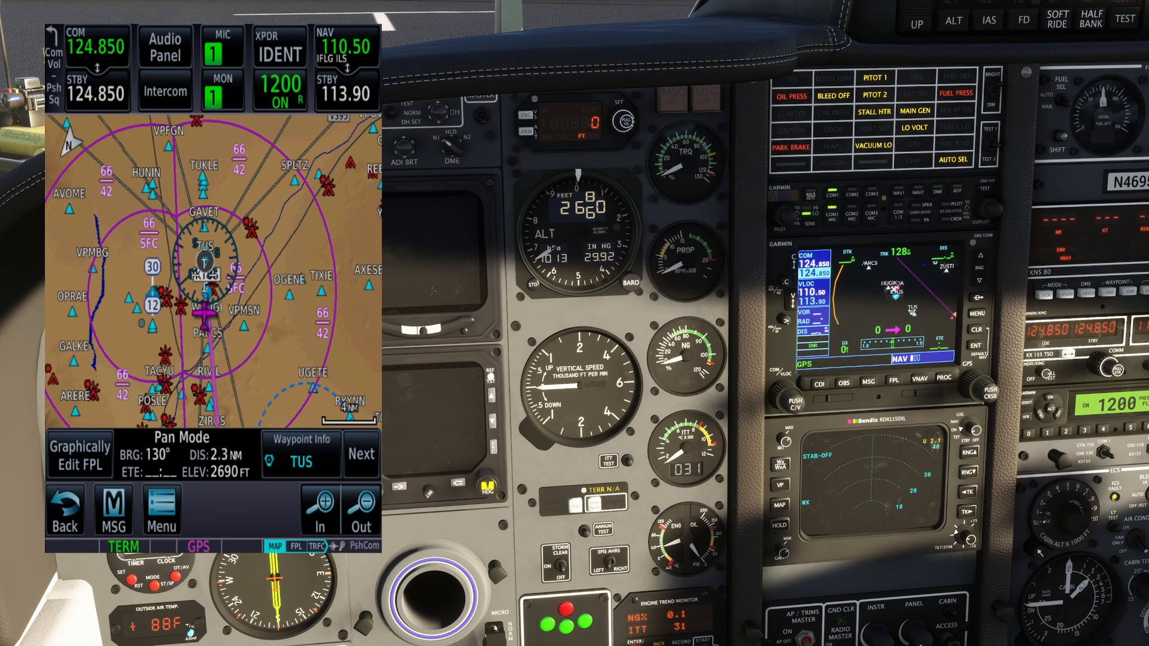
left_click(320, 510)
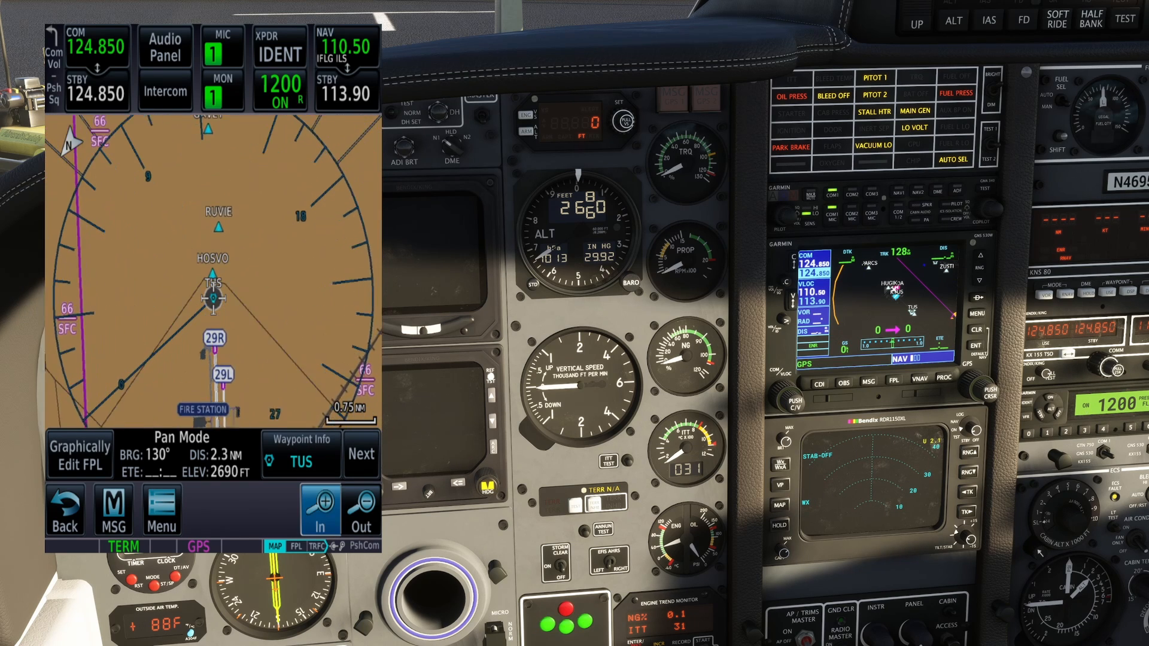
left_click(320, 509)
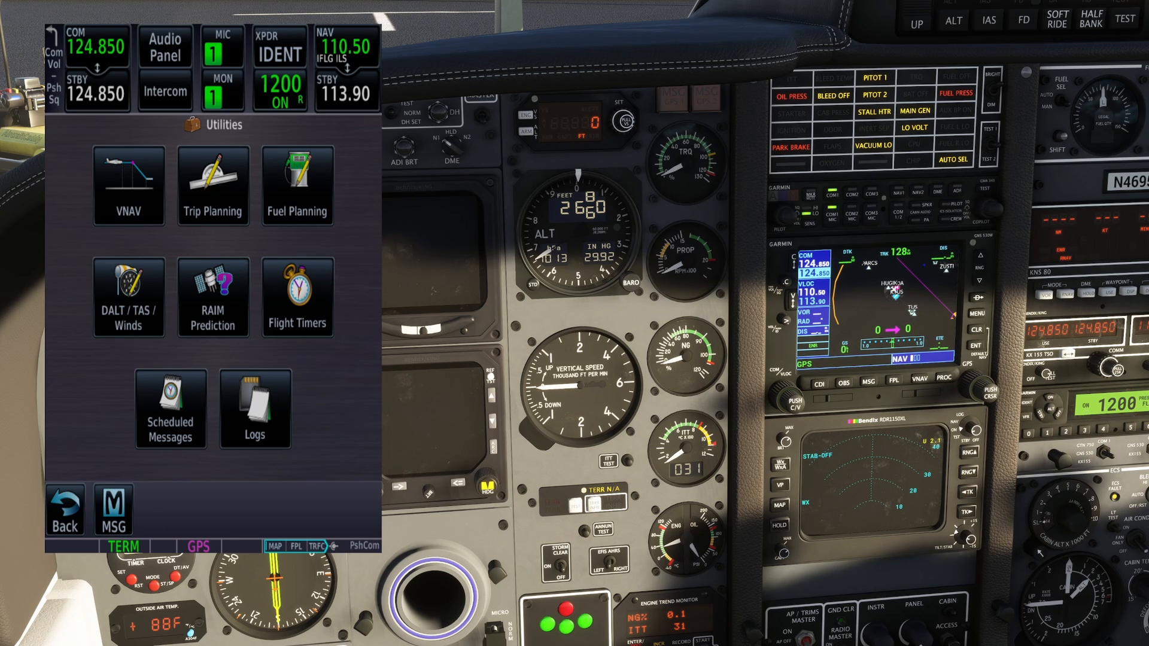
- View the KTUS to KHII Fuel Planning and the VNAV Profile utilities, then go to the Weather pages
left_click(213, 184)
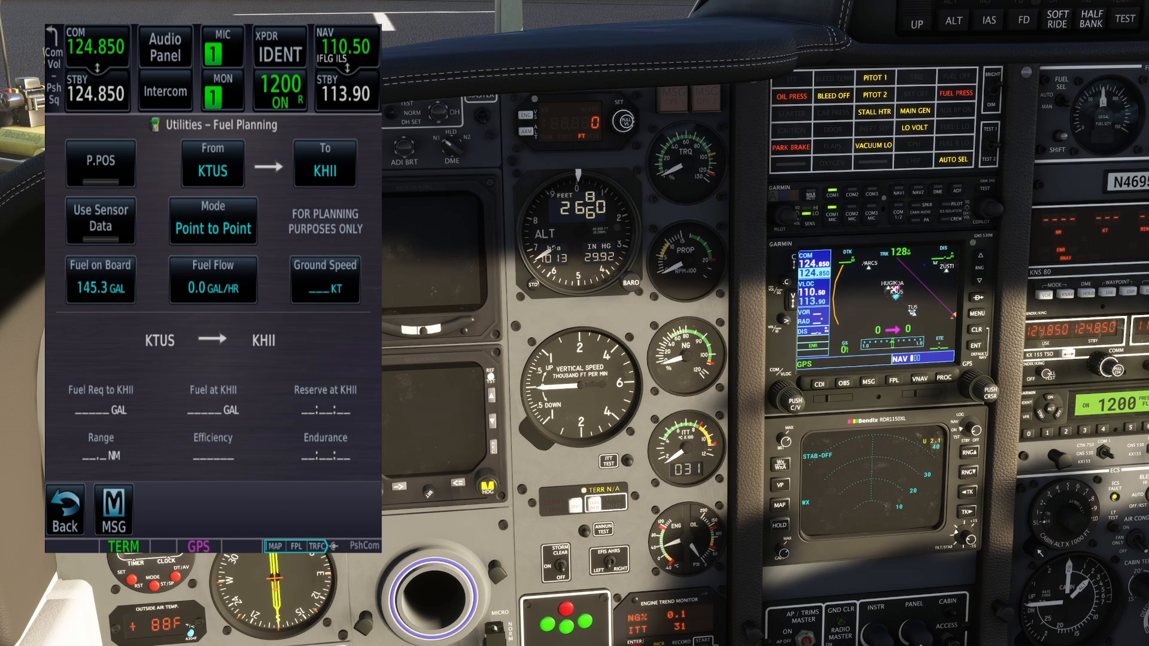
left_click(64, 508)
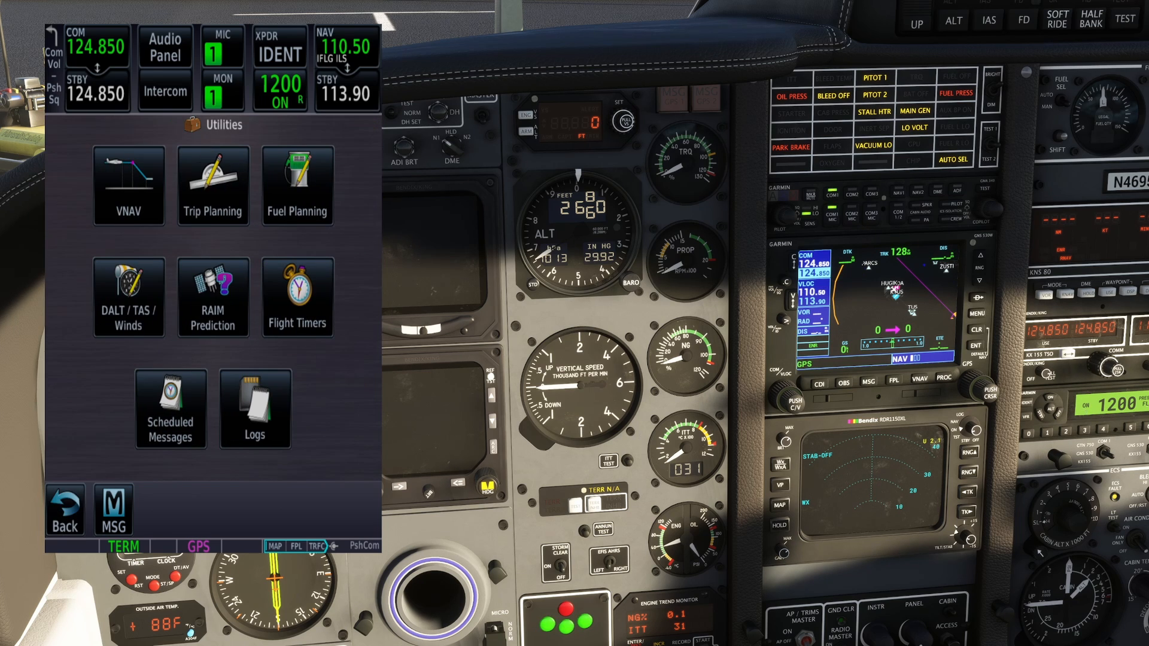
left_click(128, 296)
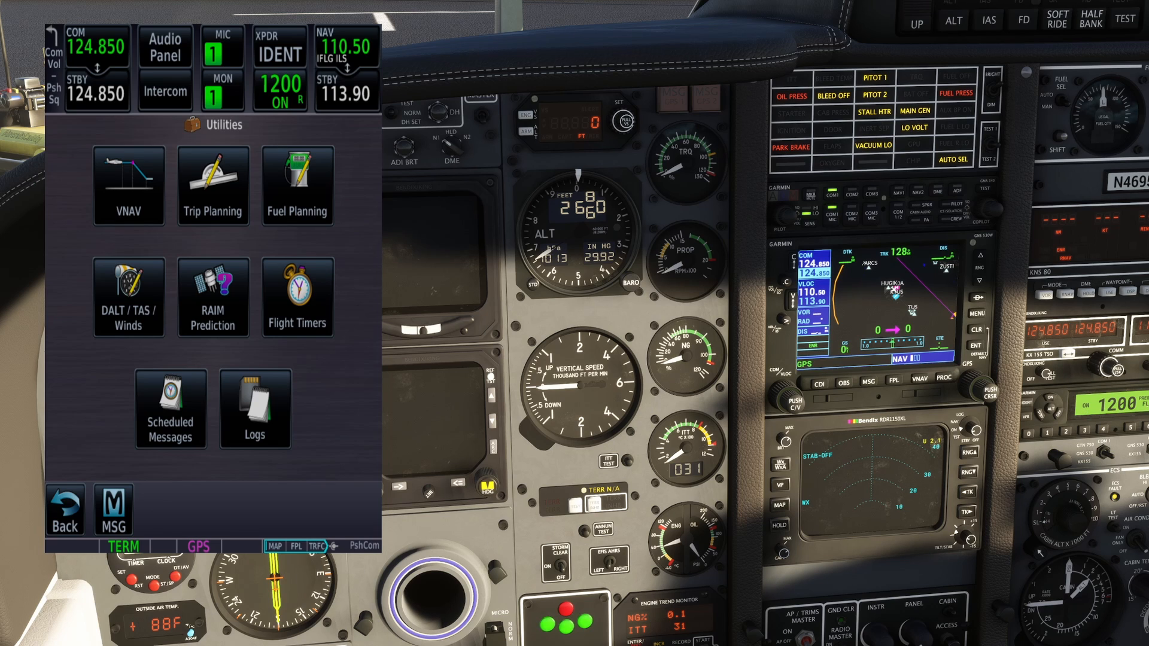
left_click(128, 186)
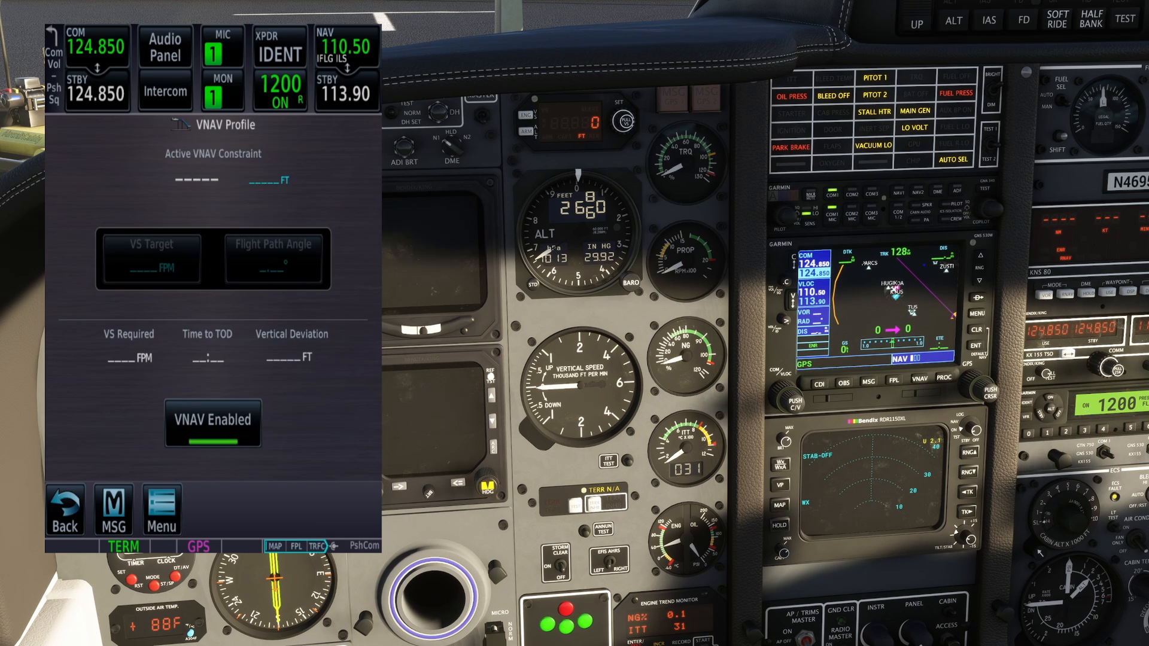
left_click(160, 510)
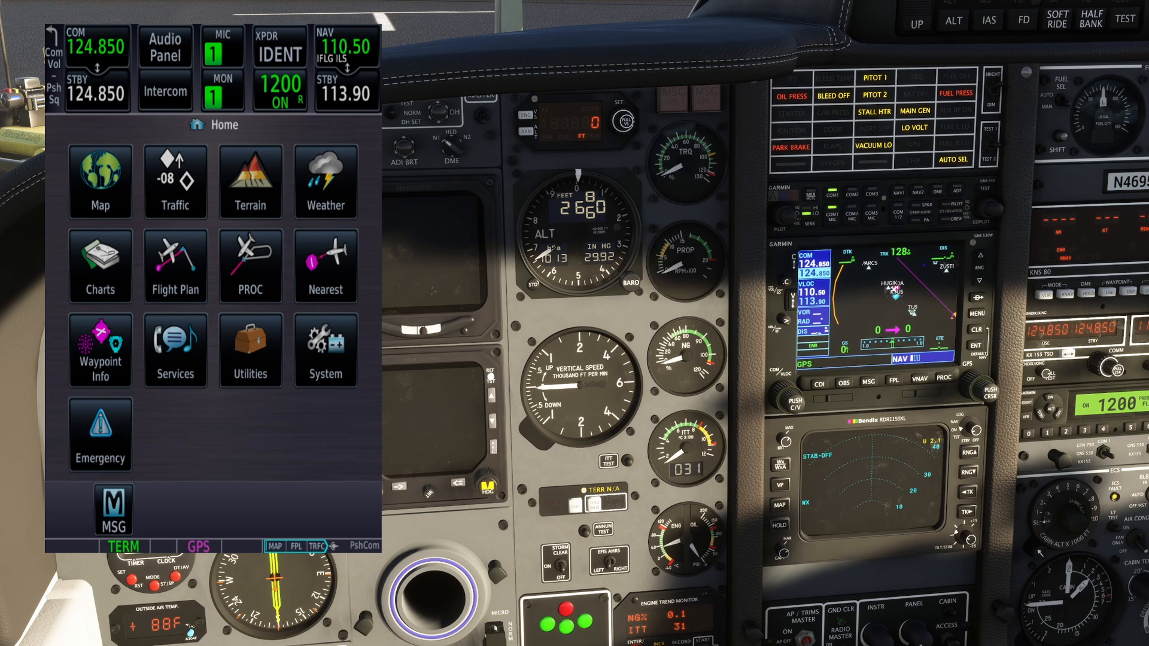
left_click(325, 180)
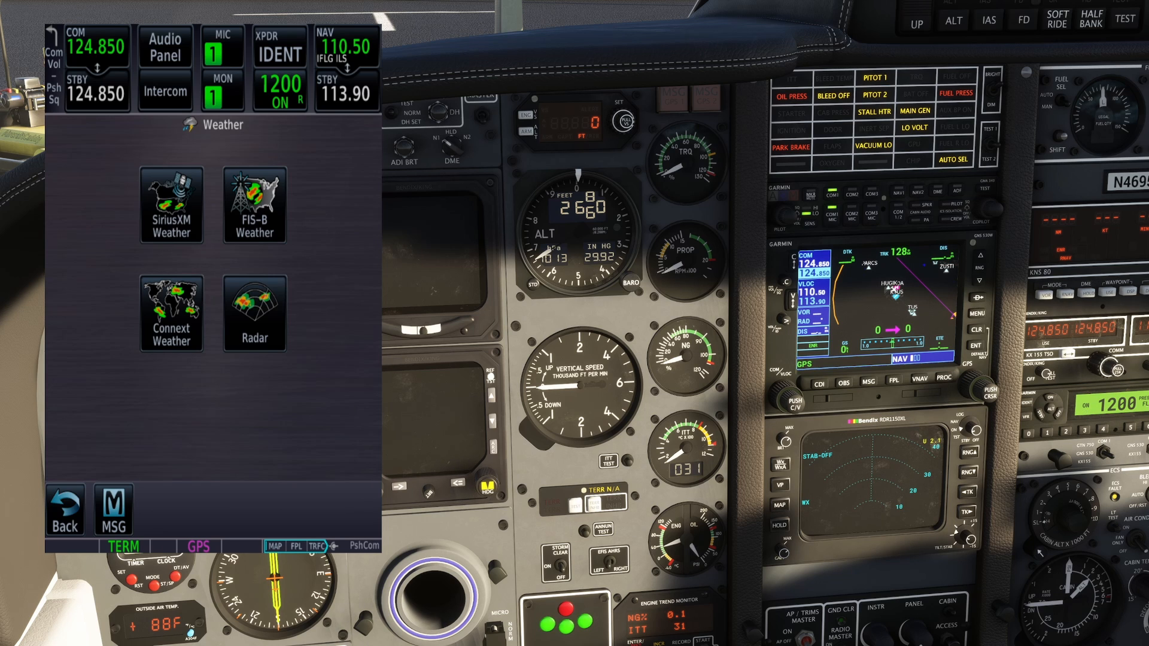
- View the Connext weather map zoomed out, showing no data, then return to the weather source list
left_click(170, 314)
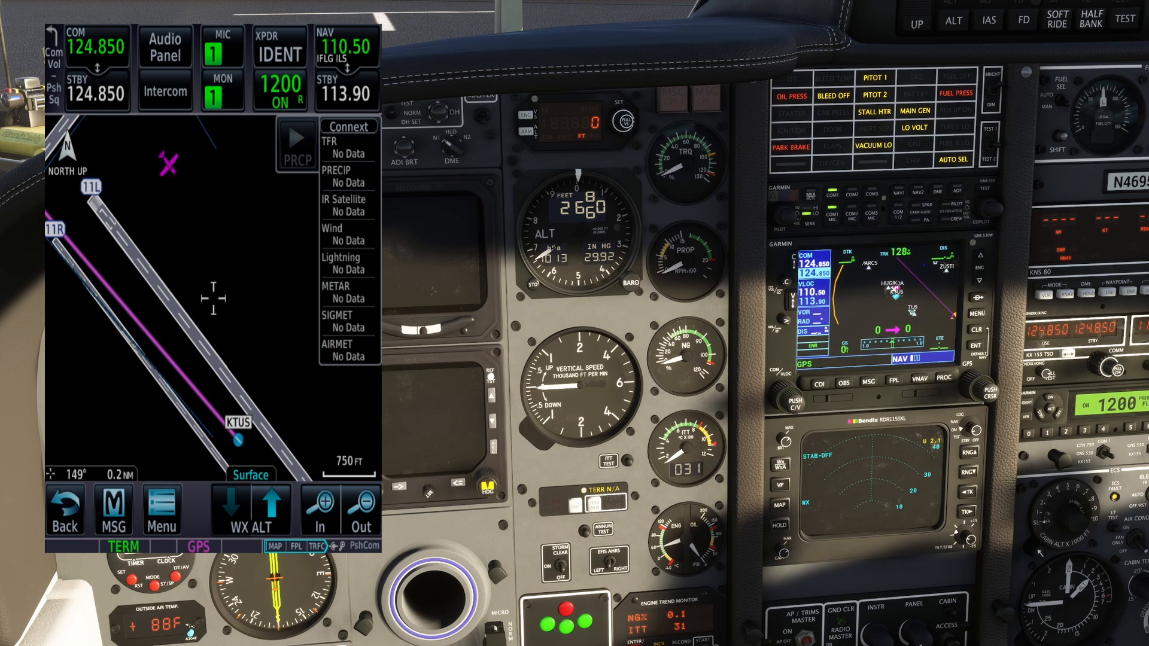
left_click(361, 508)
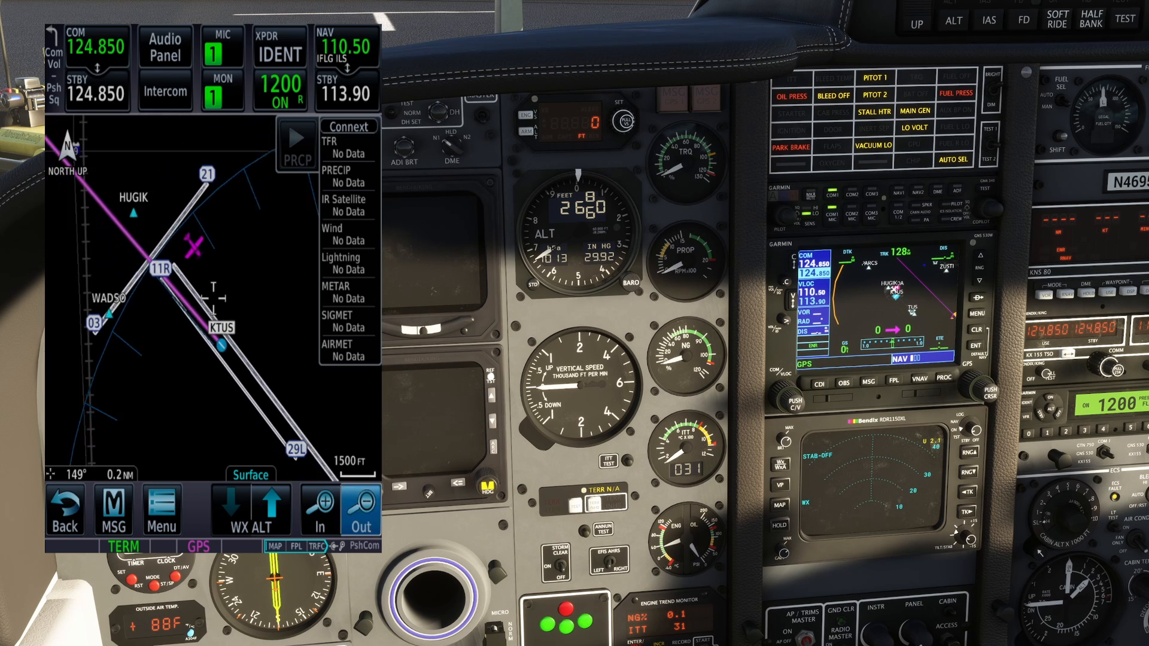
left_click(360, 510)
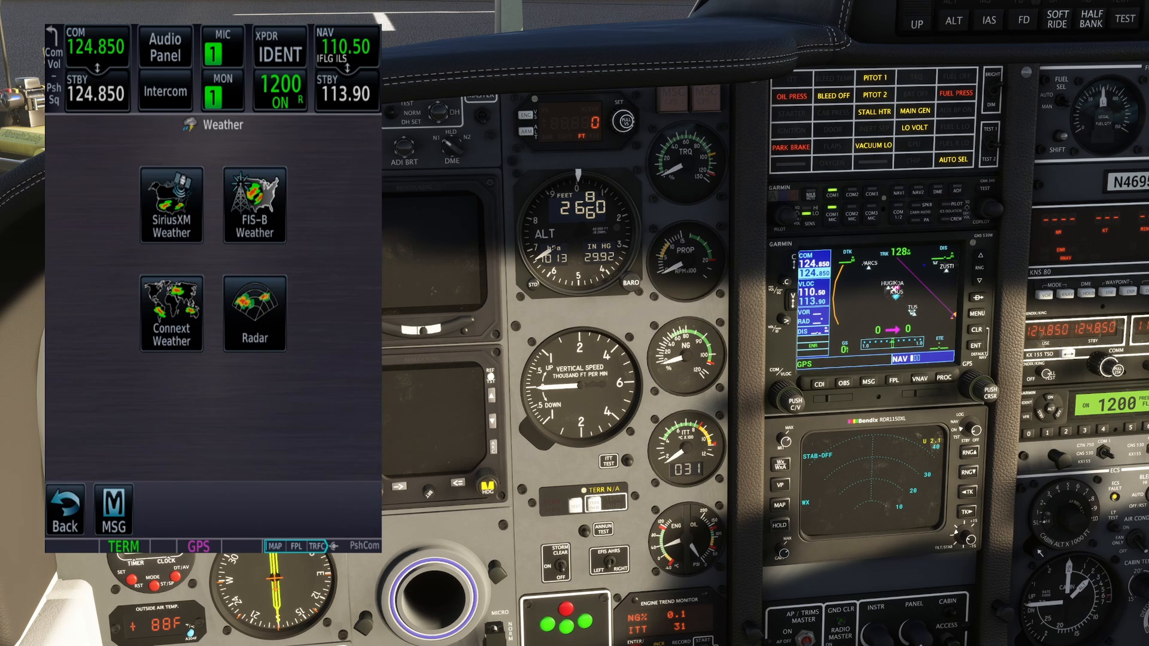
- From Home, enter the System pages and review the Page Shortcuts assignments
left_click(64, 510)
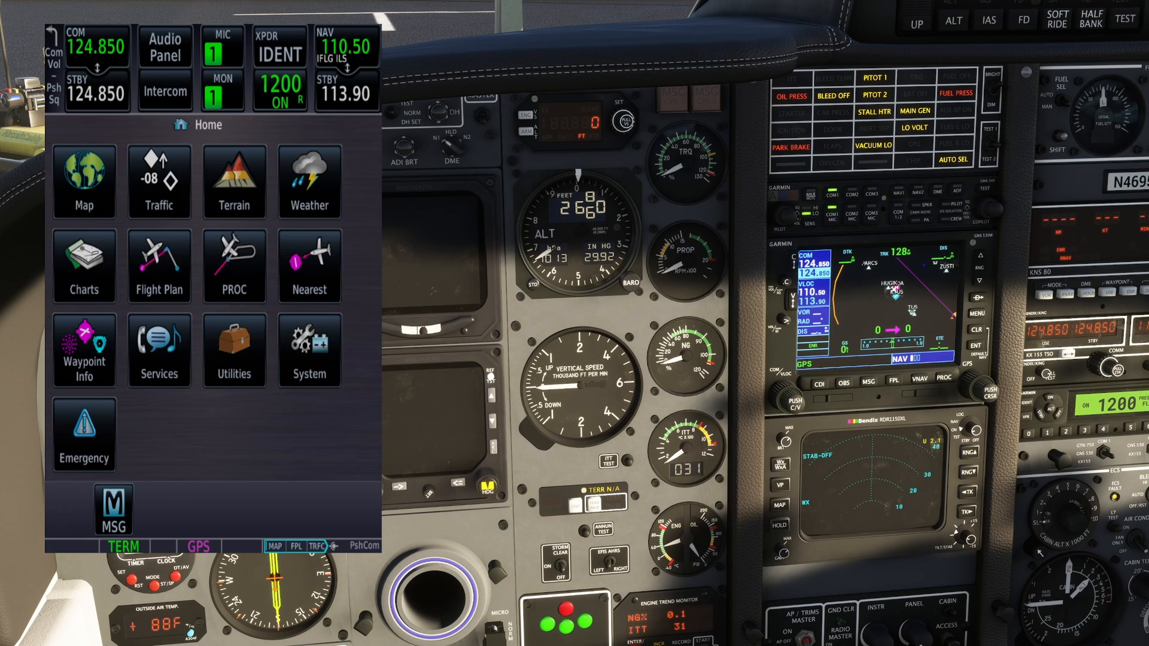
left_click(309, 351)
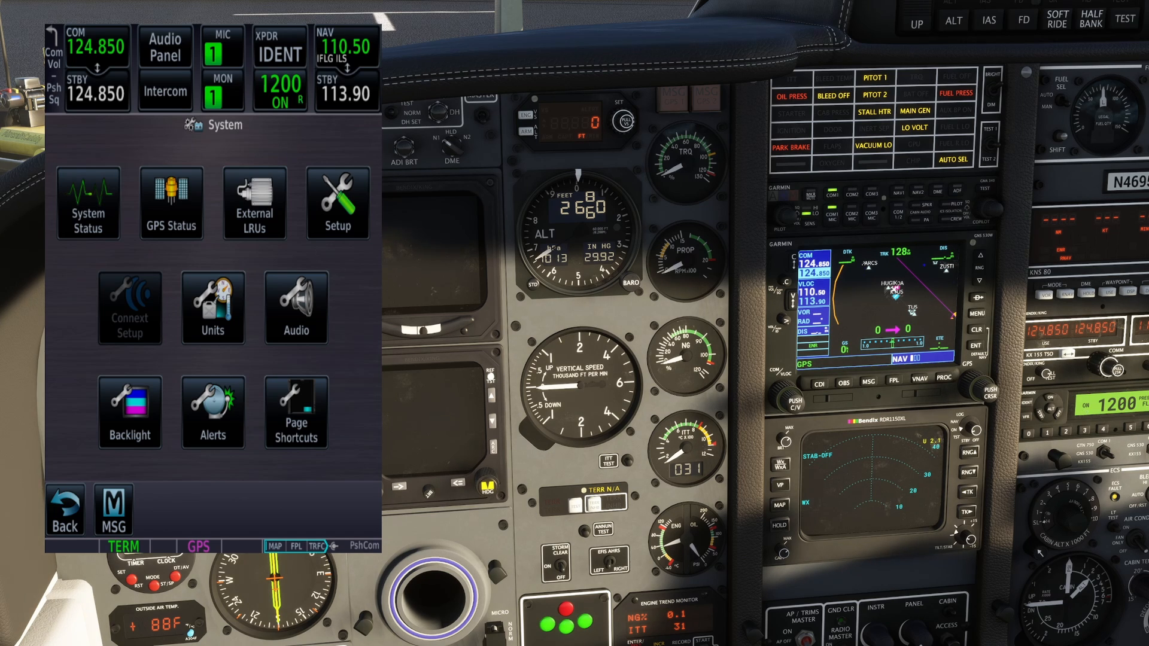
left_click(296, 410)
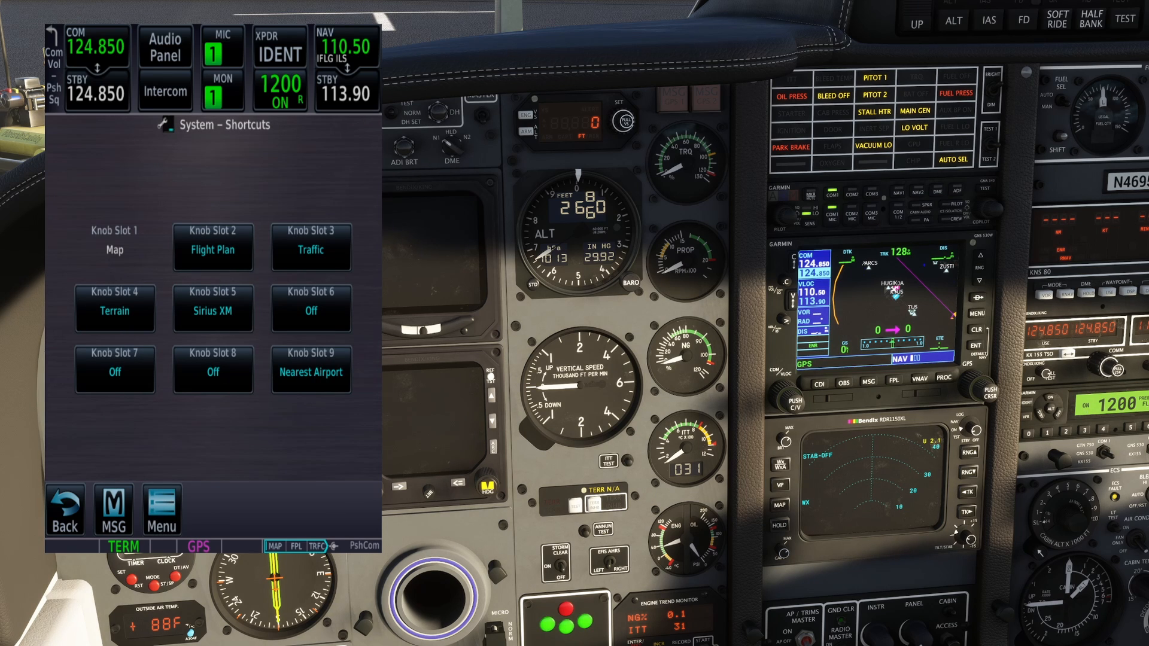
left_click(162, 509)
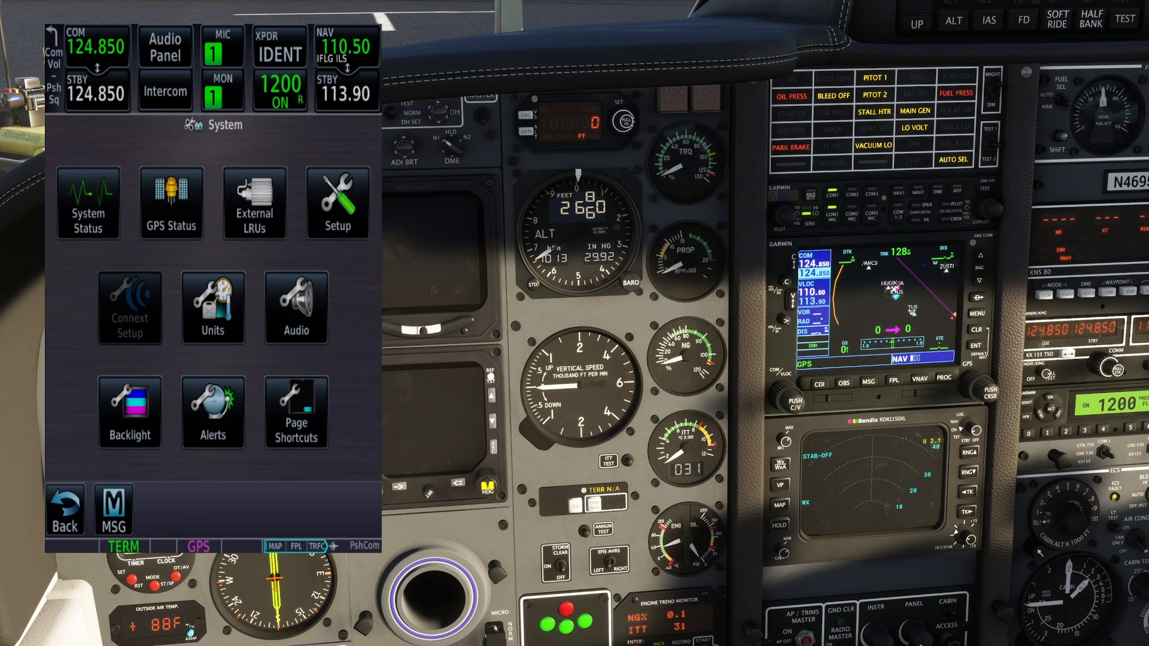
left_click(212, 413)
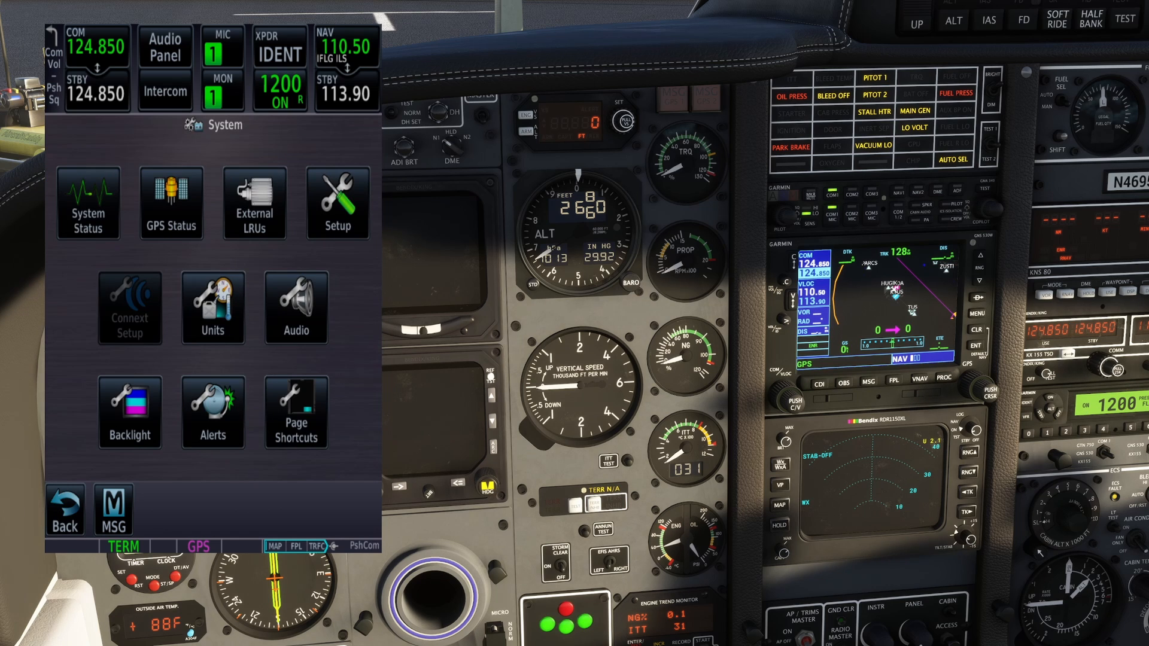
- Raise the backlight Manual Offset to +0.5% and return to the System menu
left_click(128, 411)
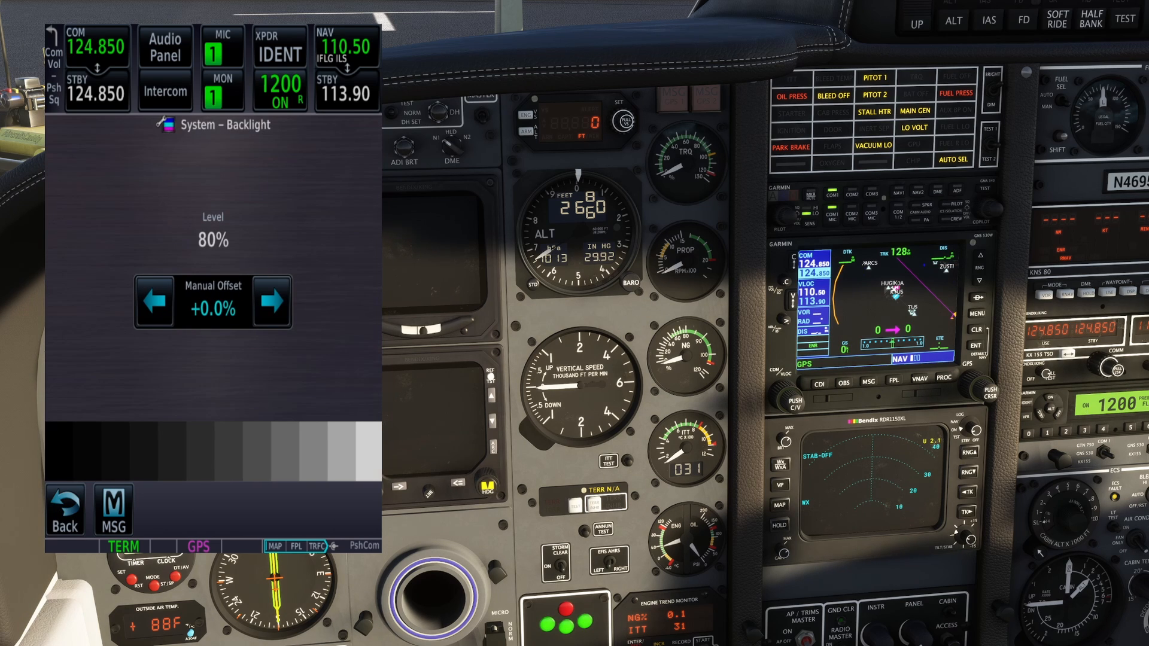
left_click(273, 301)
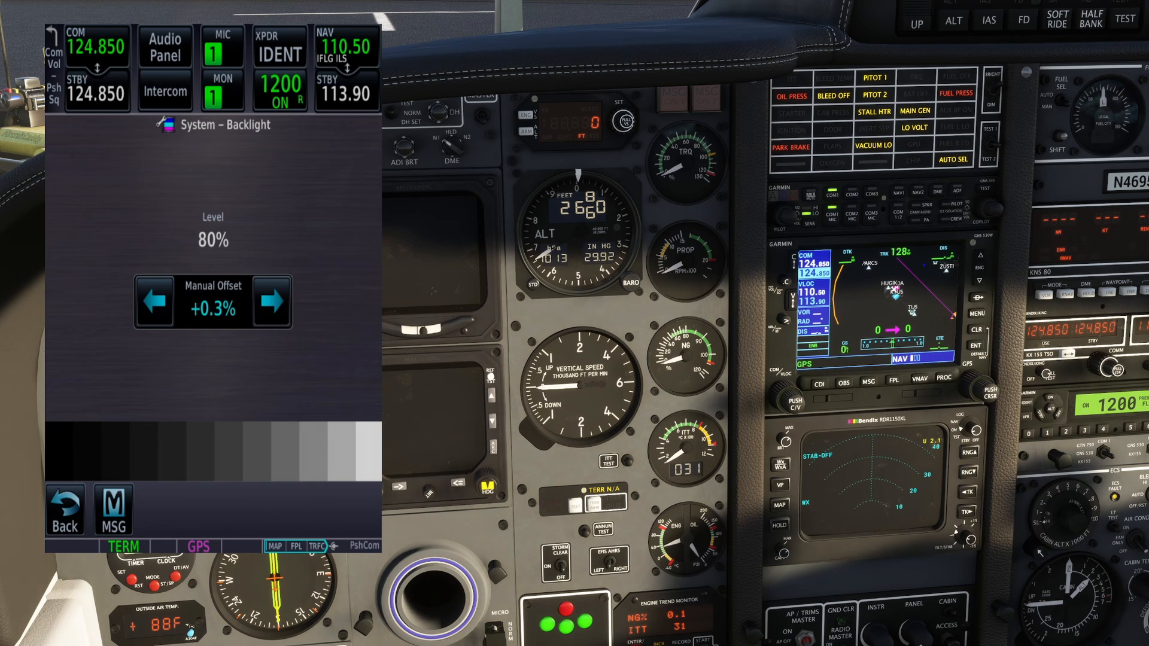
left_click(275, 302)
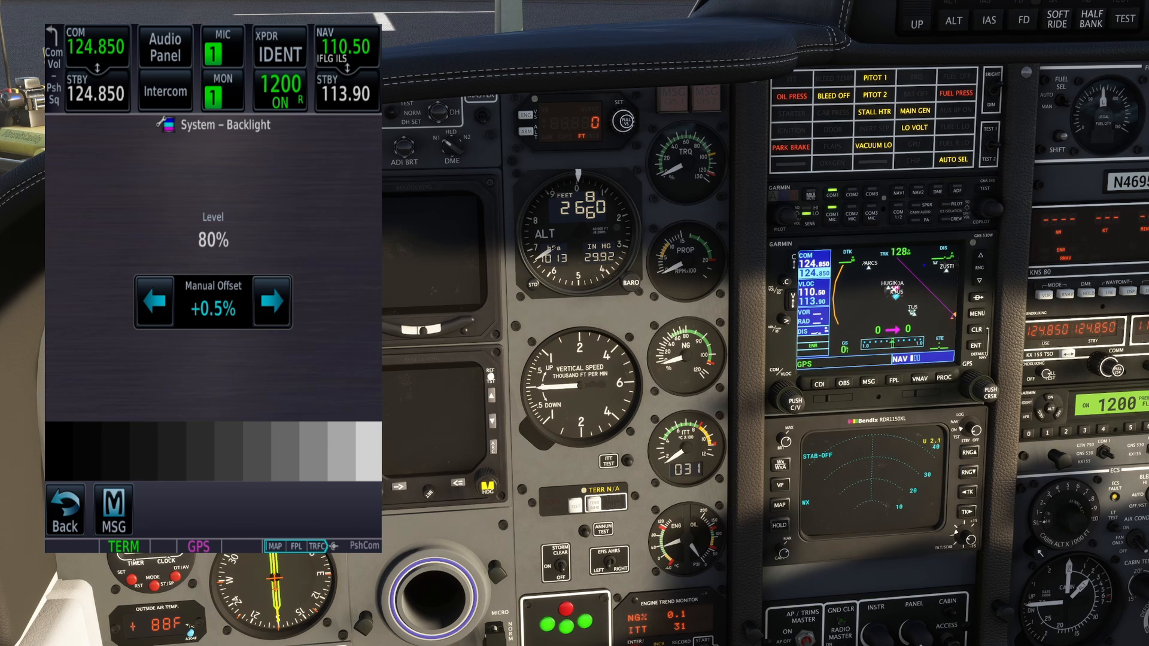
left_click(63, 510)
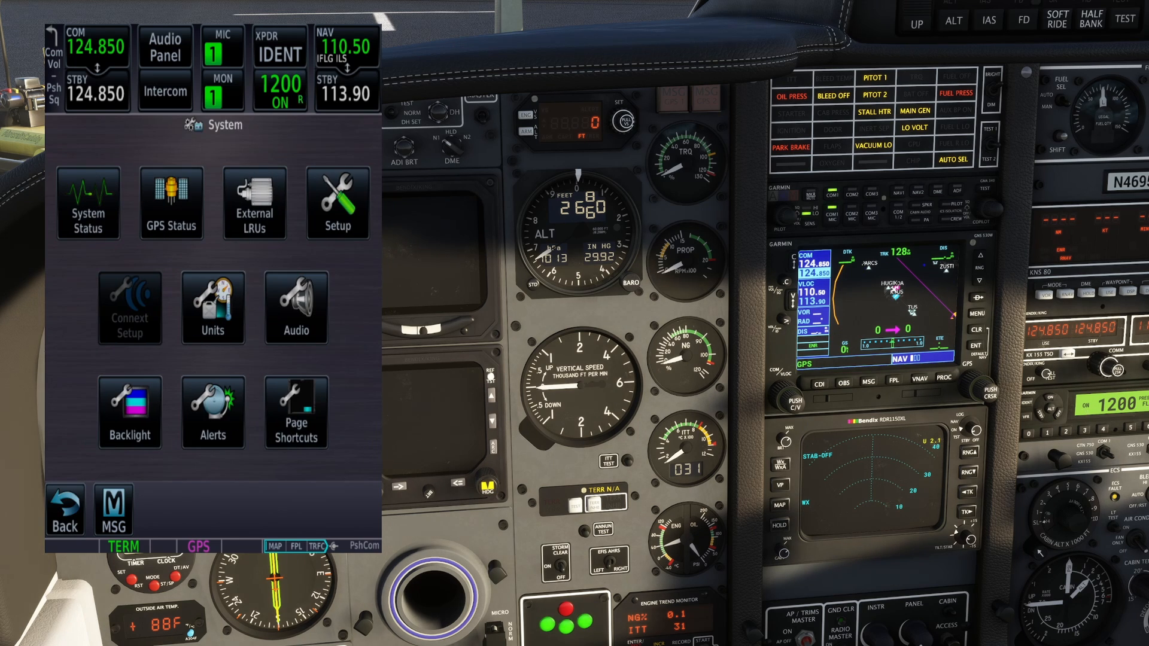
left_click(169, 204)
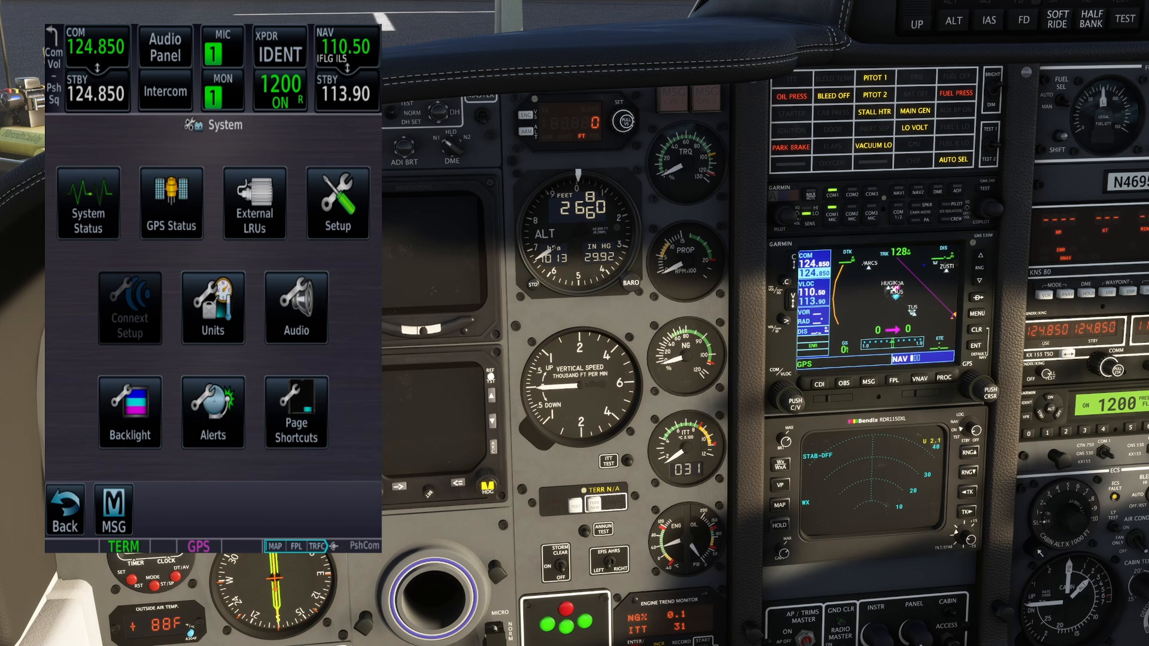
- Return from the System page to the Home screen with all feature icons
left_click(338, 203)
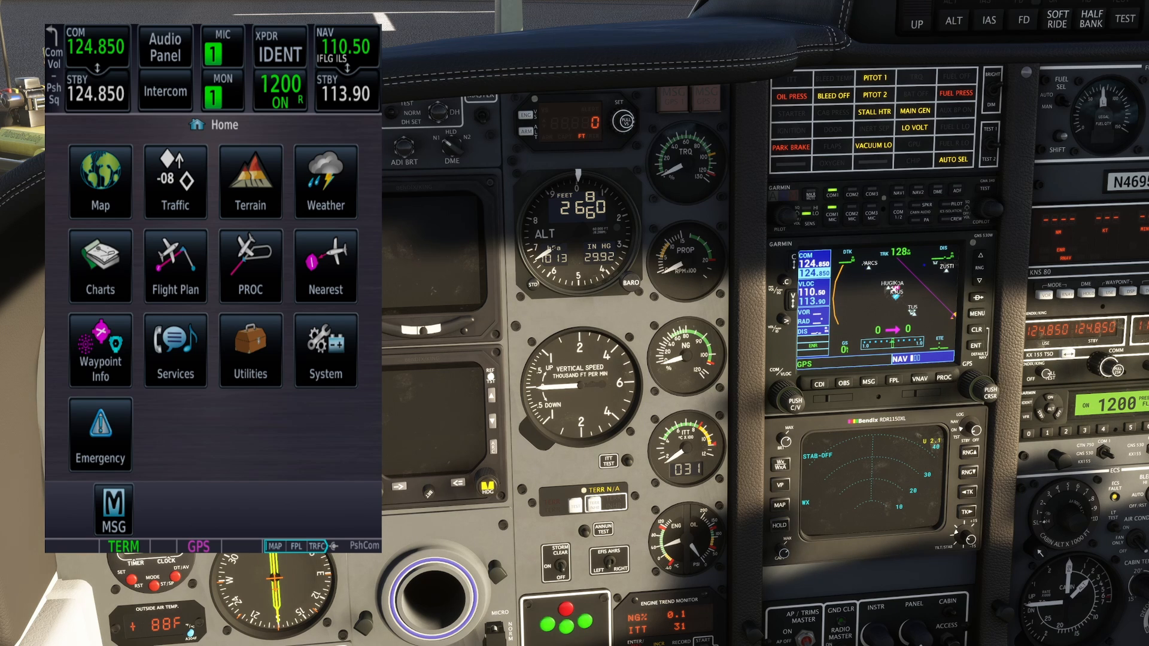
left_click(249, 182)
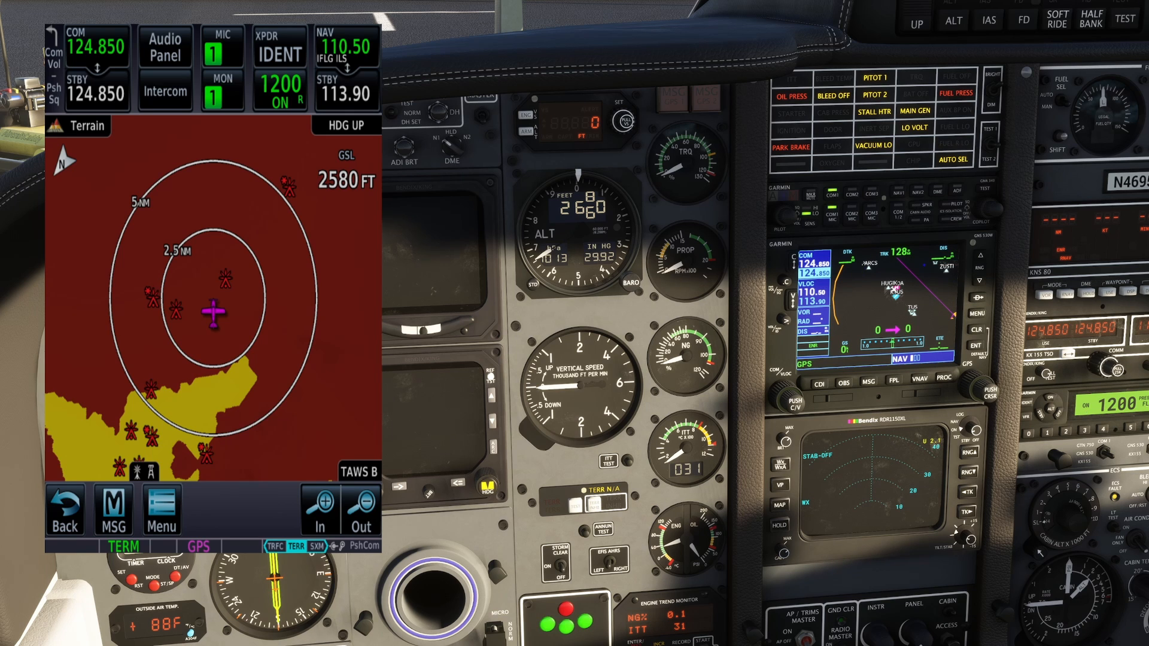
left_click(359, 510)
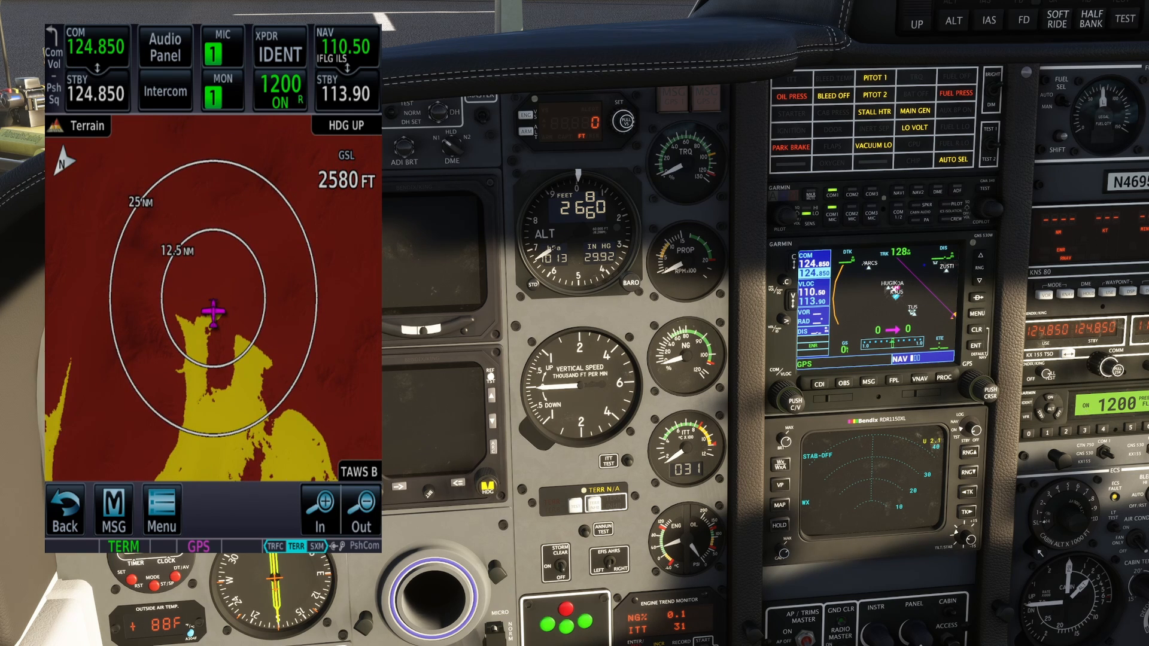
left_click(159, 511)
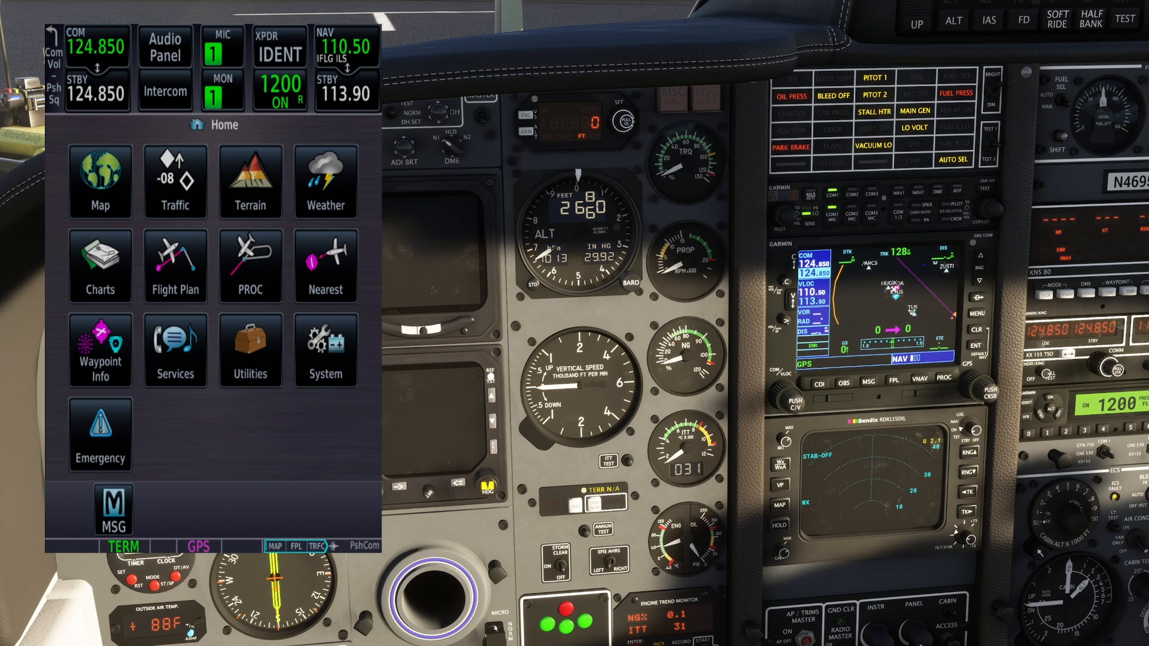
- Review the Audio Panel page via the STBY COM box, then bring up the airport identifier keyboard
left_click(97, 92)
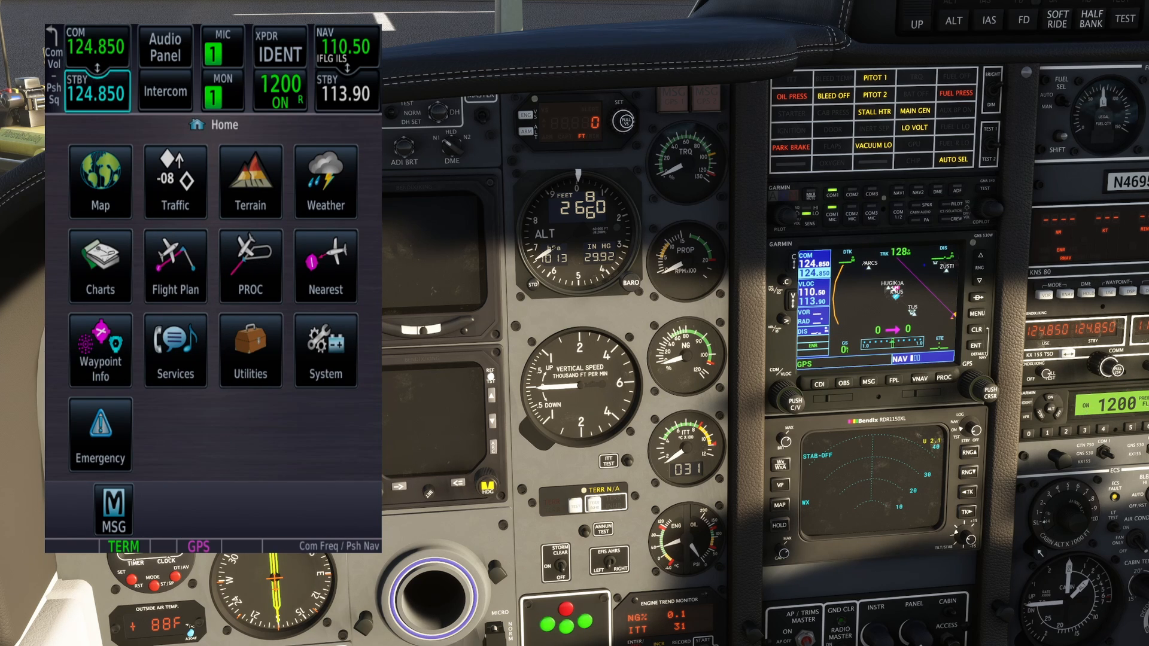
left_click(165, 45)
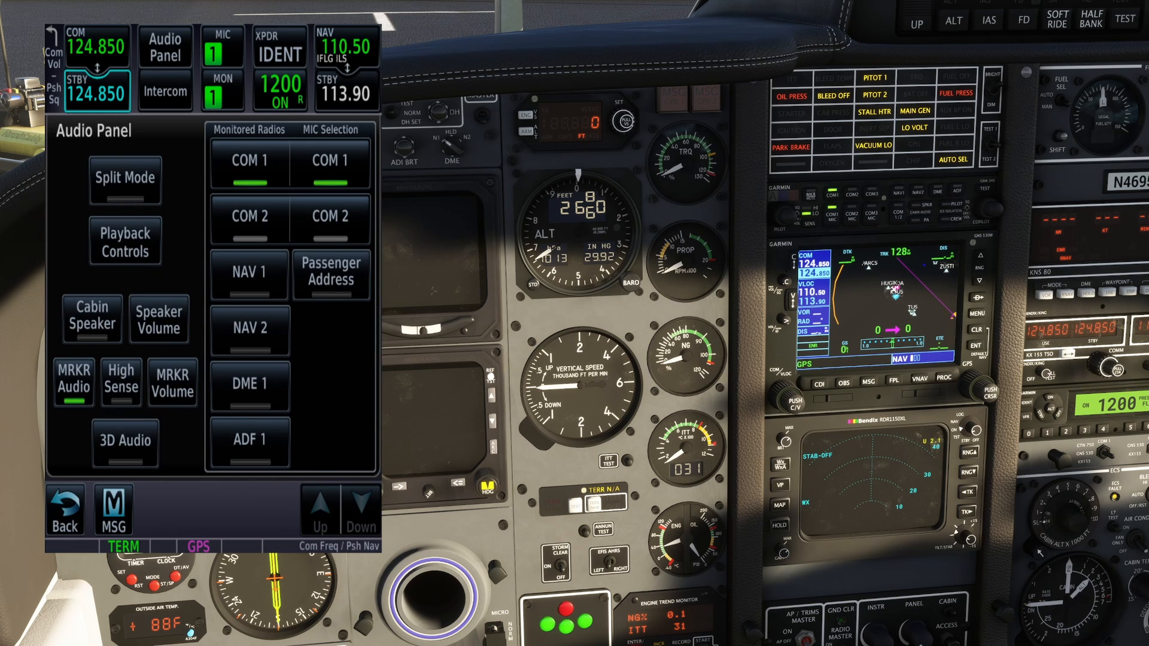
left_click(63, 509)
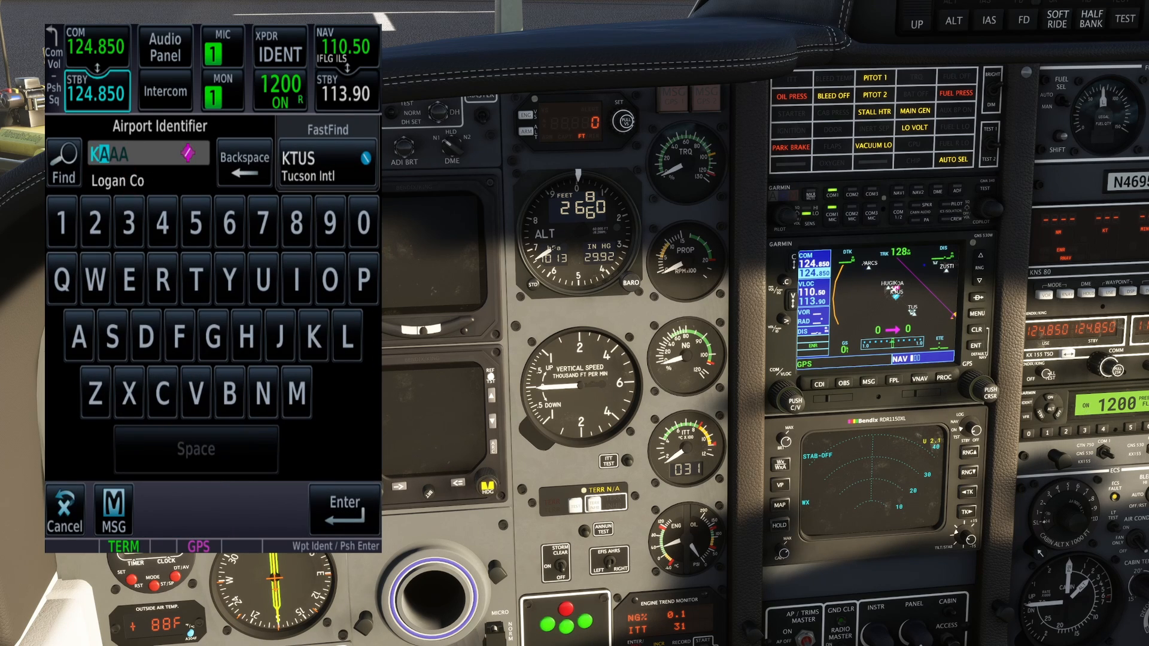
- Enter KPHX and list Phoenix Sky Harbor's information charts
left_click(128, 391)
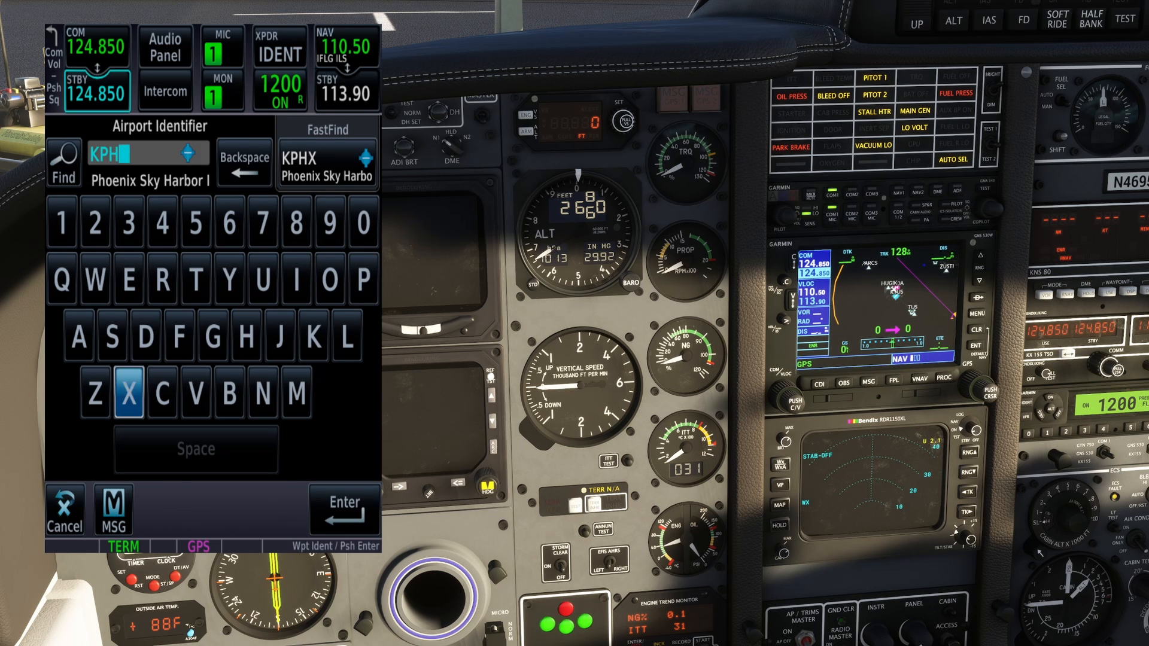
left_click(343, 504)
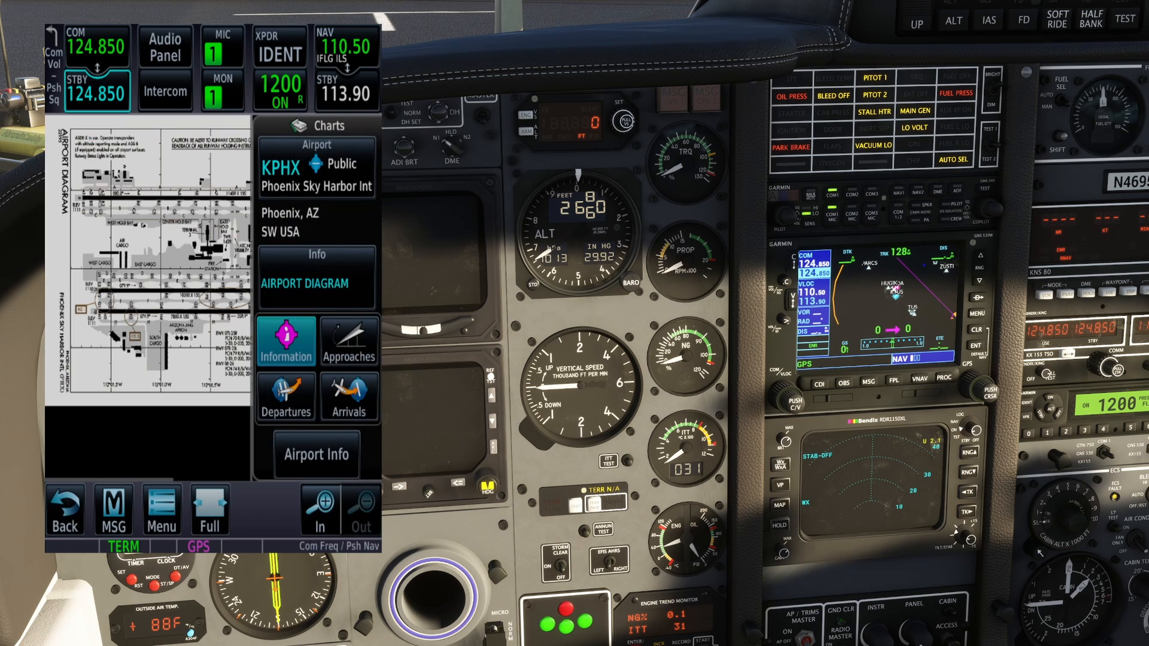
left_click(286, 341)
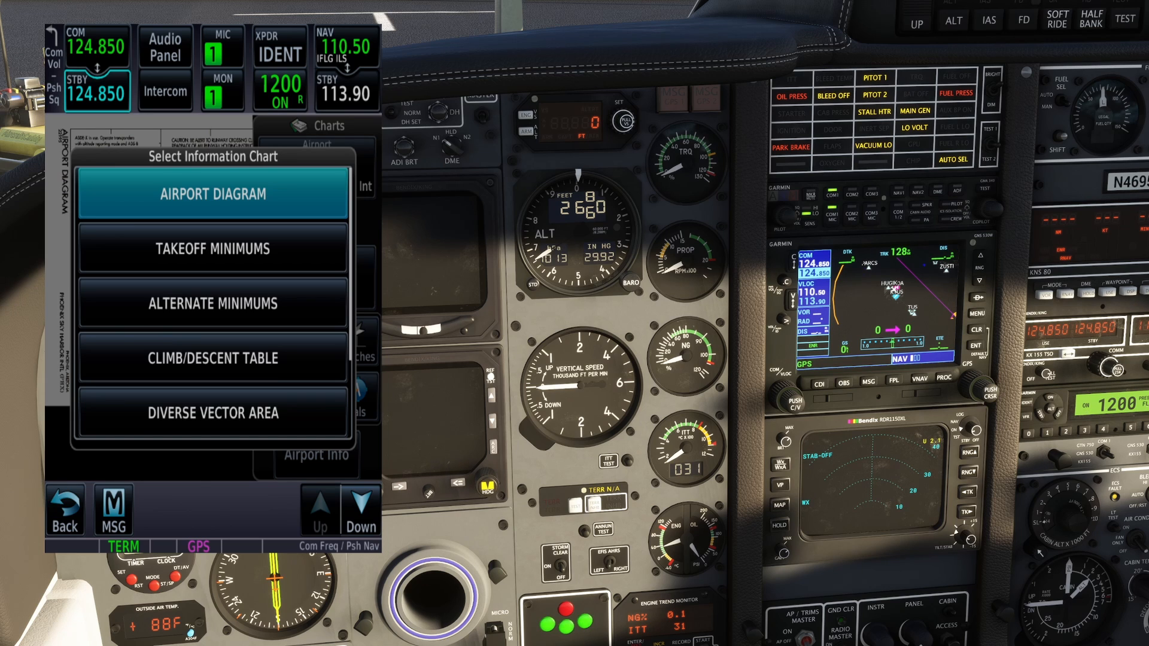
- Show the airport diagram full-screen, zoom in, and return to Home
left_click(213, 194)
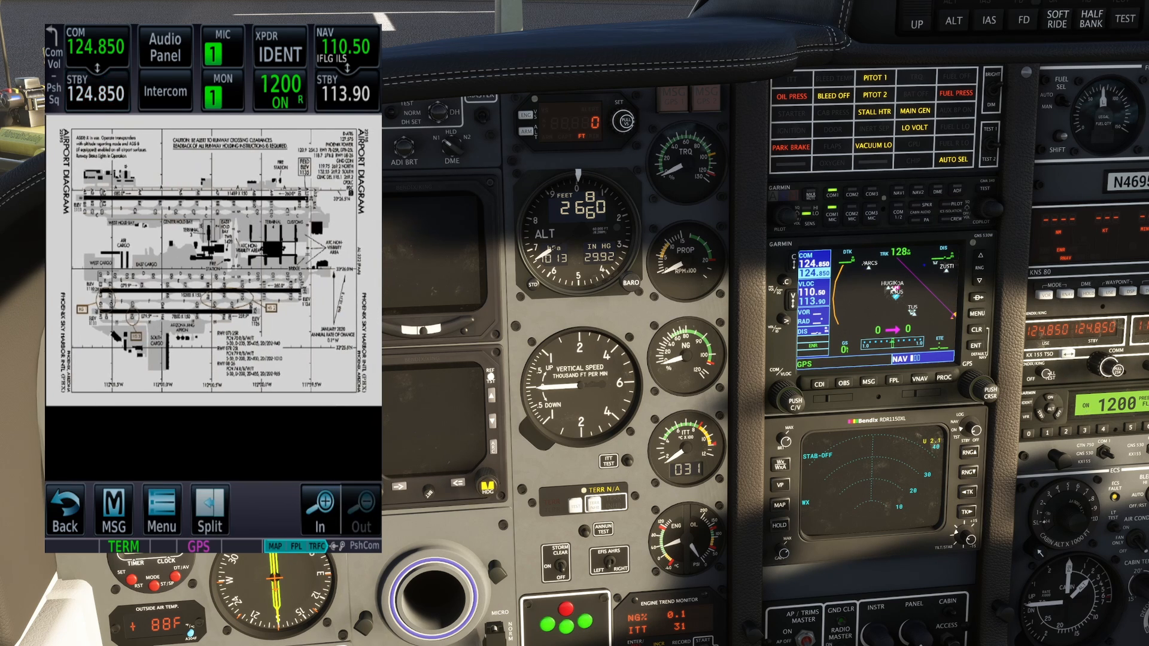
left_click(321, 508)
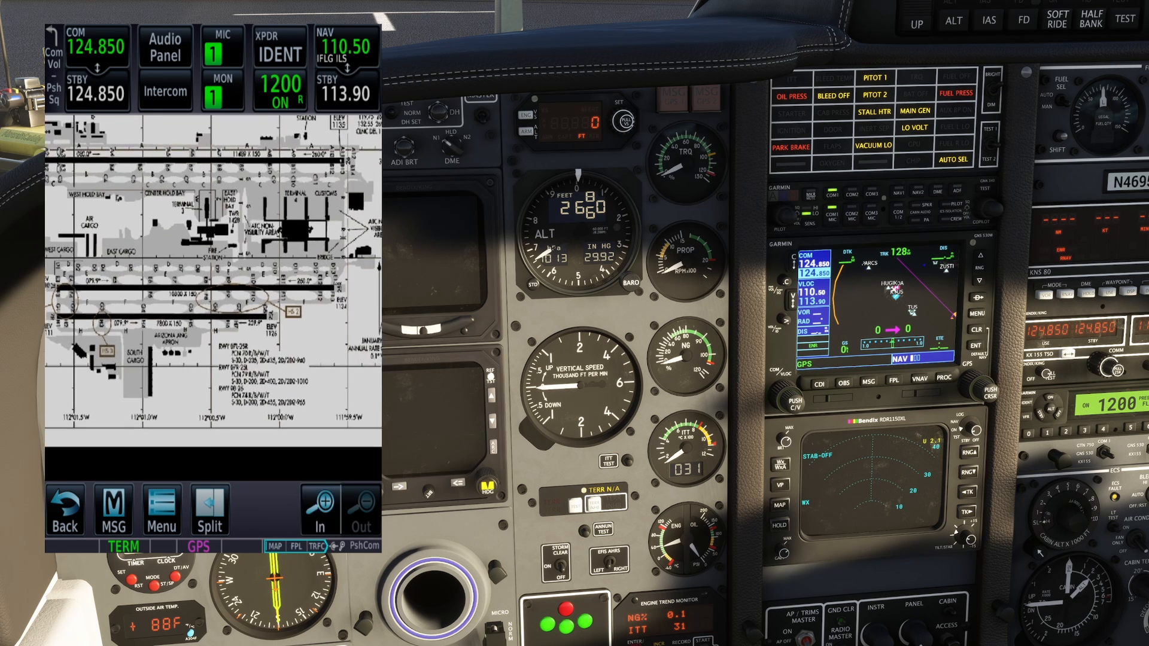
left_click(320, 511)
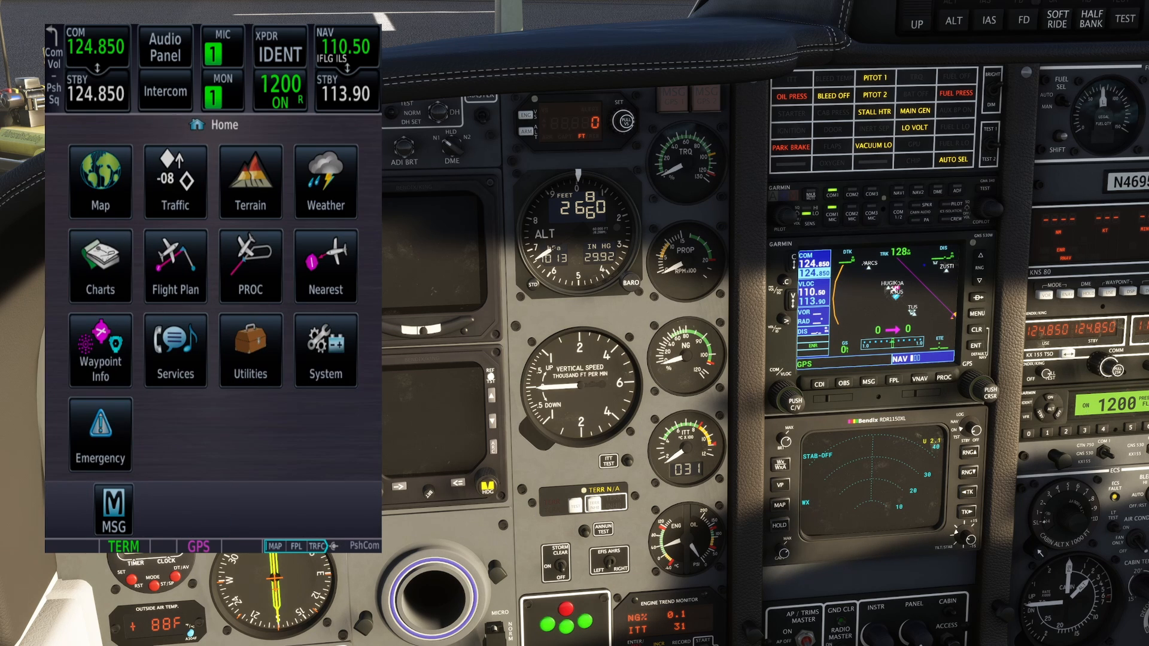
left_click(100, 434)
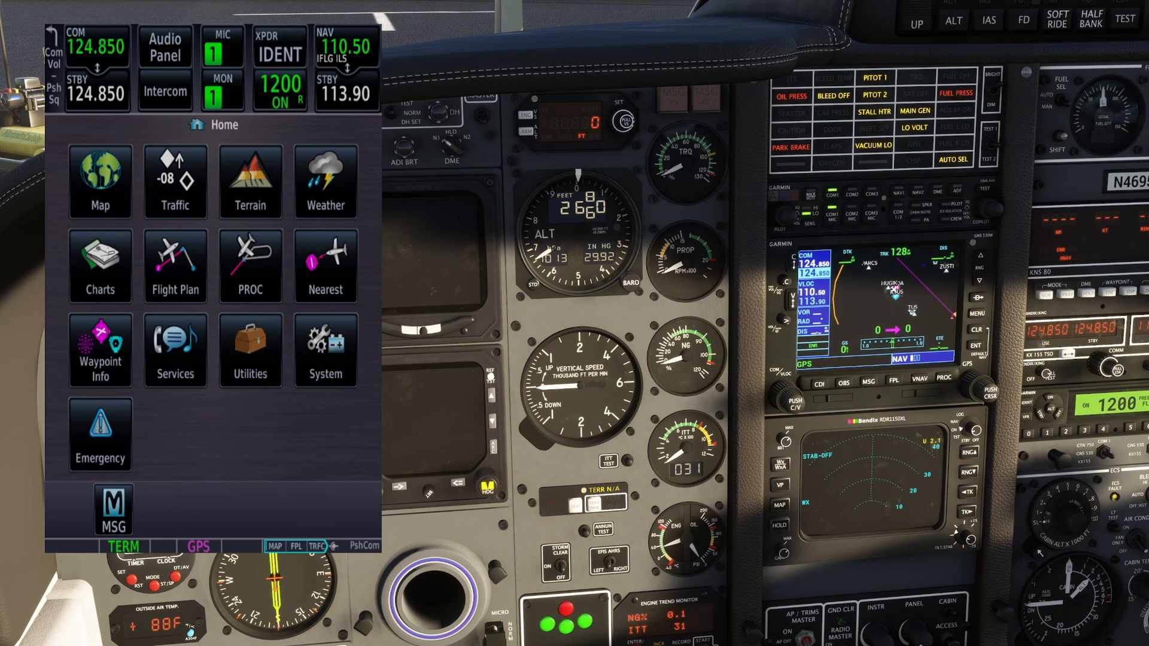
mouse_move(261, 229)
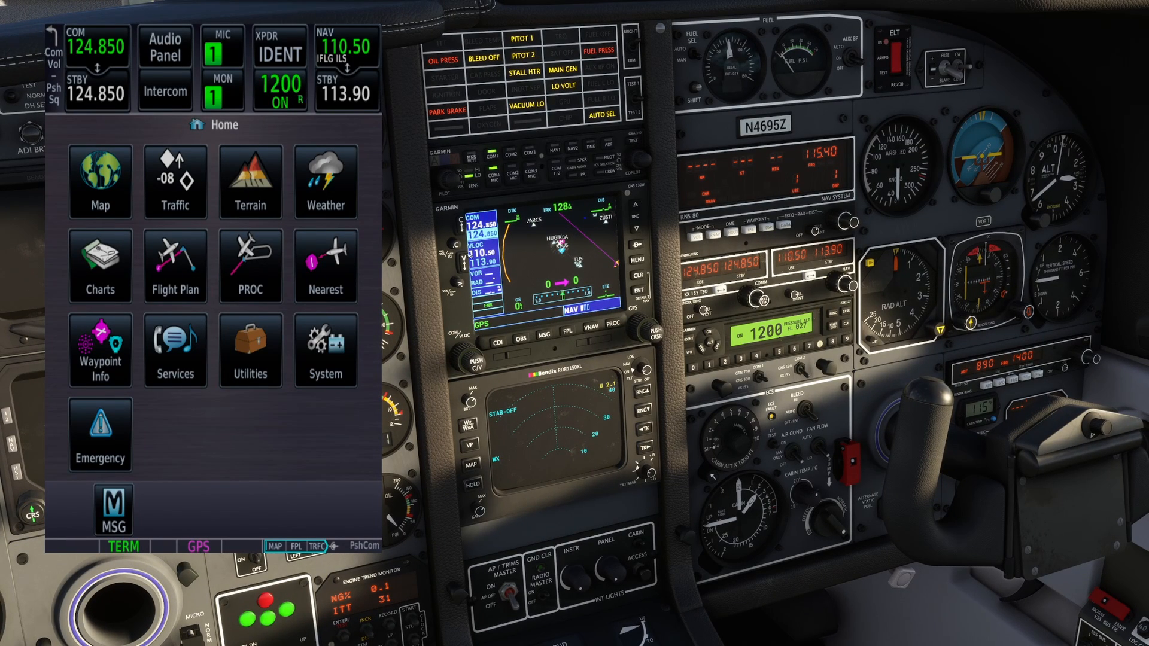
mouse_move(552, 328)
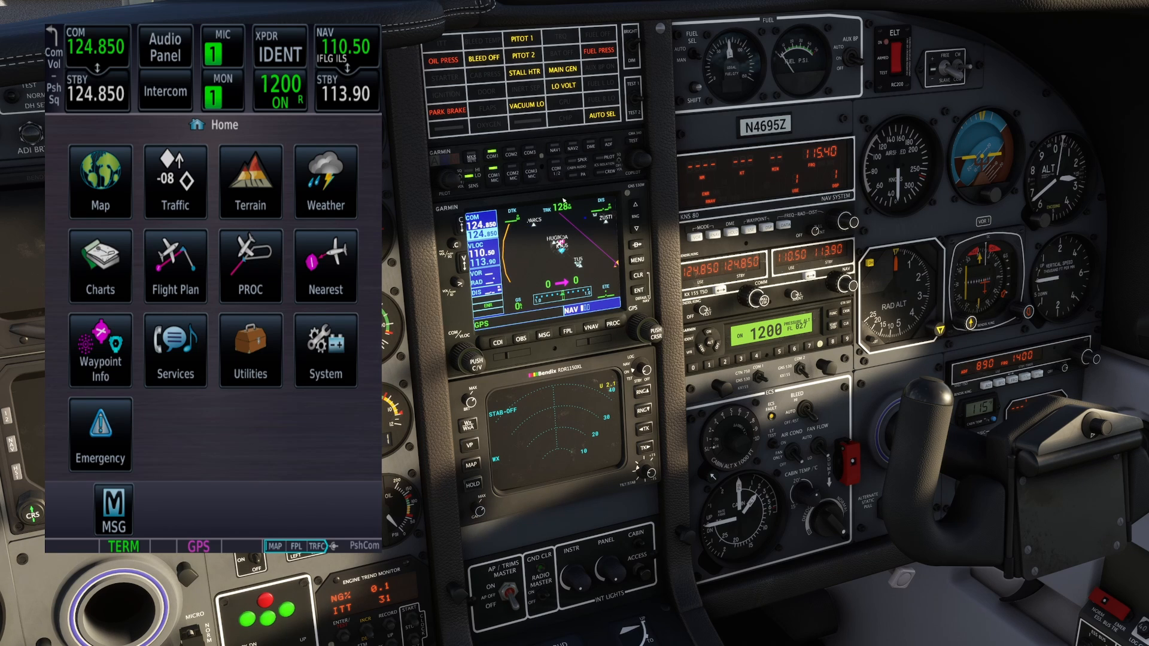
mouse_move(526, 228)
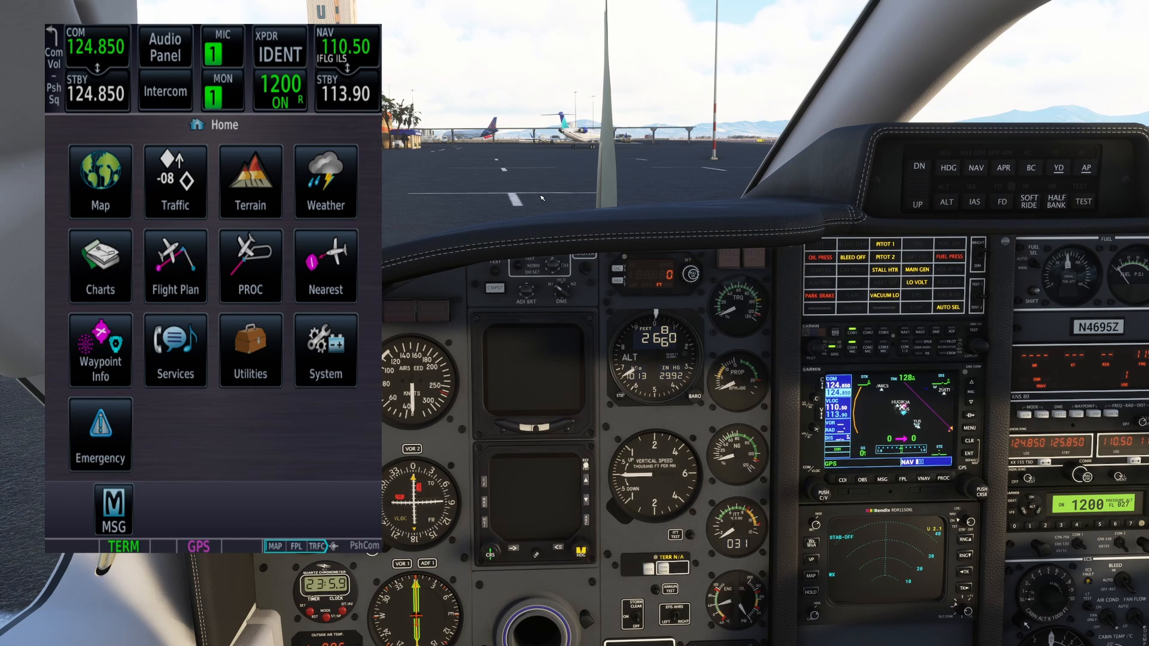
mouse_move(539, 181)
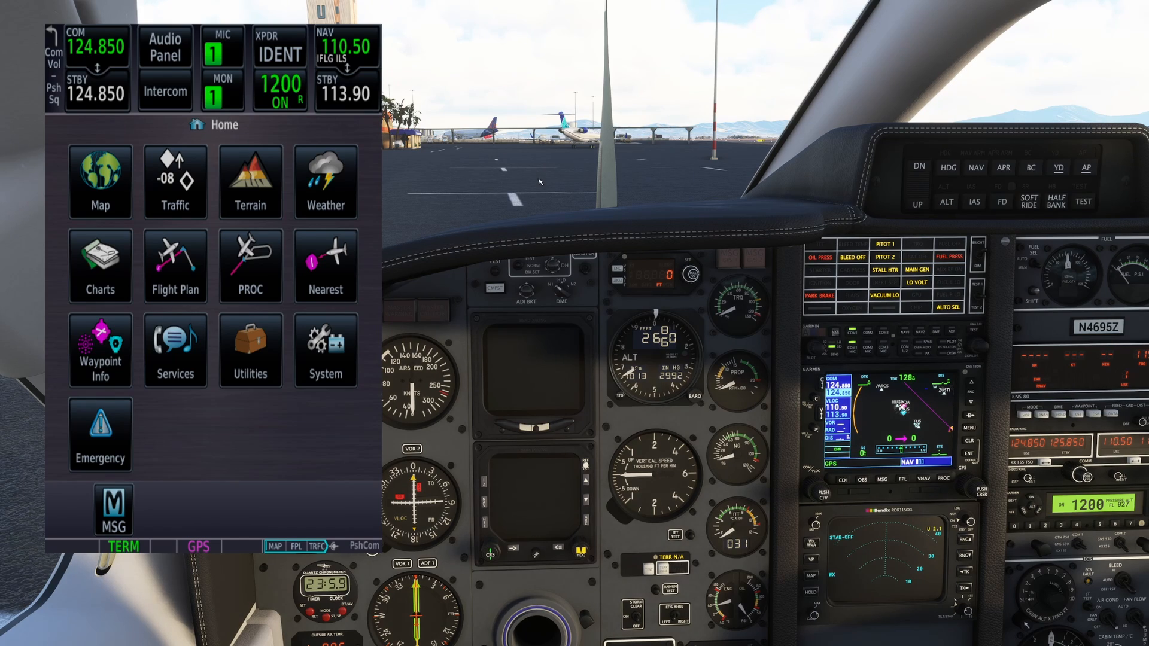